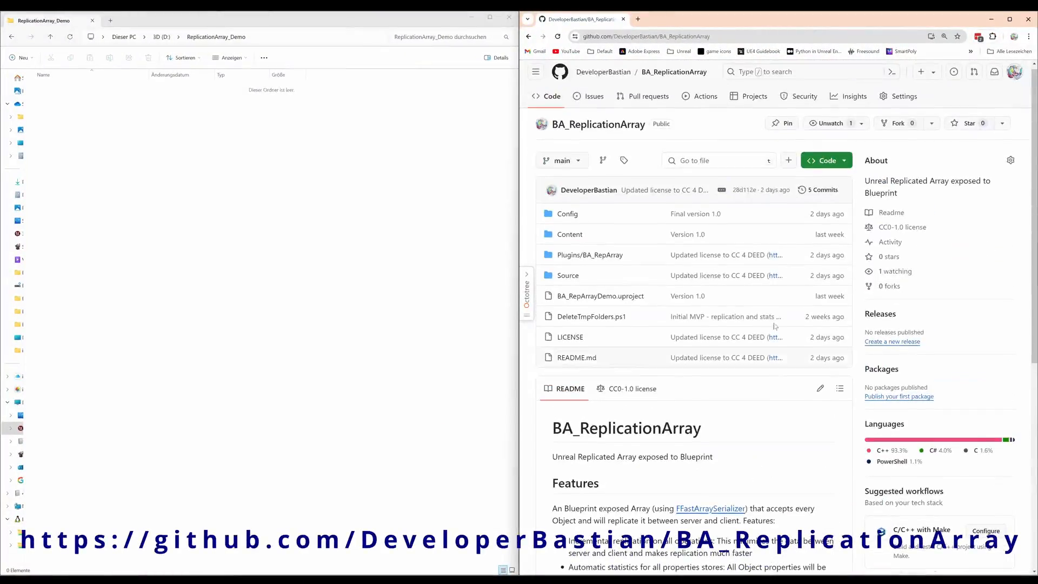
# Clone the BA_ReplicationArray repository into the empty demo folder with TortoiseGit.
pyautogui.click(661, 36)
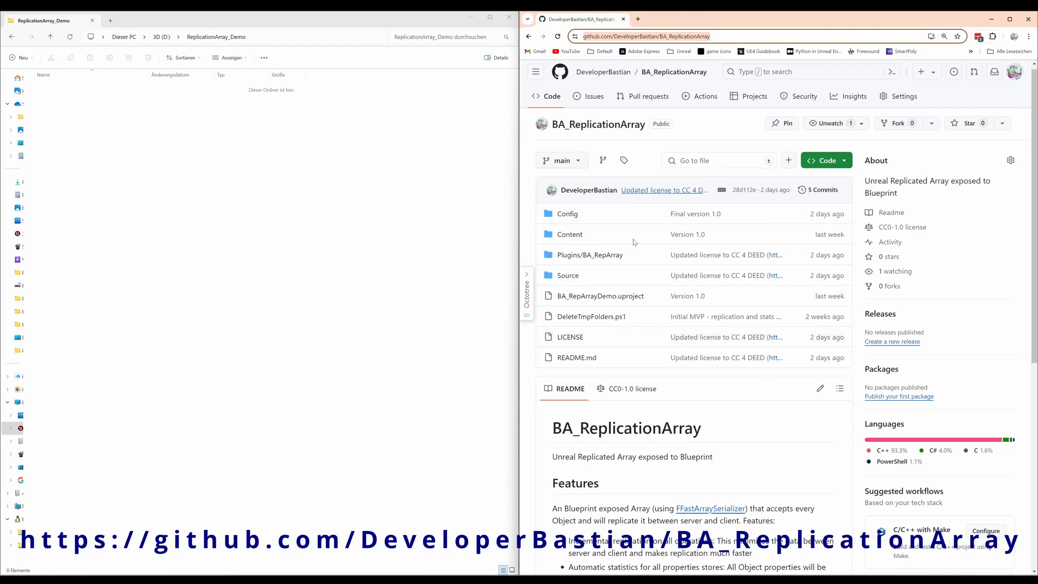
pyautogui.scroll(-3)
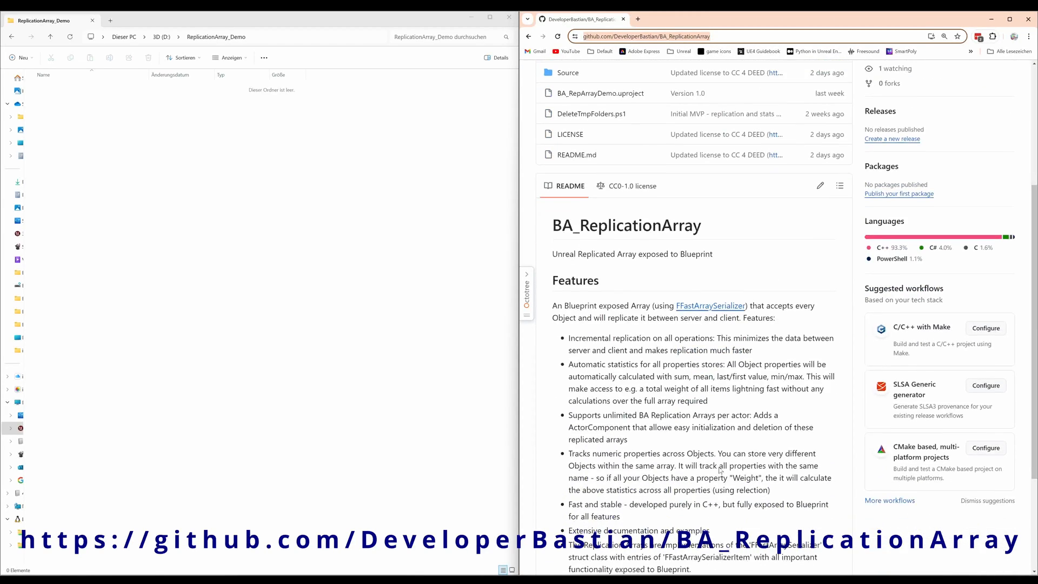
pyautogui.scroll(-3)
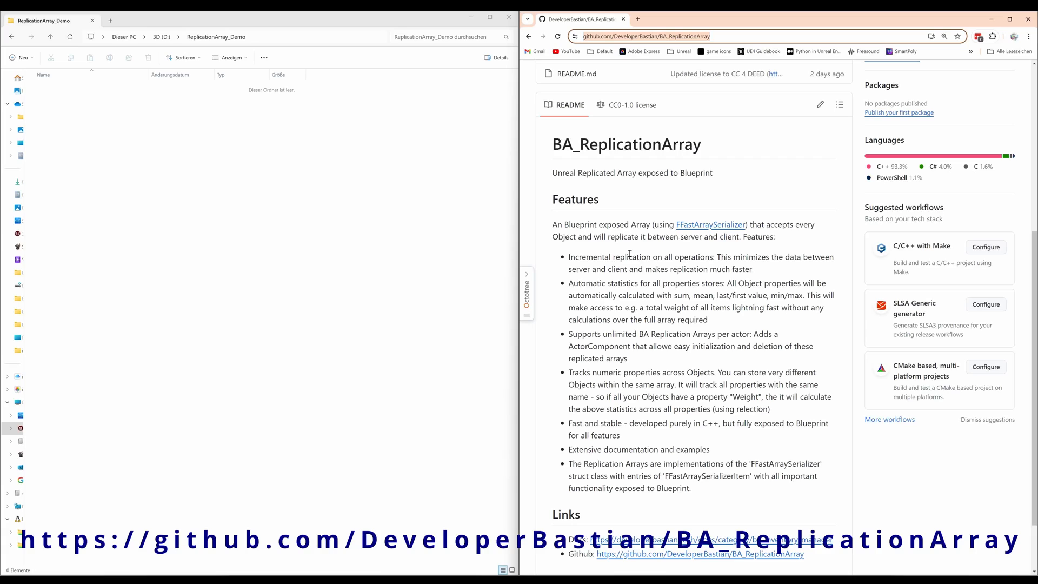
pyautogui.moveTo(731, 287)
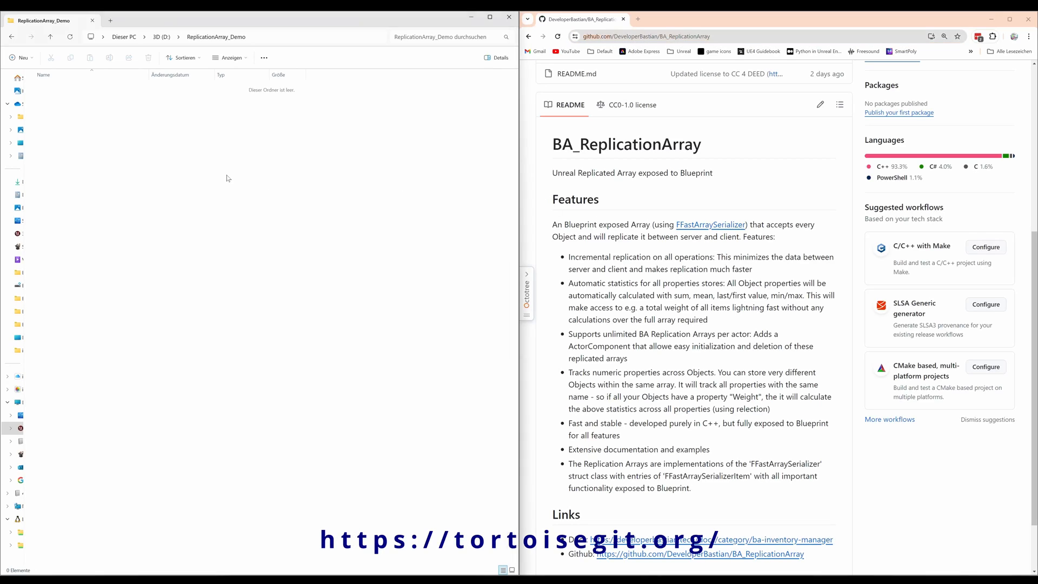
pyautogui.rightClick(228, 177)
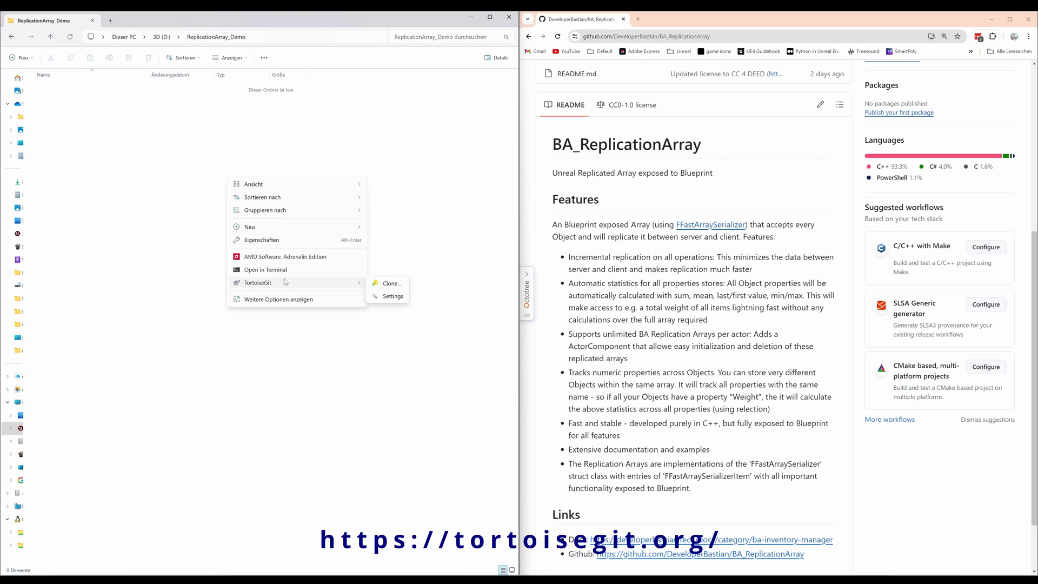
pyautogui.click(391, 283)
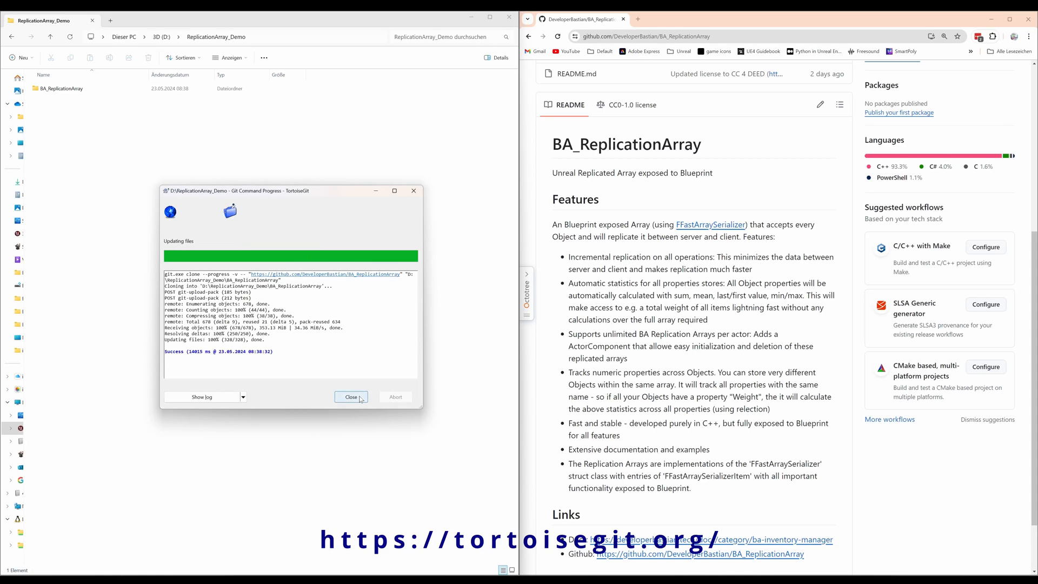
pyautogui.click(351, 397)
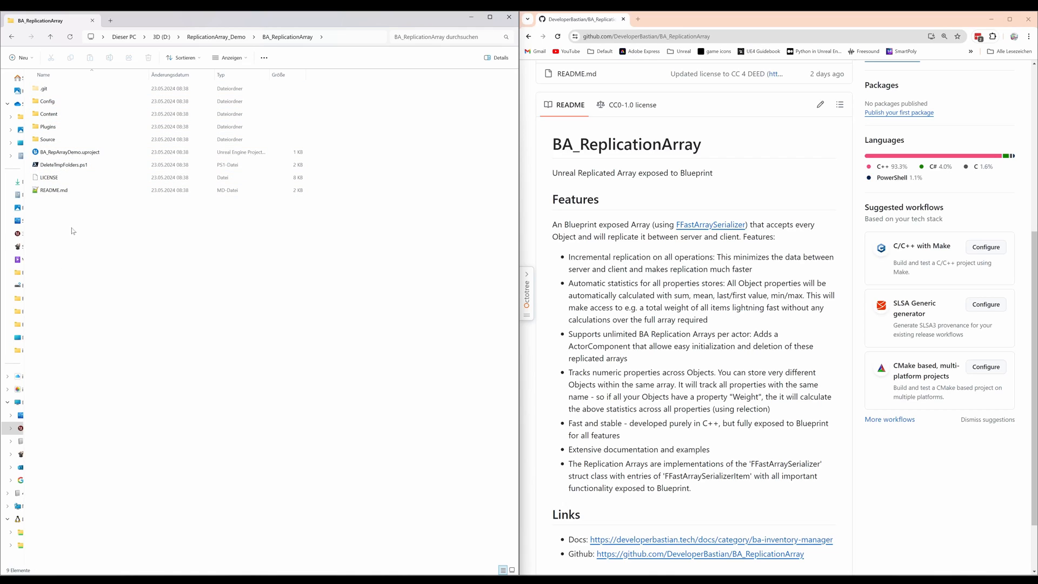
pyautogui.moveTo(63, 164)
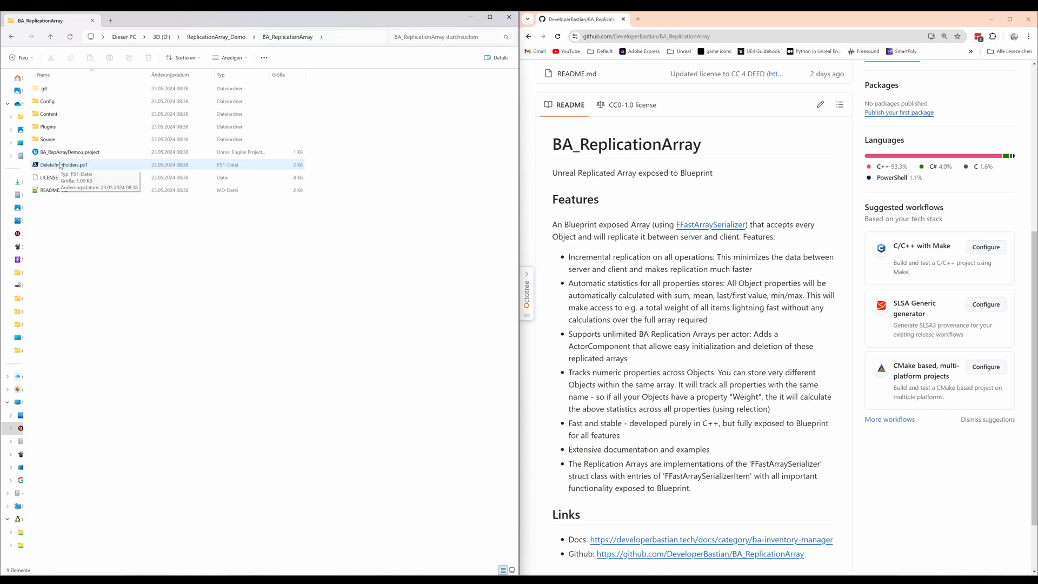
# Generate Visual Studio project files for BA_RepArrayDemo and browse into Plugins > BA_RepArray.
pyautogui.click(69, 152)
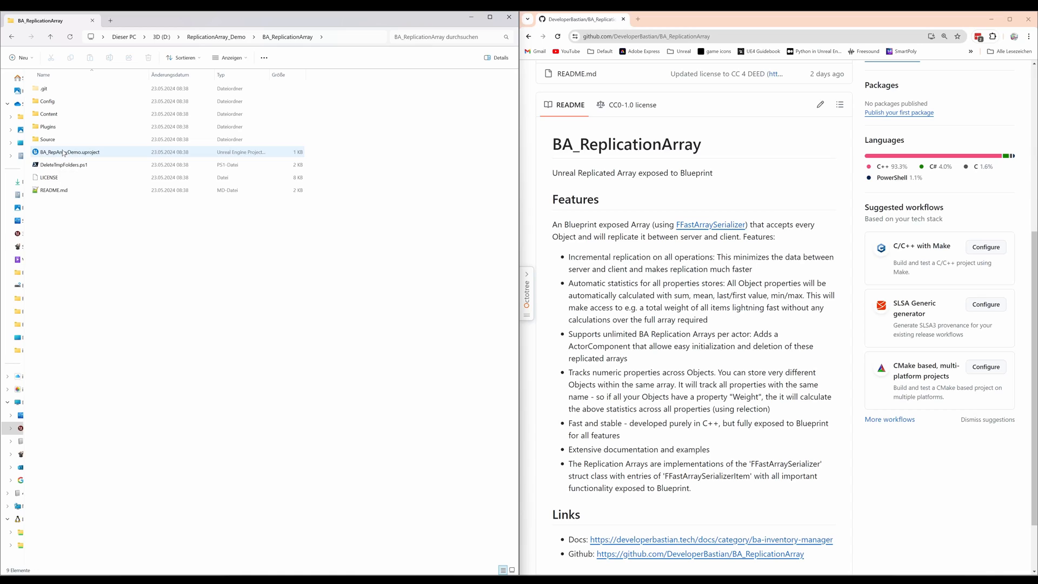
pyautogui.rightClick(70, 152)
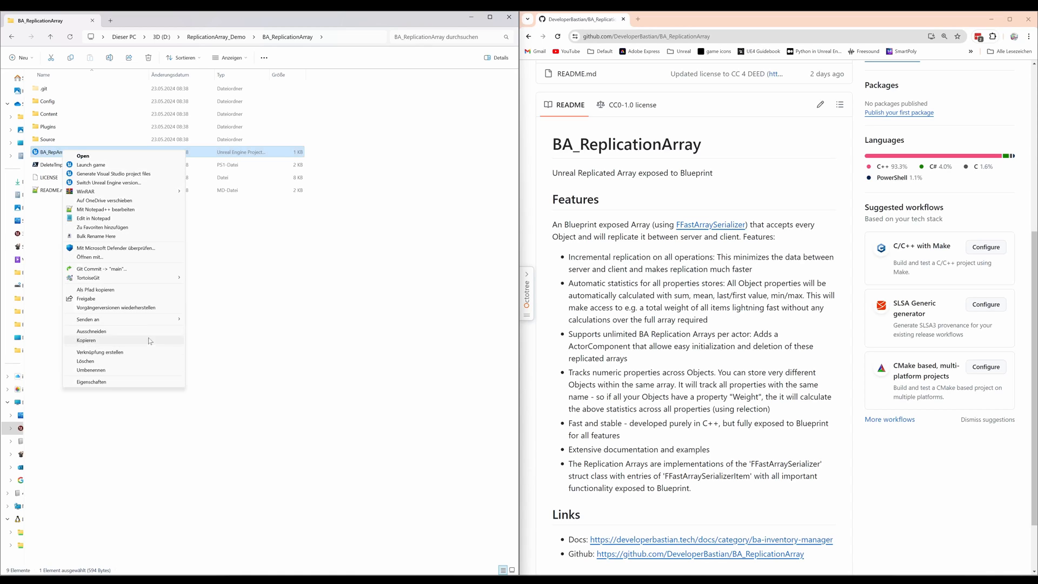
pyautogui.click(113, 173)
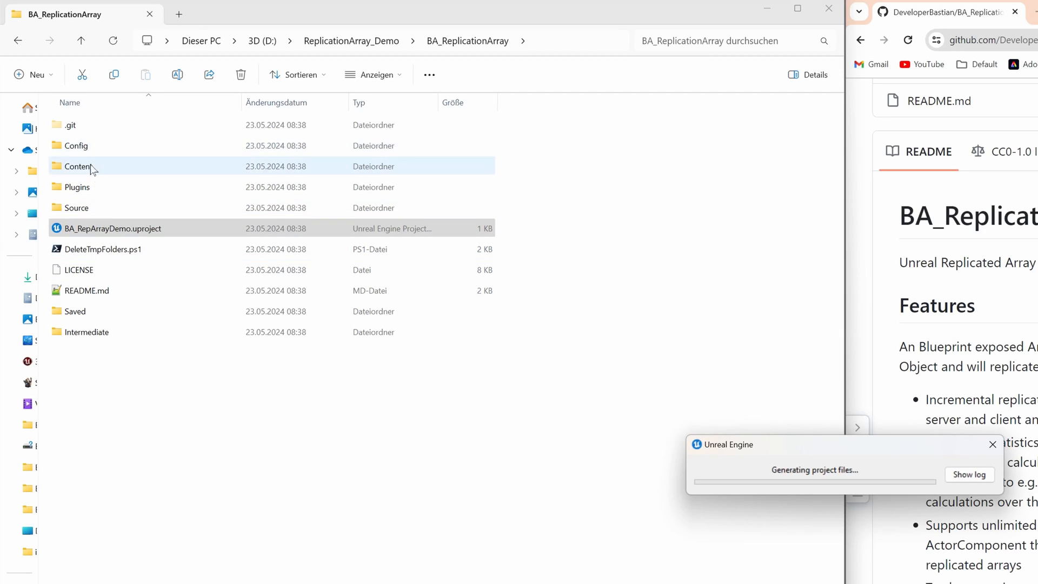
pyautogui.doubleClick(77, 186)
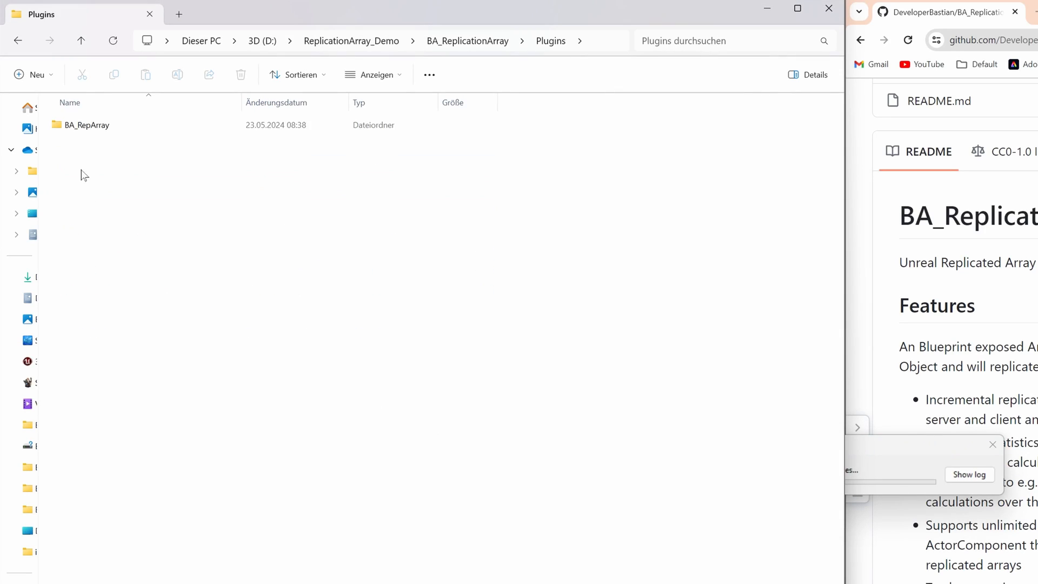
pyautogui.click(86, 124)
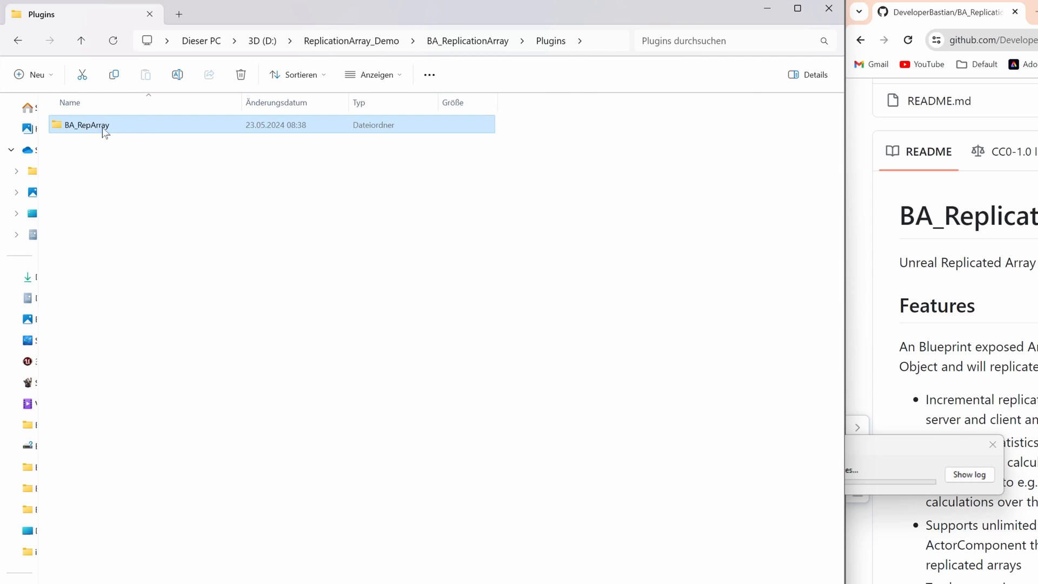
pyautogui.moveTo(177, 305)
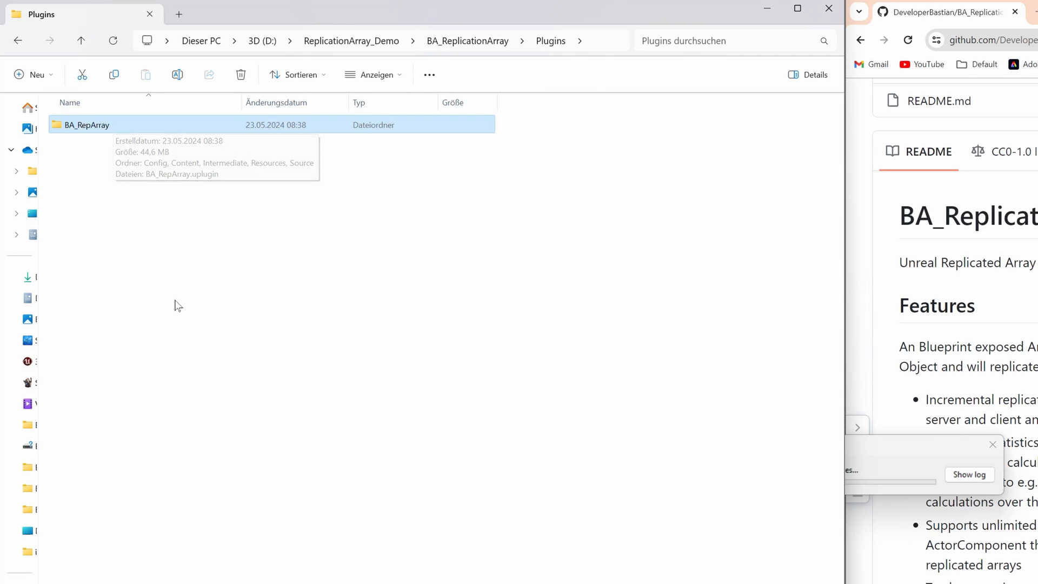
pyautogui.moveTo(80, 135)
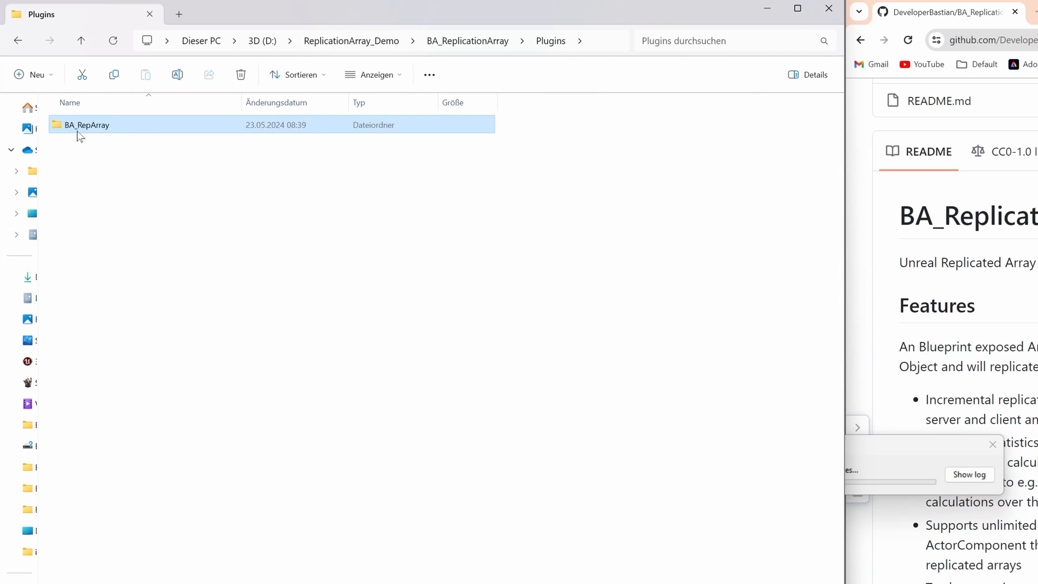
pyautogui.moveTo(209, 150)
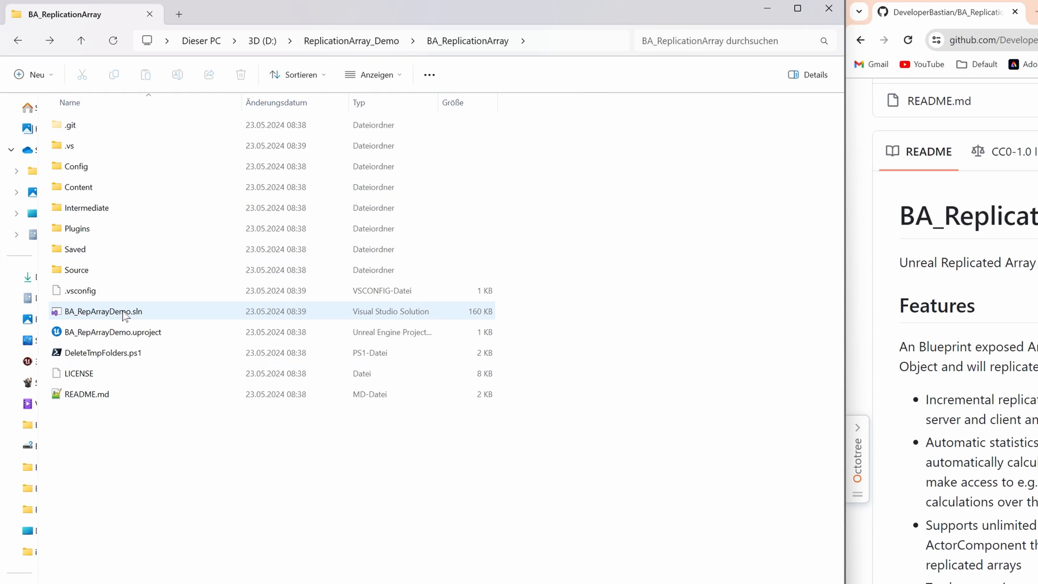
pyautogui.moveTo(102, 312)
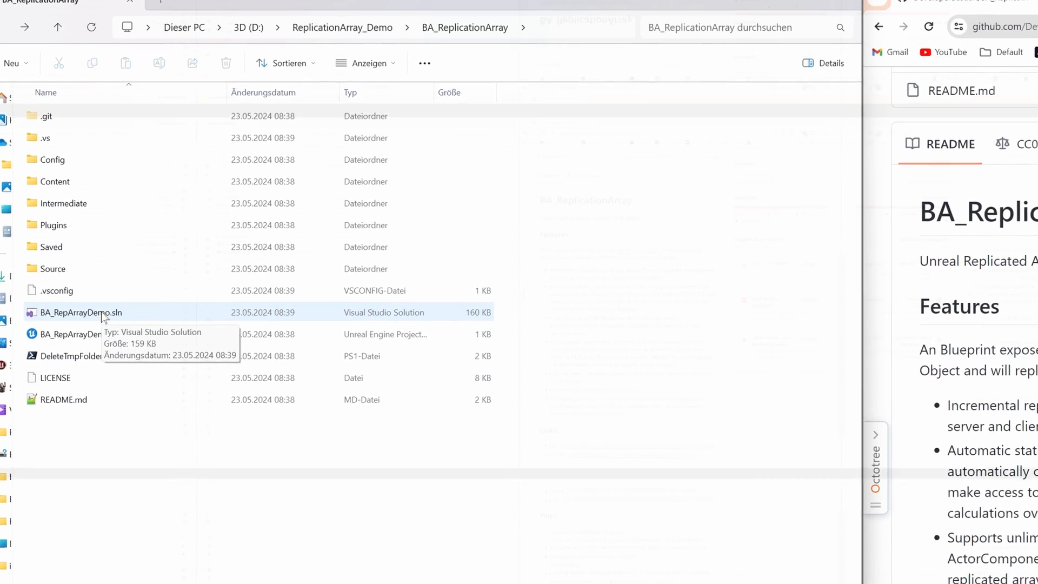
# Open BA_RepArrayActorComp.h in the solution, rebuild in DebugGame, and launch with Local Windows Debugger.
pyautogui.doubleClick(83, 312)
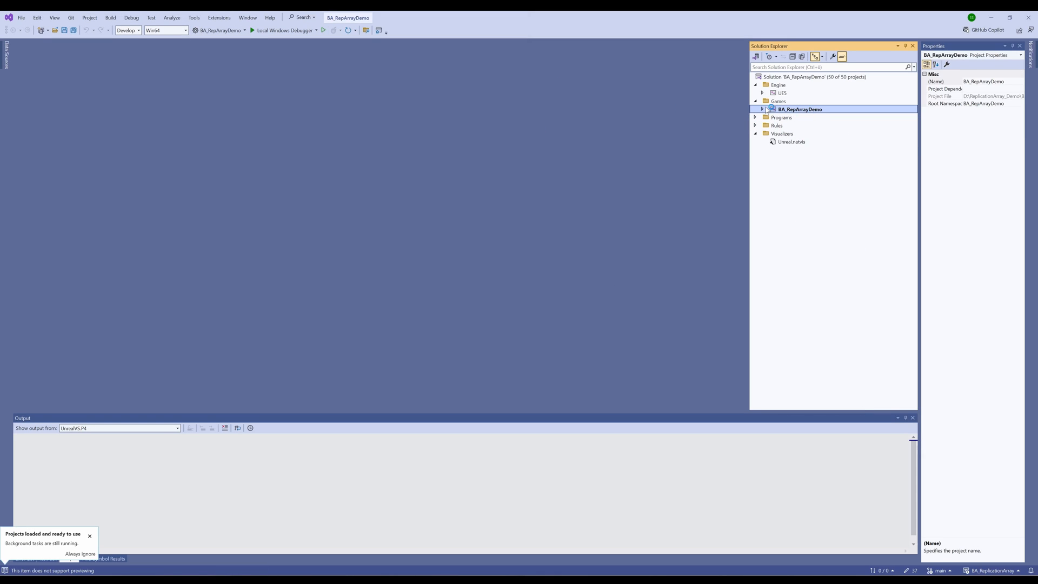
pyautogui.click(762, 109)
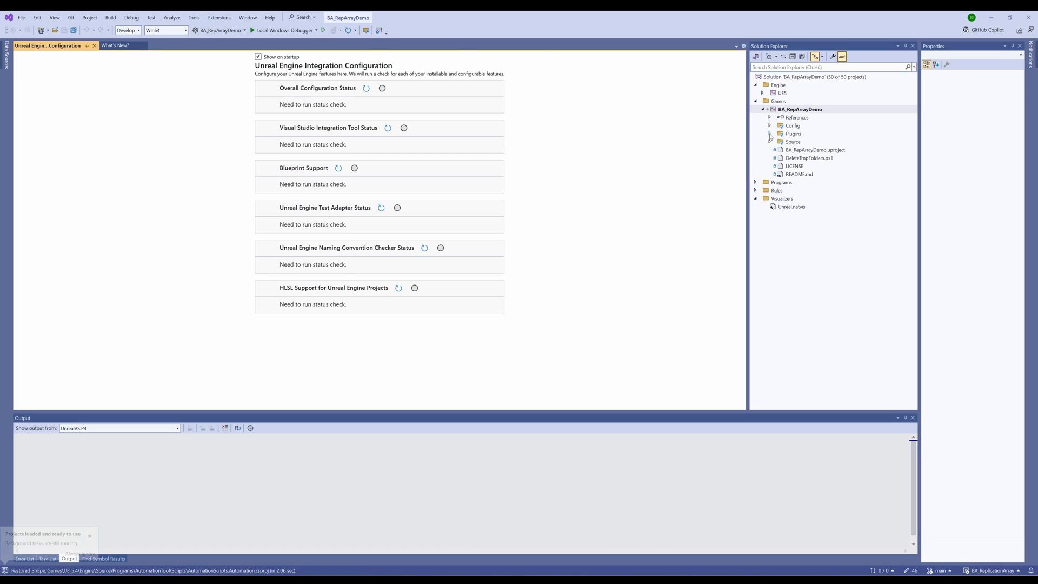
pyautogui.click(769, 133)
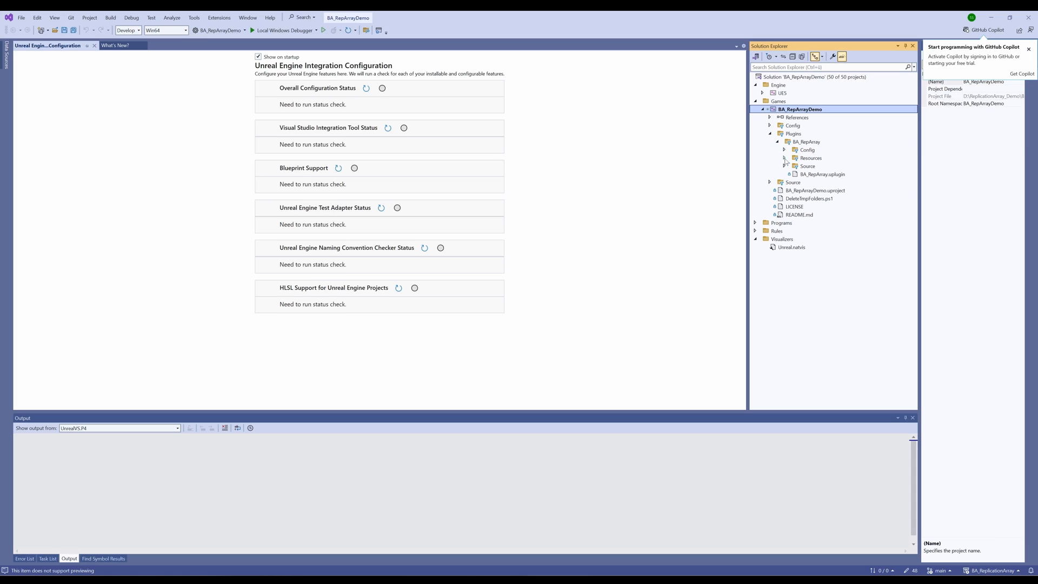
pyautogui.click(785, 166)
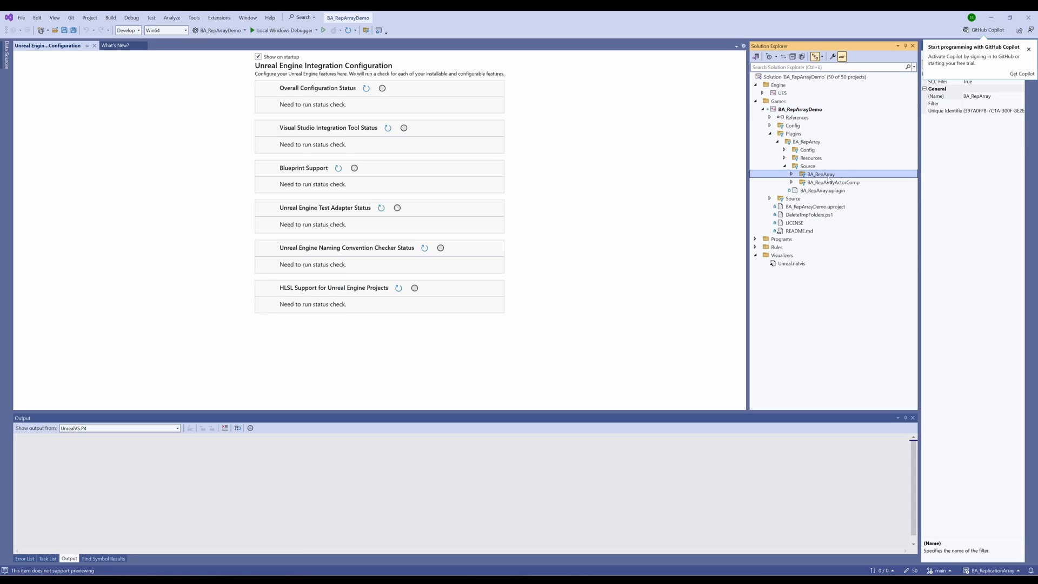
pyautogui.click(832, 182)
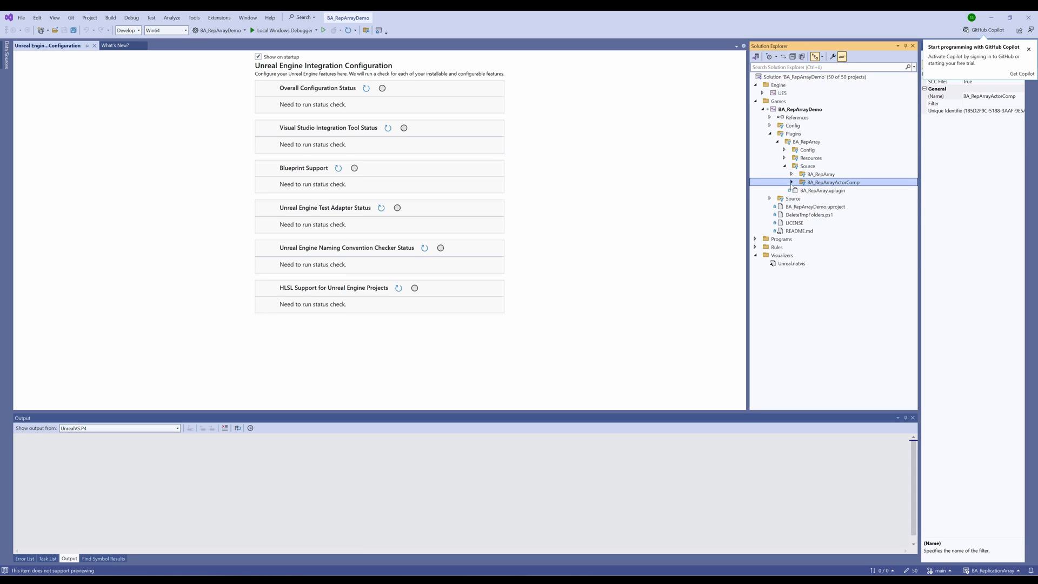
pyautogui.click(791, 182)
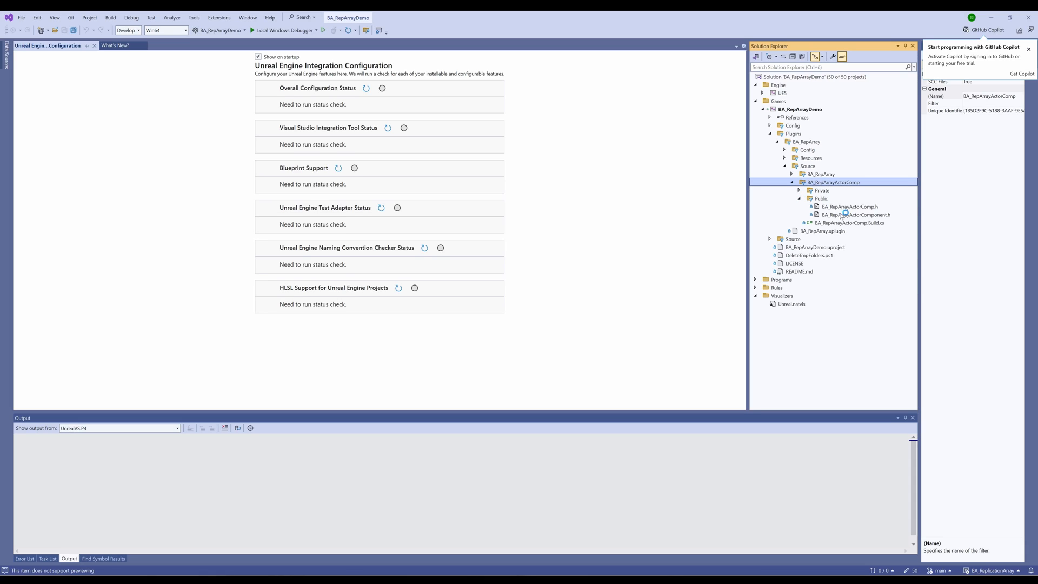
pyautogui.doubleClick(848, 206)
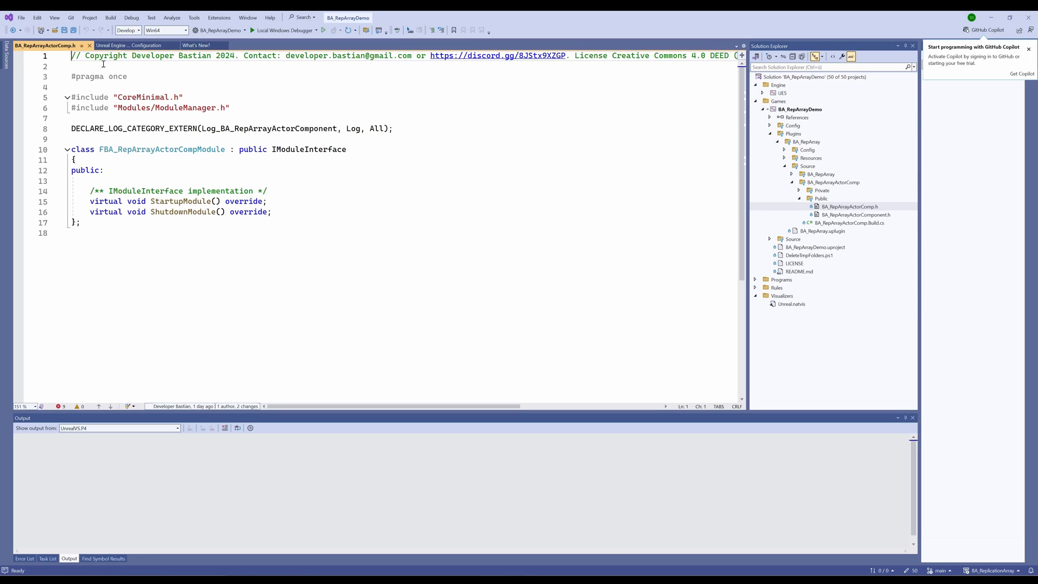
pyautogui.click(110, 17)
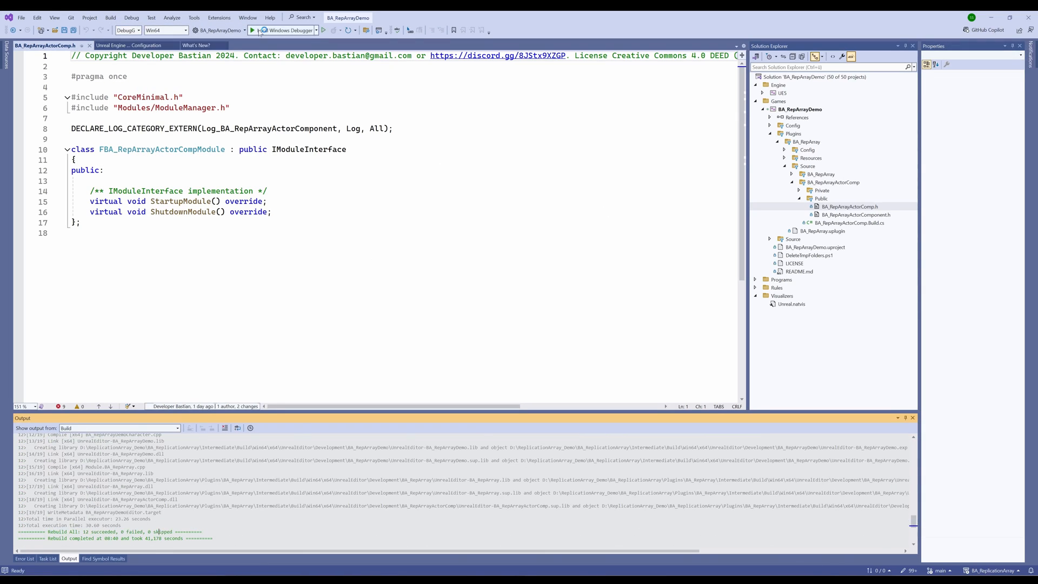
pyautogui.click(254, 30)
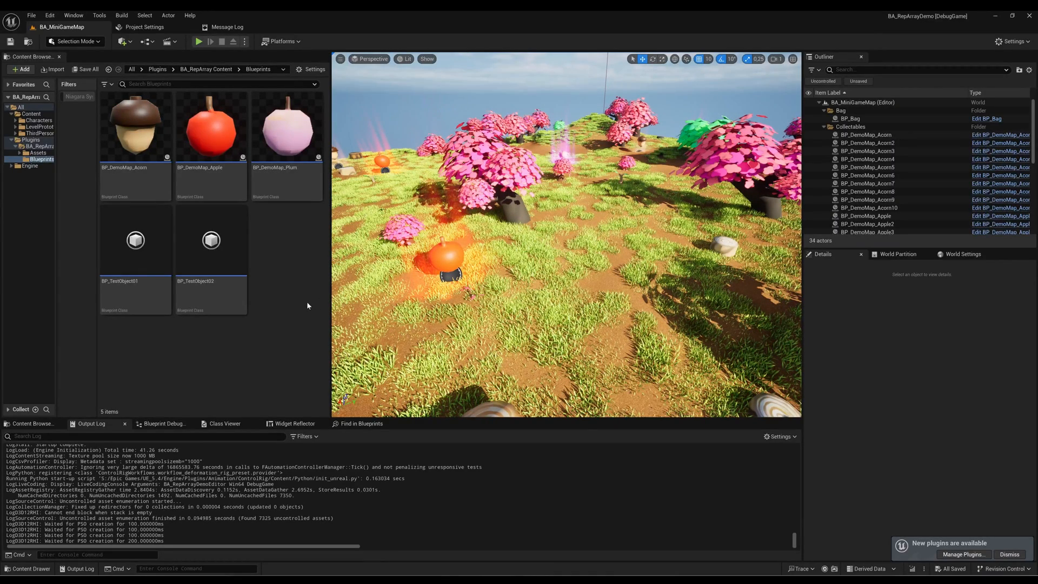
# Load developerbastian.tech in the browser window.
pyautogui.click(199, 41)
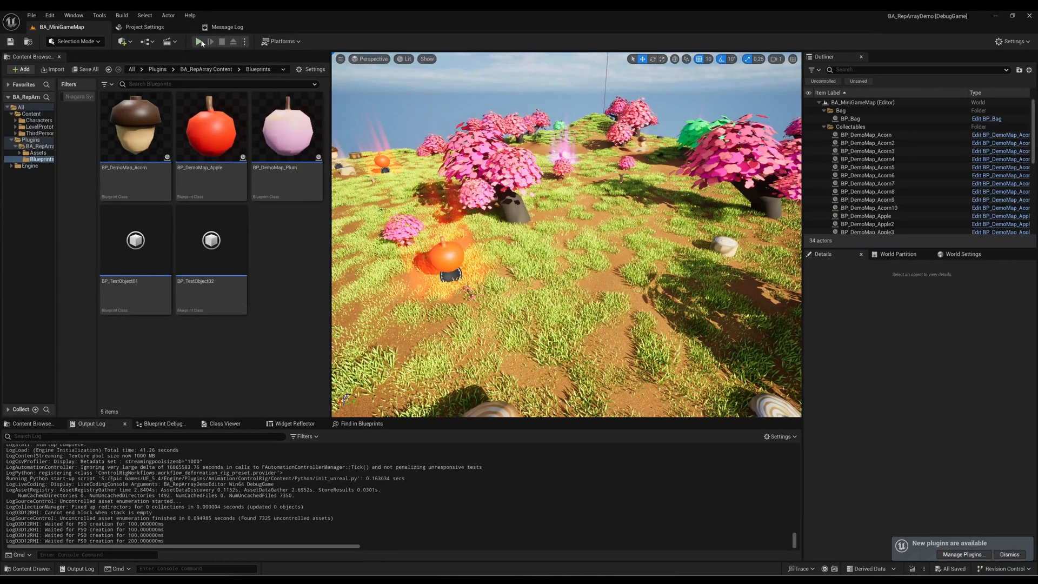
pyautogui.click(201, 41)
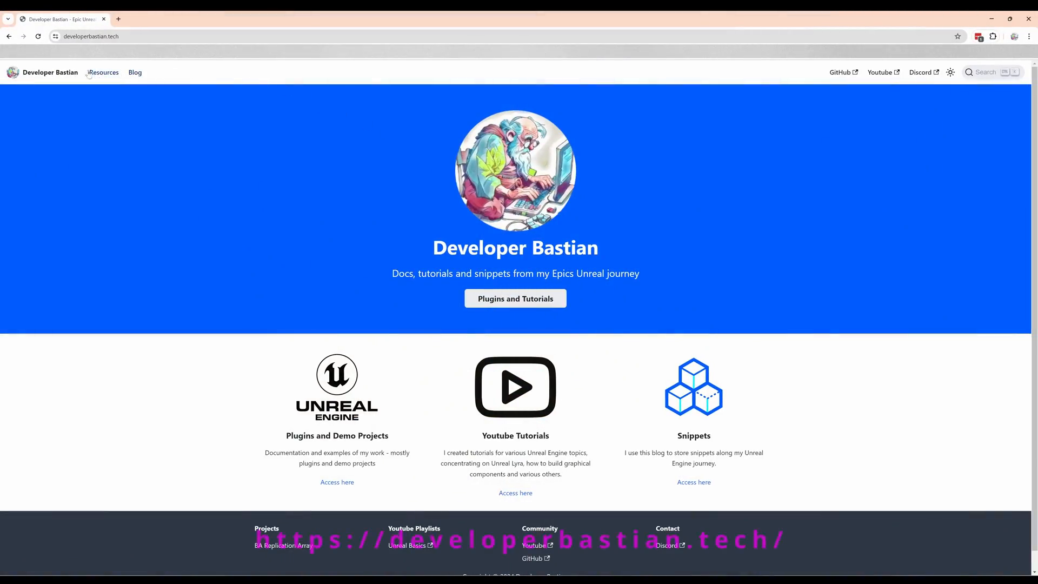
# Read the BA Replication Array overview, Actor Component Events, and OnAuthority/non-Authority function docs.
pyautogui.click(103, 72)
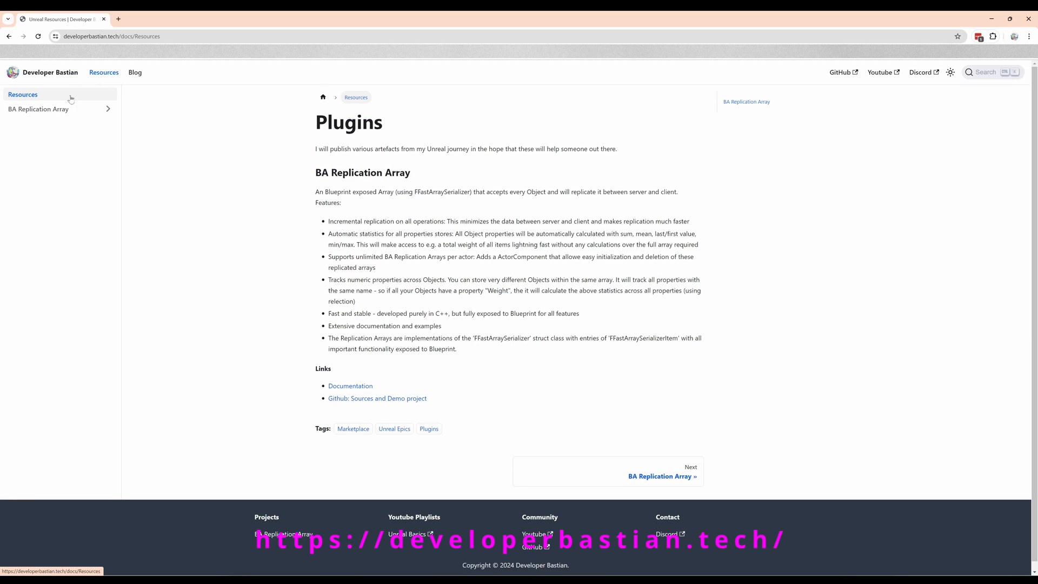
pyautogui.click(37, 109)
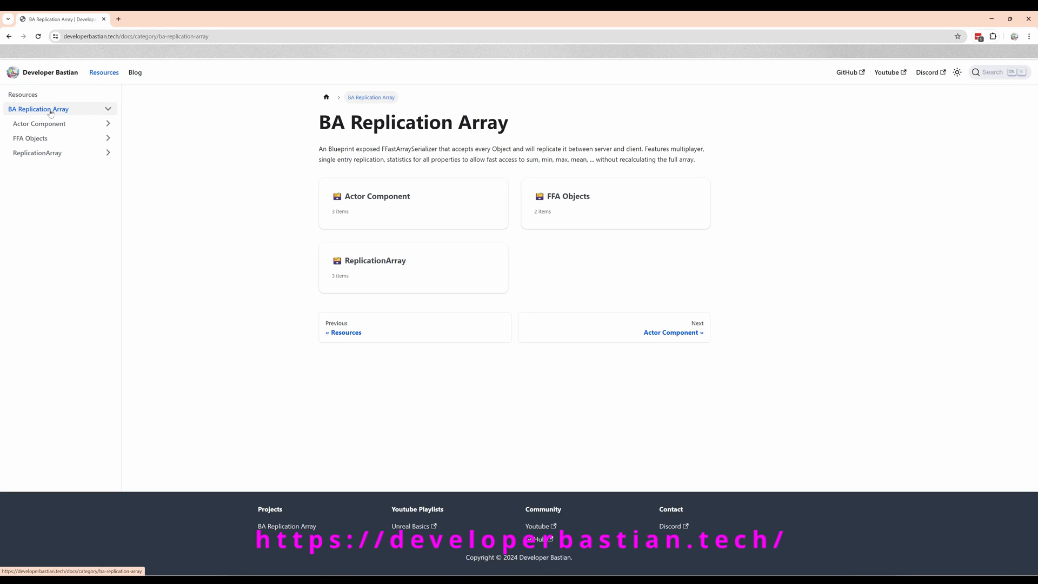
pyautogui.moveTo(36, 153)
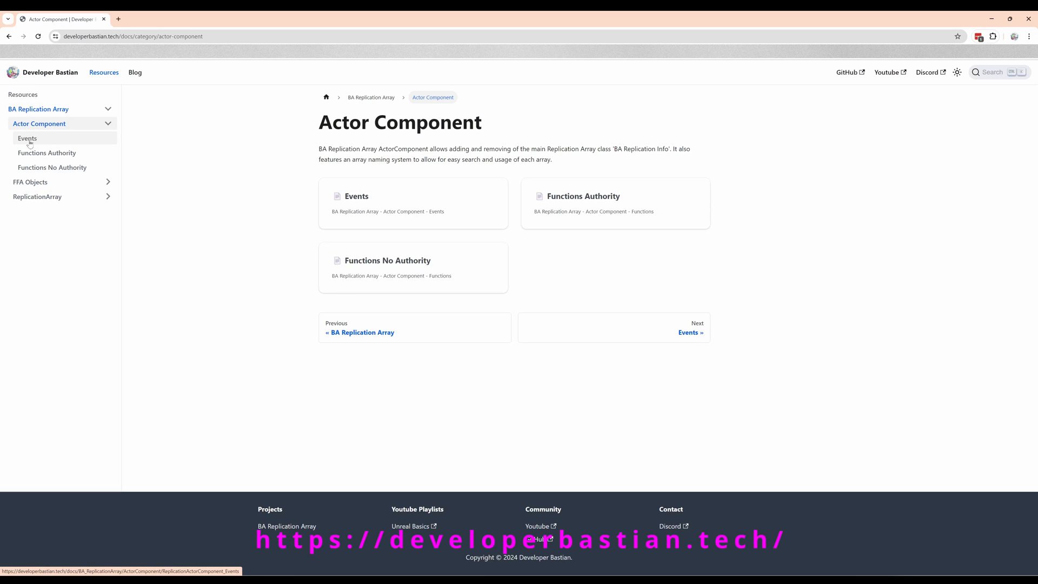
pyautogui.click(27, 138)
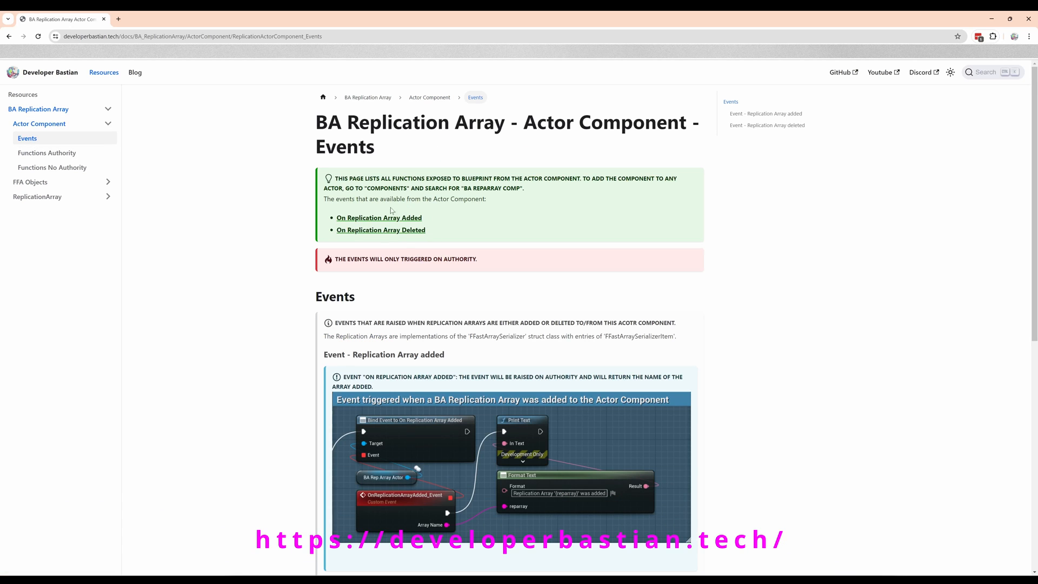
pyautogui.click(46, 153)
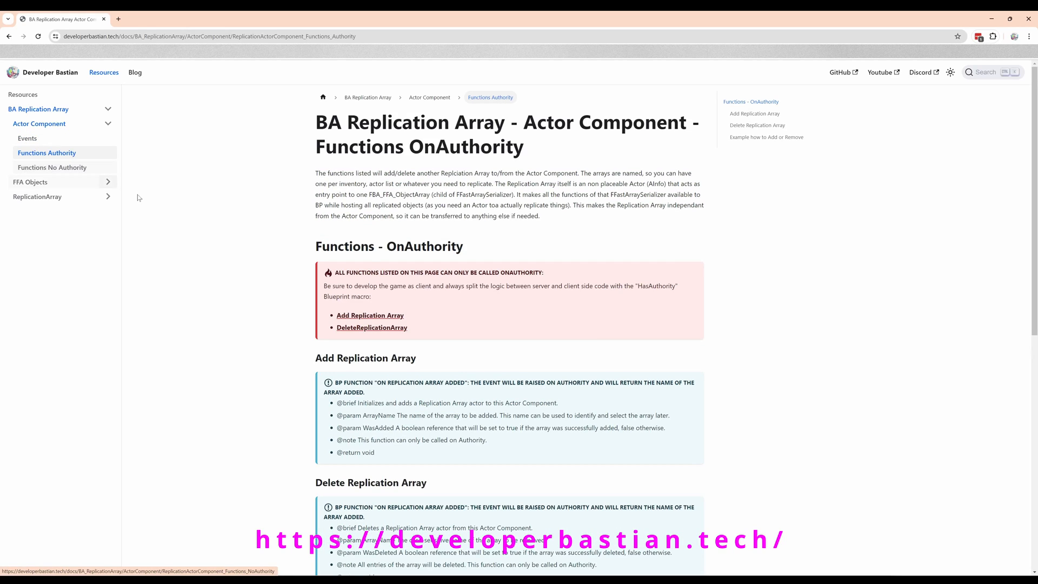
pyautogui.moveTo(59, 169)
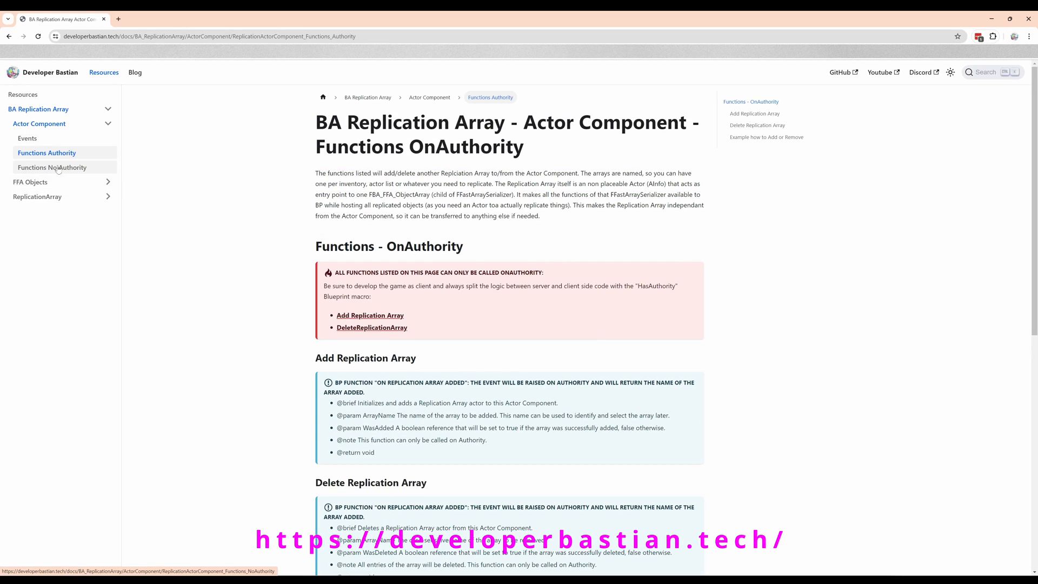
pyautogui.click(52, 167)
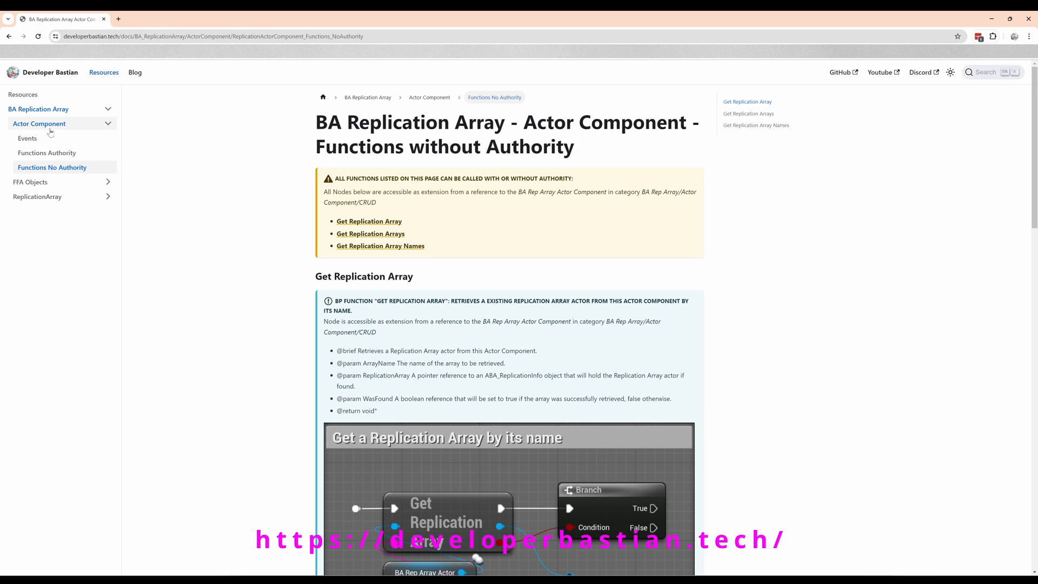
# Read the FFA Objects, ReplicationArray and Replication Info Actor Events docs, then the blog.
pyautogui.click(30, 182)
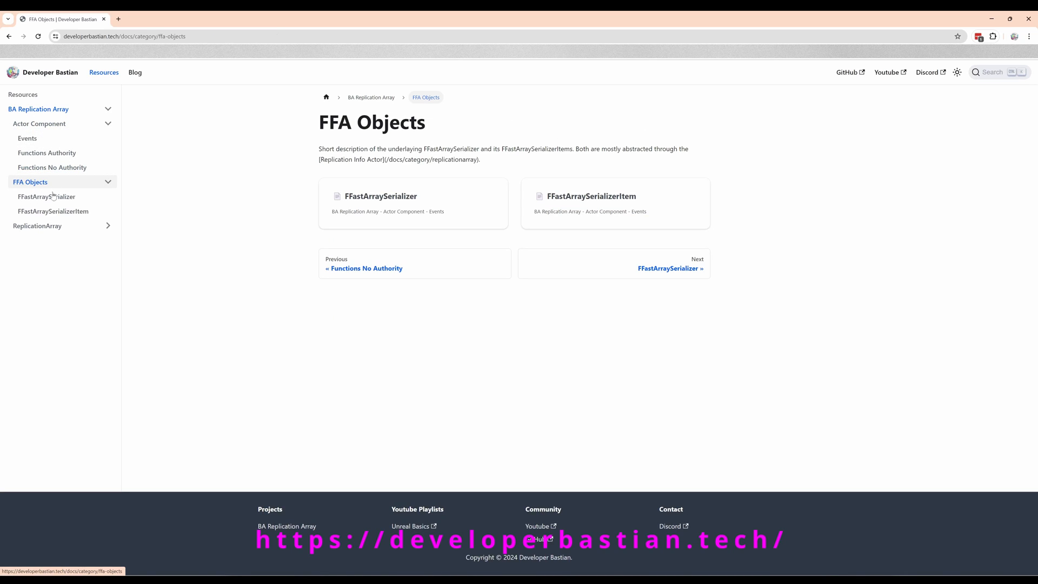
pyautogui.click(46, 197)
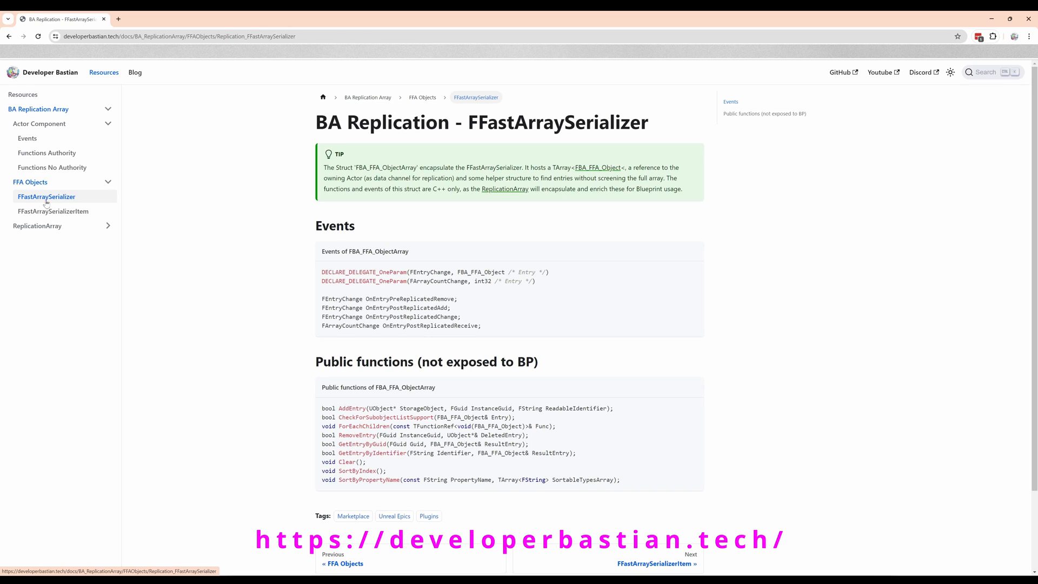
pyautogui.click(53, 210)
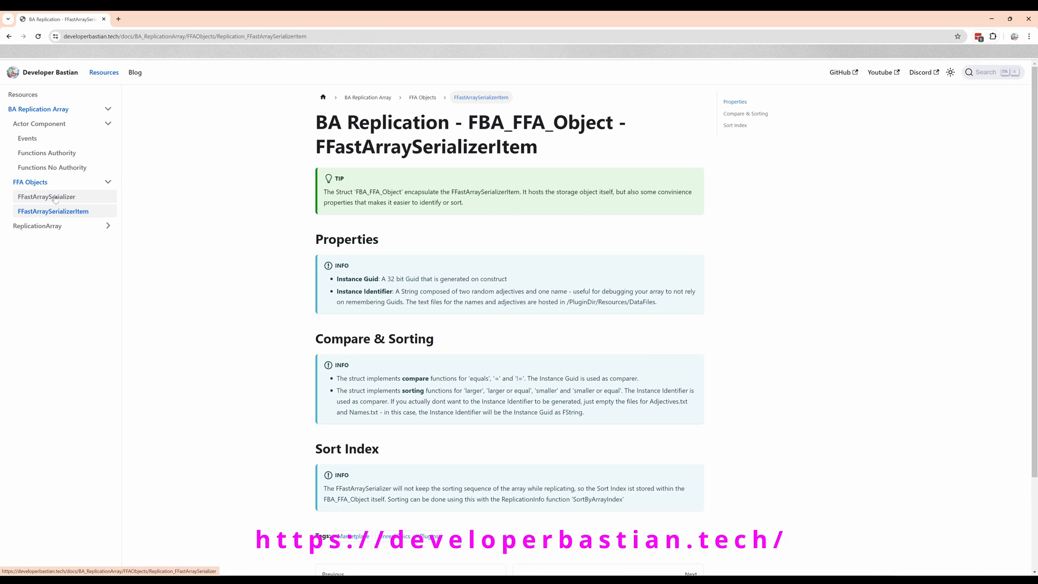
pyautogui.click(37, 226)
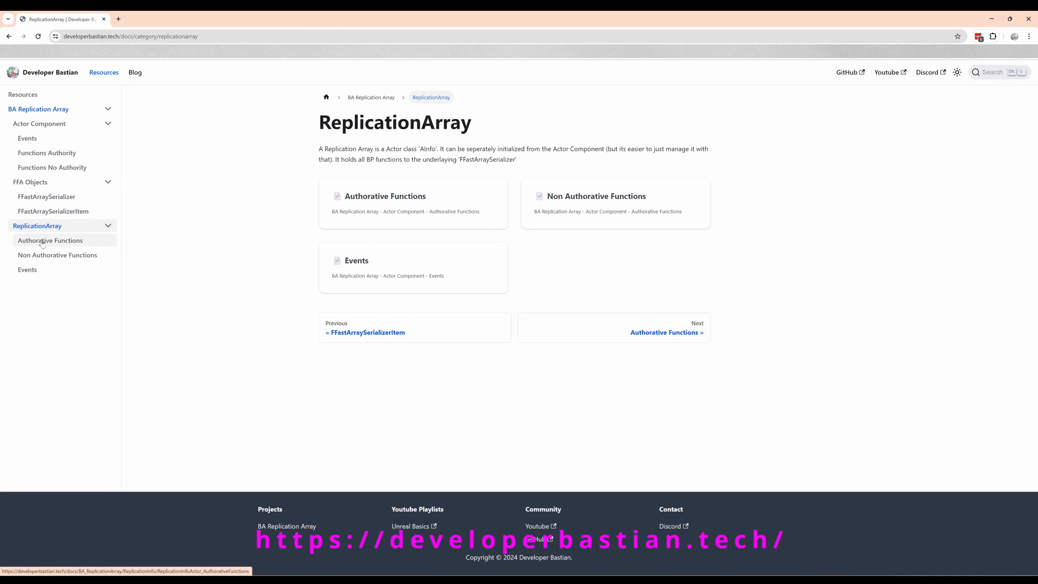
pyautogui.click(50, 240)
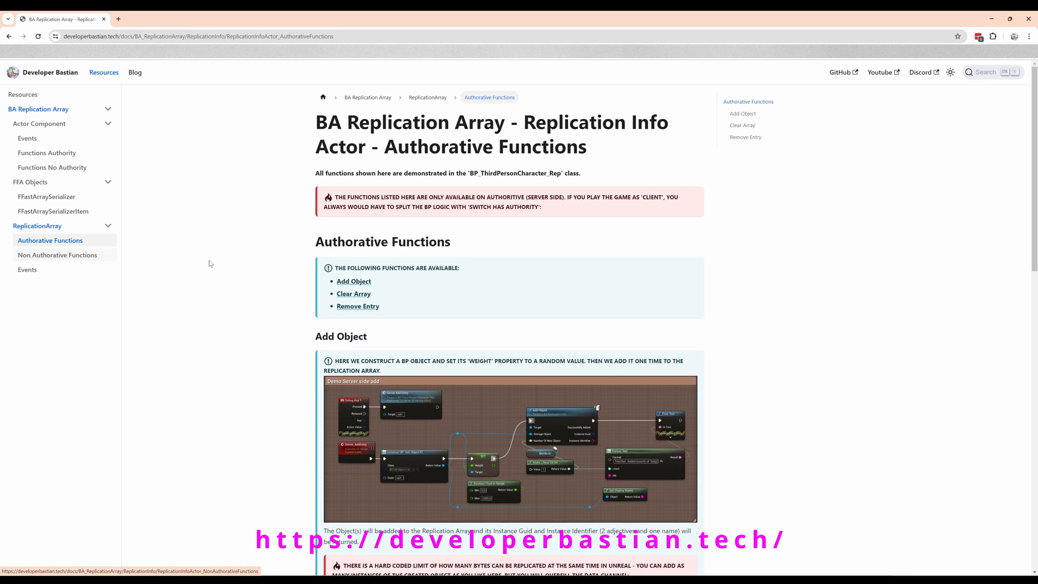
pyautogui.moveTo(68, 257)
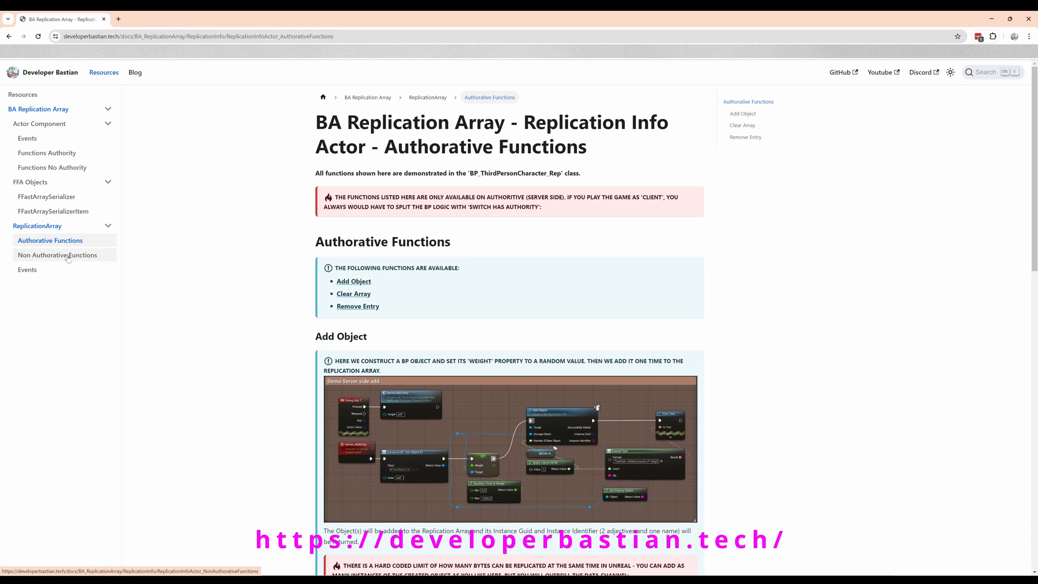
pyautogui.click(57, 255)
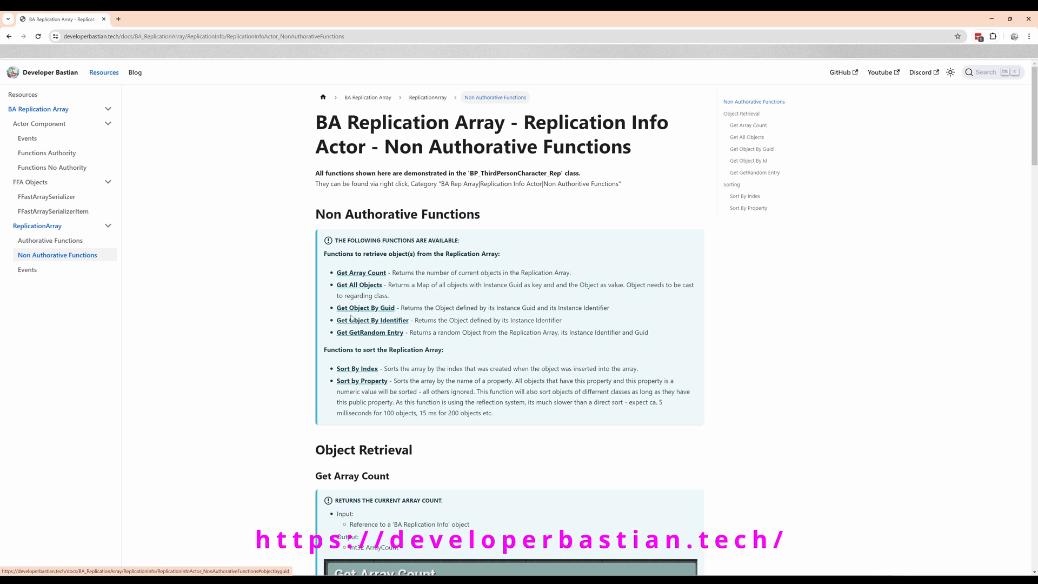
pyautogui.moveTo(27, 270)
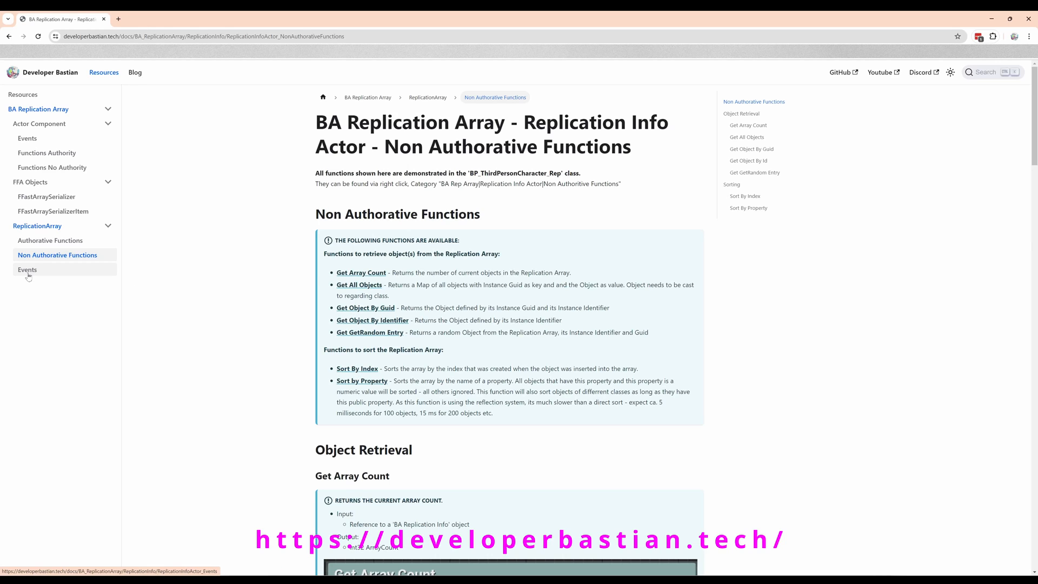
pyautogui.click(28, 269)
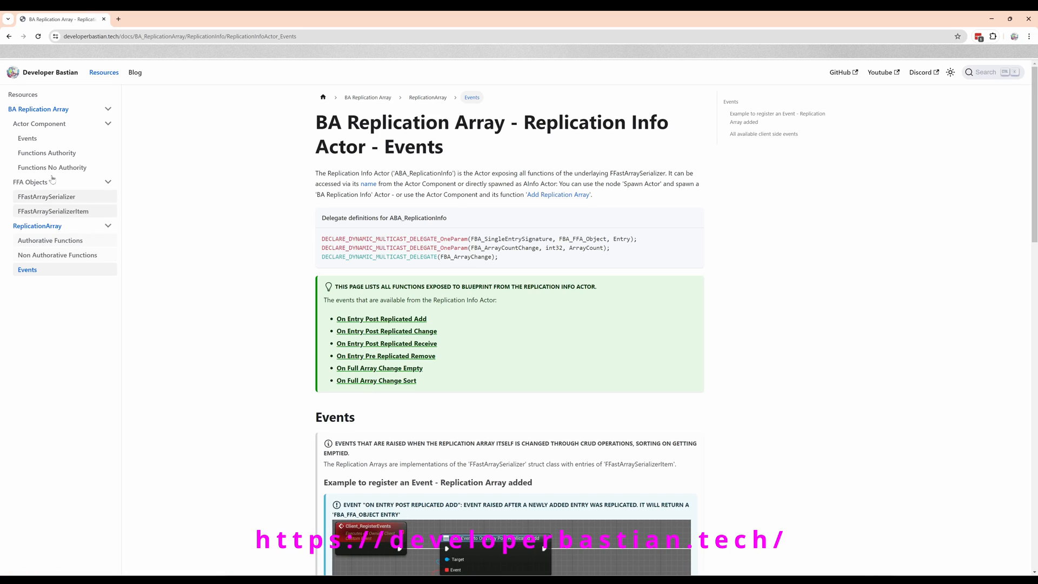
pyautogui.moveTo(103, 72)
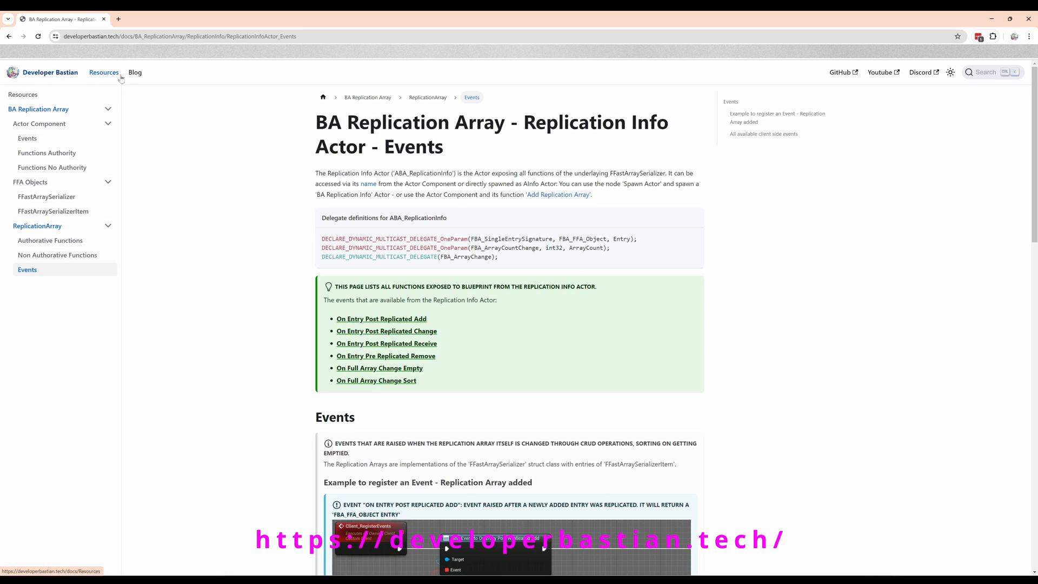
pyautogui.click(135, 71)
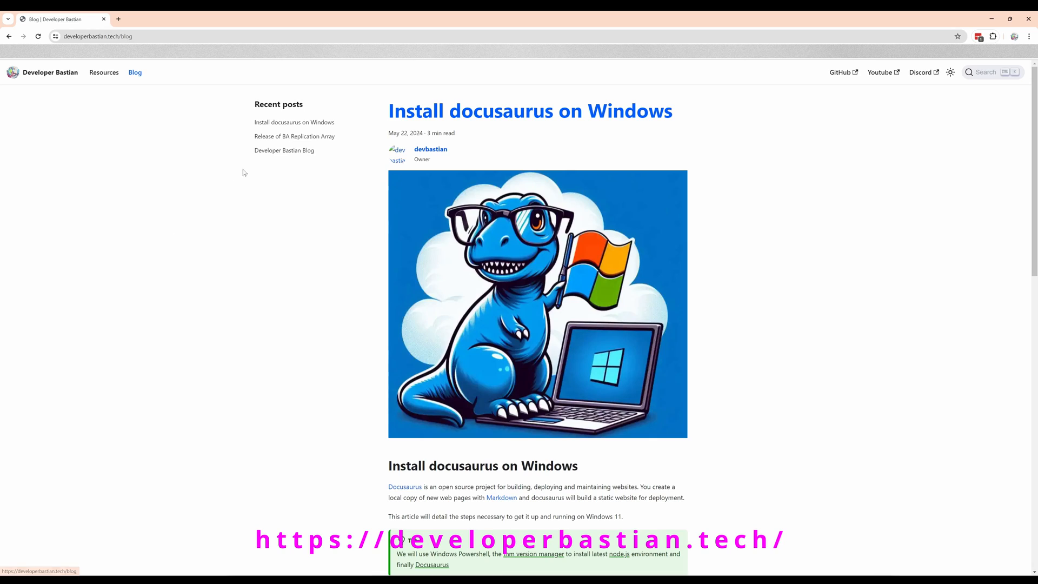
pyautogui.moveTo(304, 132)
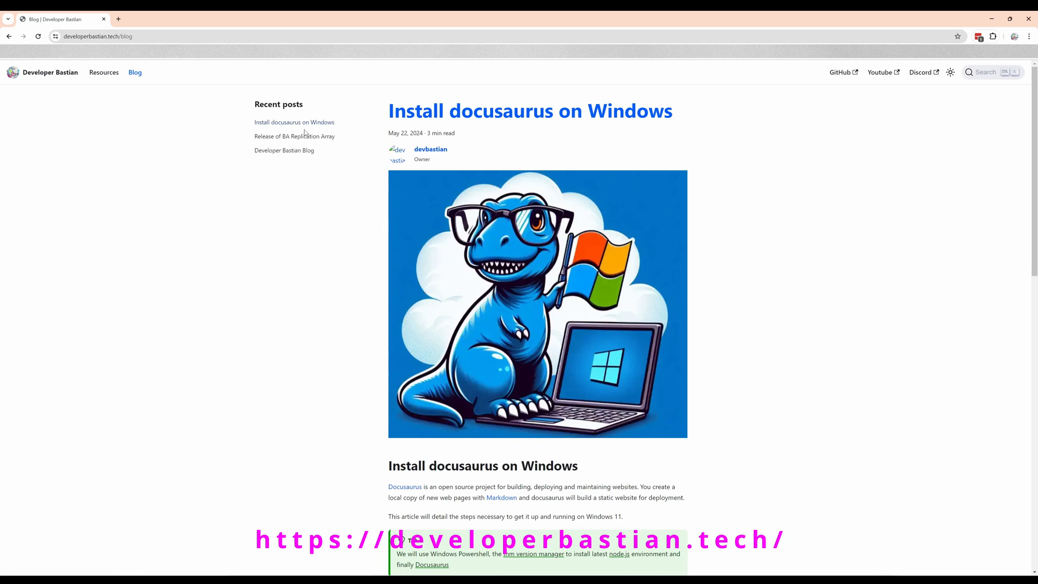
pyautogui.click(294, 135)
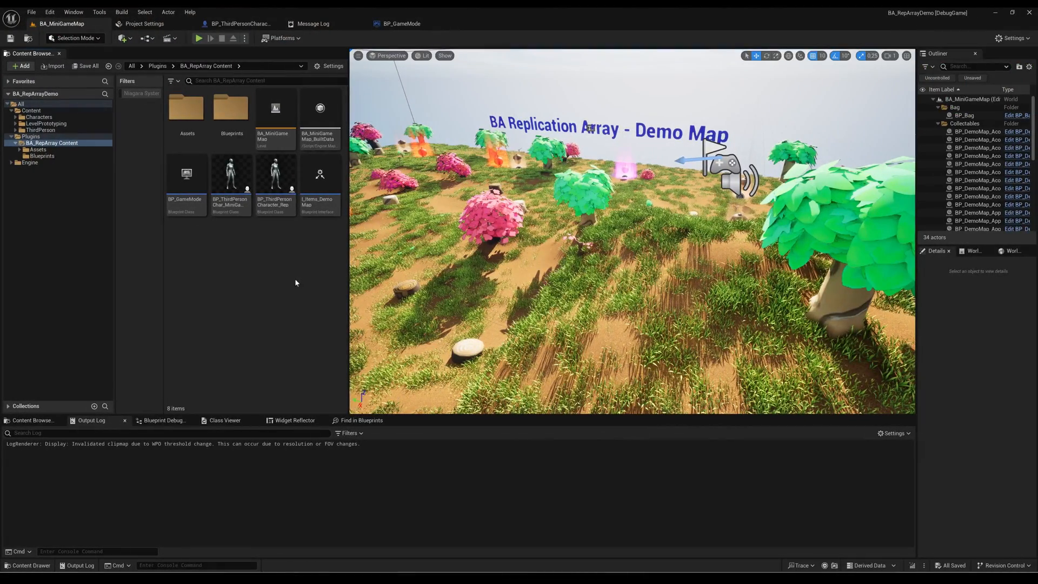
# Open BP_GameMode from BA_RepArray Content, review its Default Pawn Class options, and close it.
pyautogui.click(30, 136)
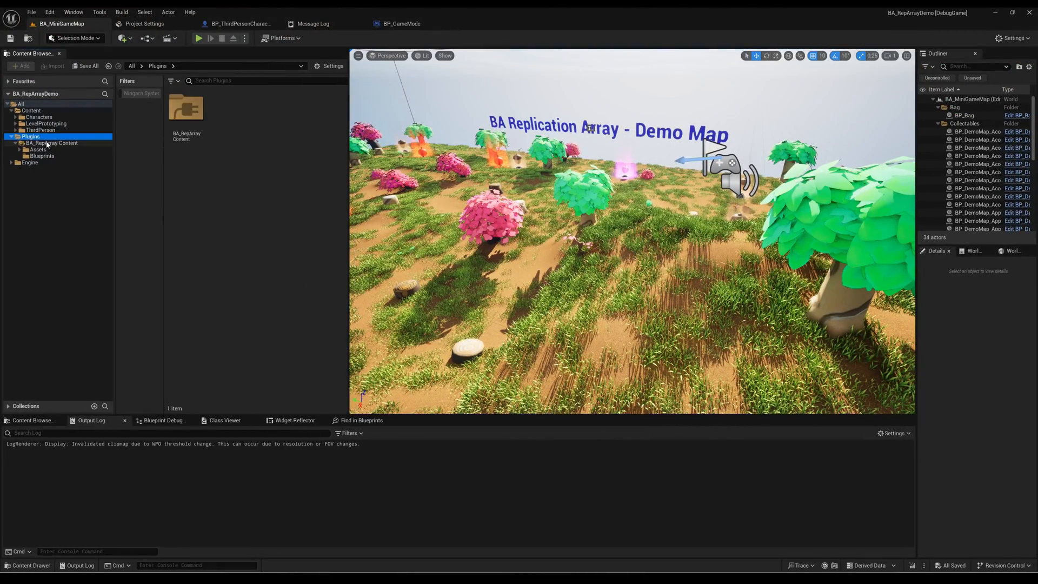
pyautogui.click(51, 142)
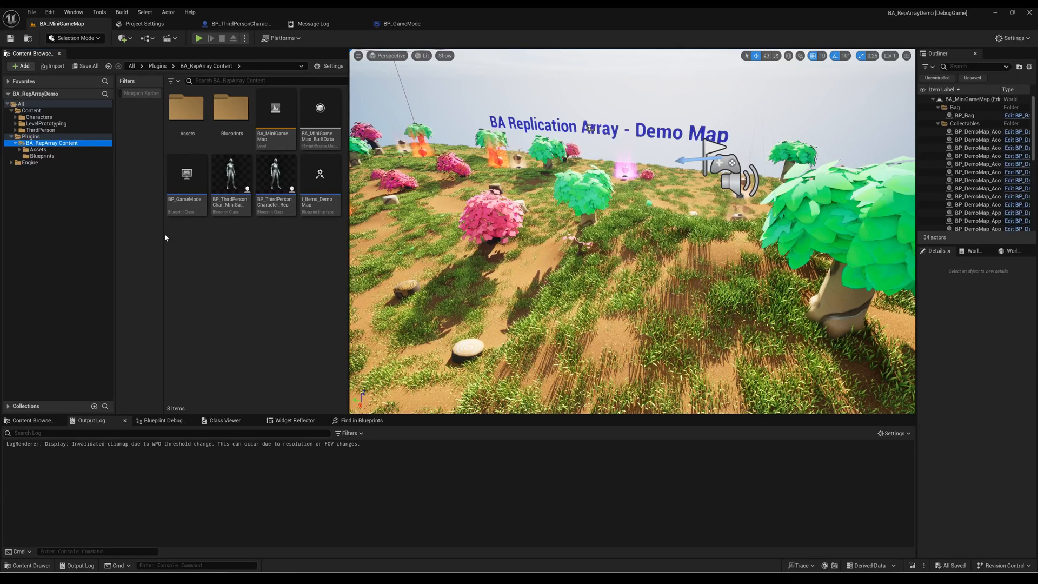
pyautogui.moveTo(186, 173)
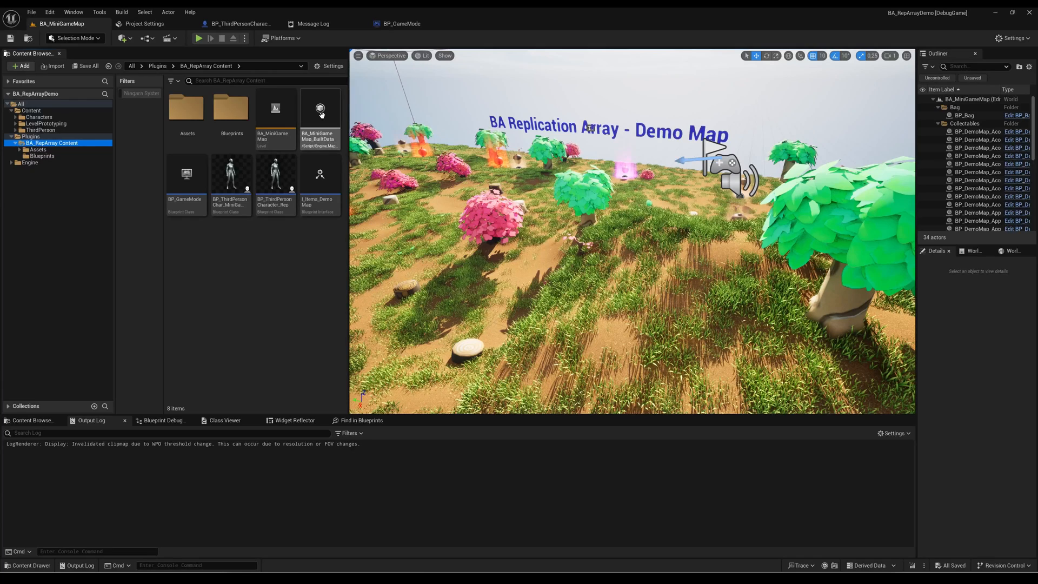
pyautogui.moveTo(186, 174)
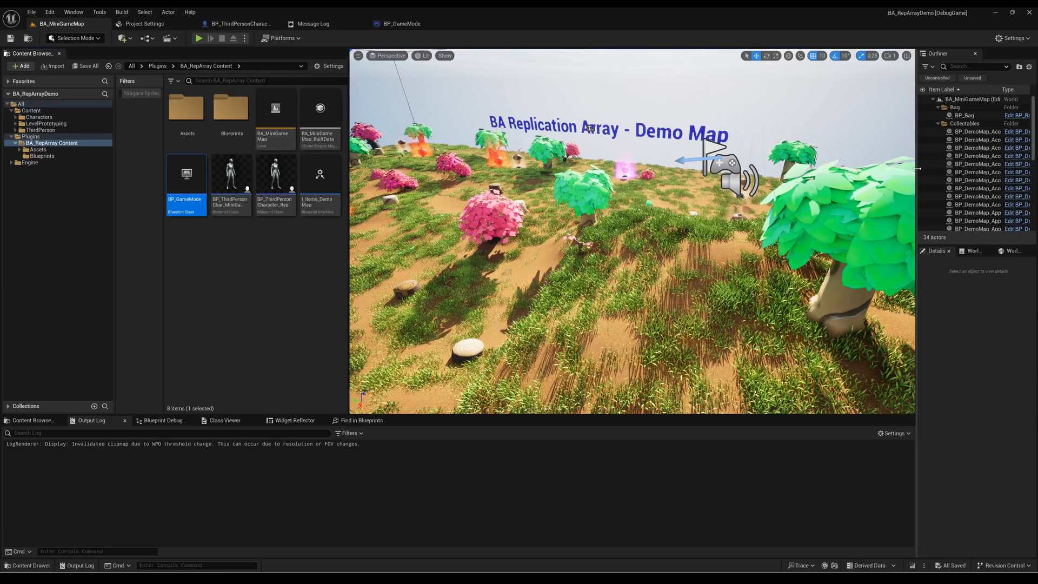
pyautogui.click(924, 251)
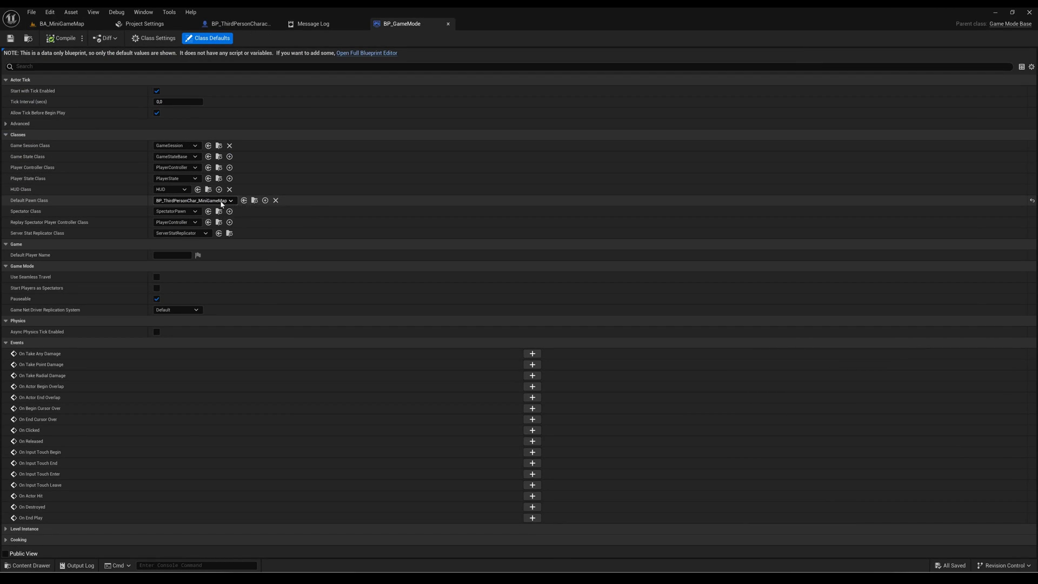
pyautogui.click(230, 200)
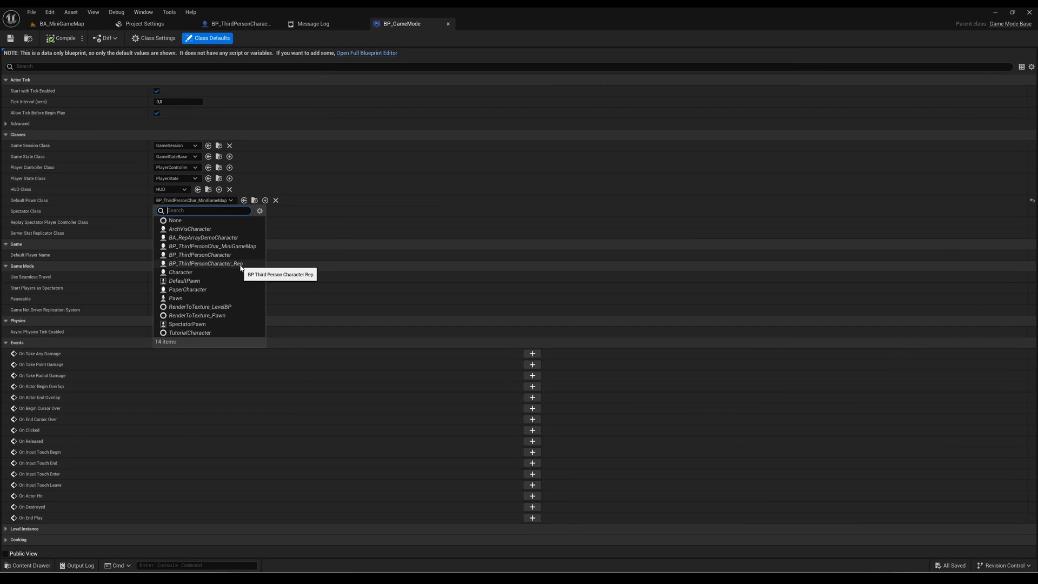
pyautogui.moveTo(215, 153)
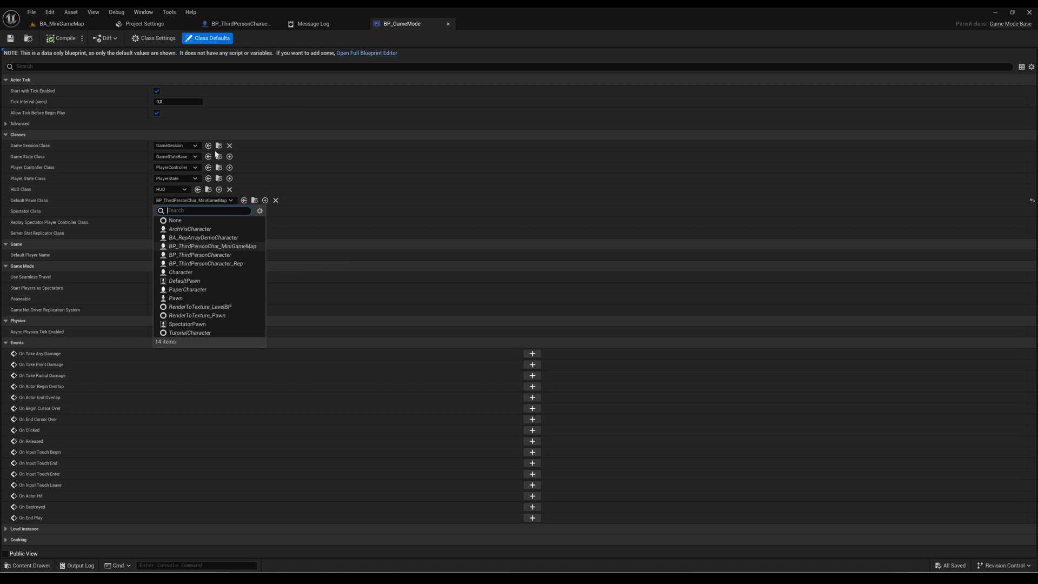
pyautogui.moveTo(448, 24)
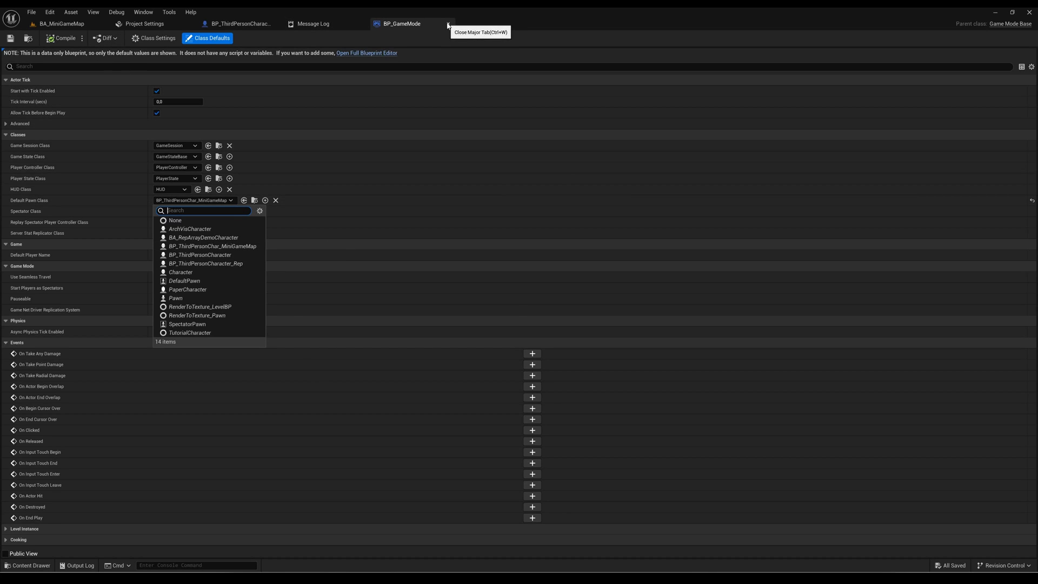
pyautogui.click(448, 24)
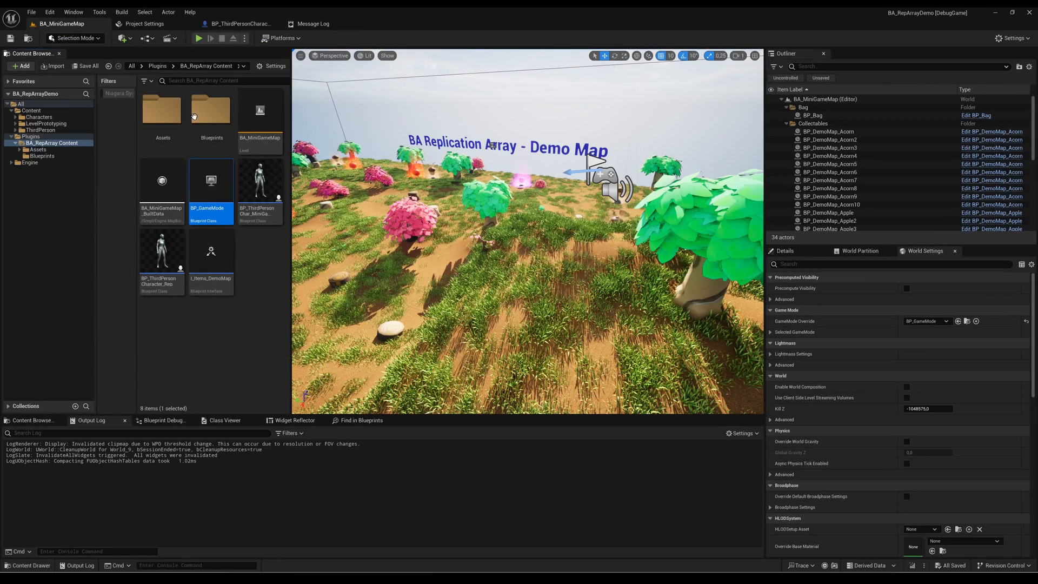
pyautogui.moveTo(259, 178)
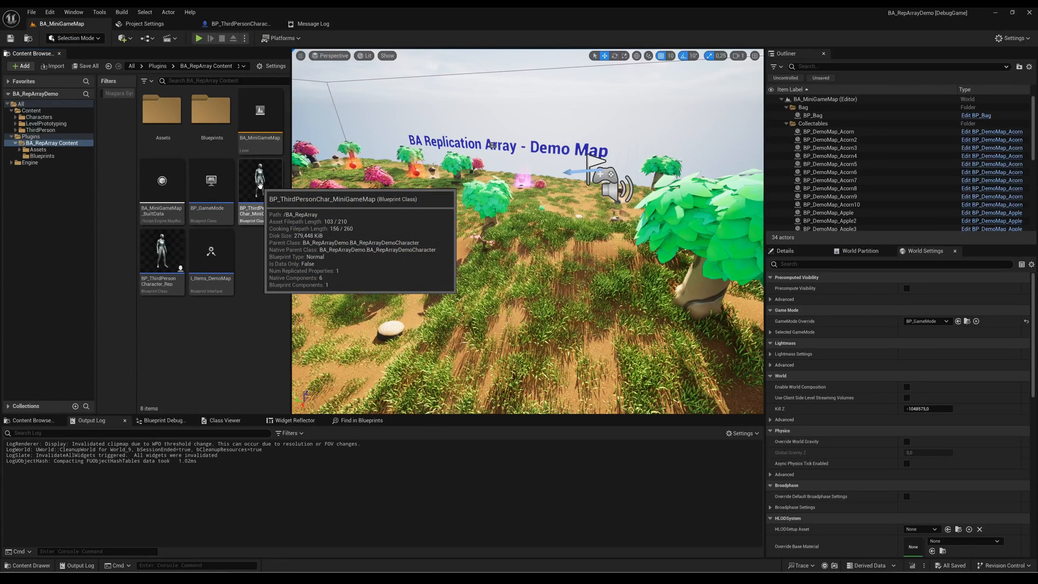
pyautogui.moveTo(159, 255)
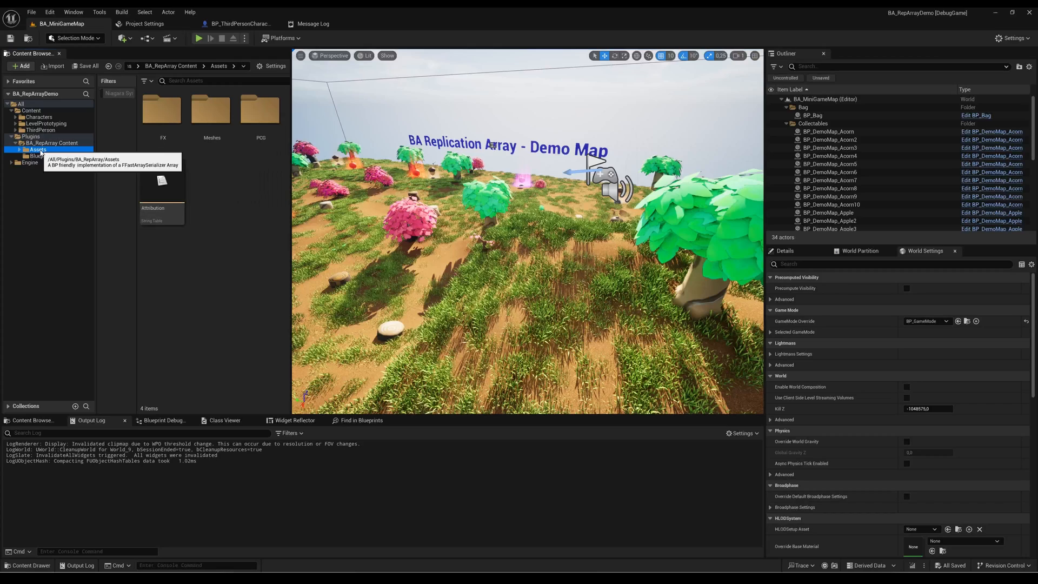
pyautogui.click(38, 150)
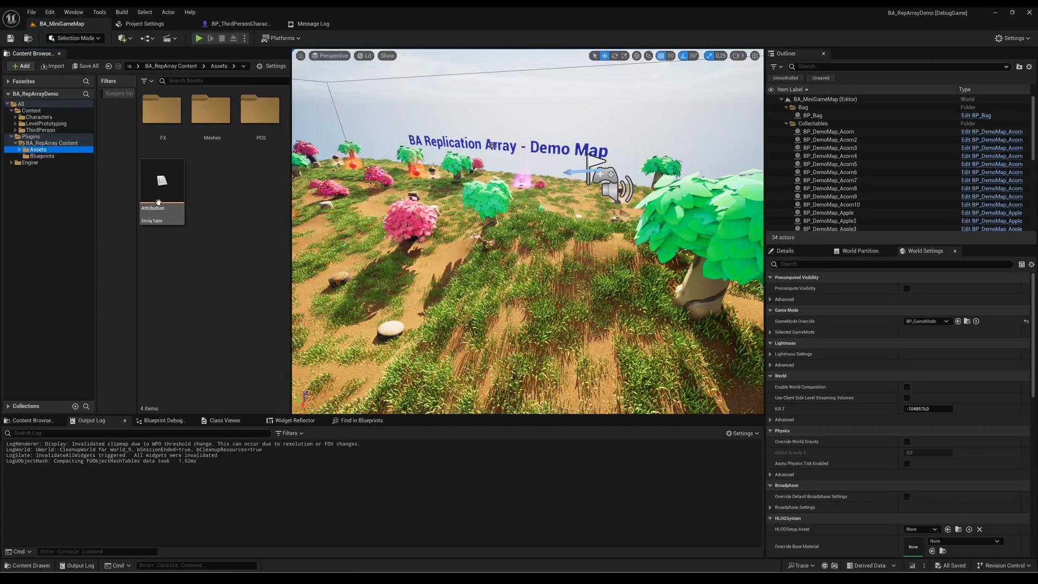
pyautogui.moveTo(162, 179)
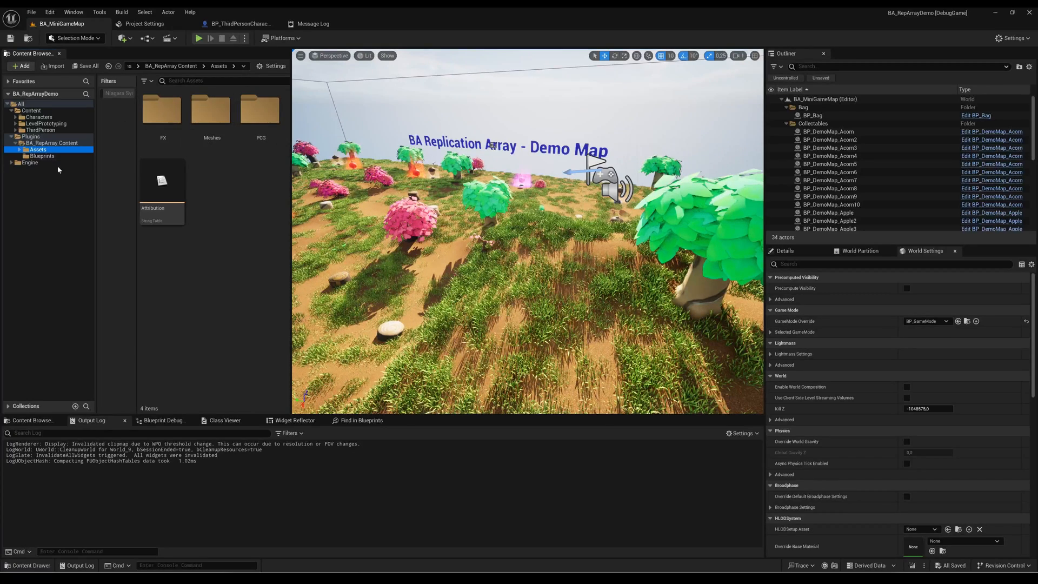
pyautogui.click(41, 156)
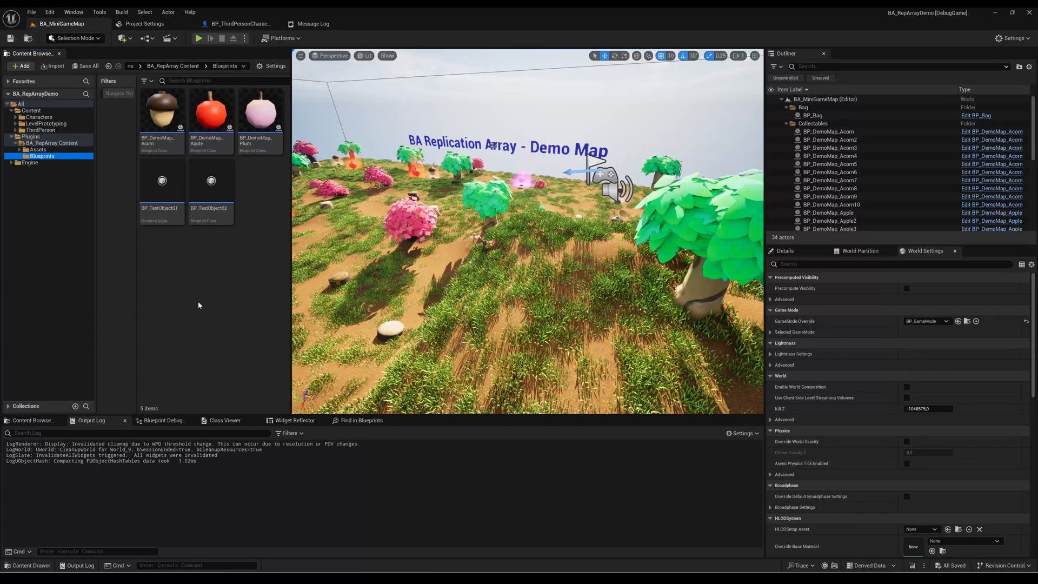
pyautogui.moveTo(39, 156)
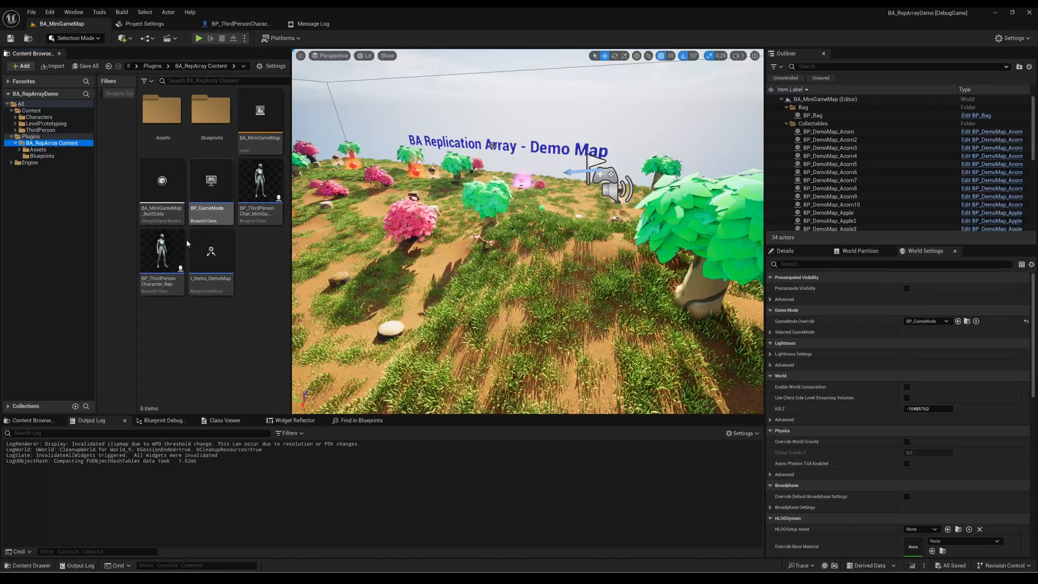
pyautogui.moveTo(162, 250)
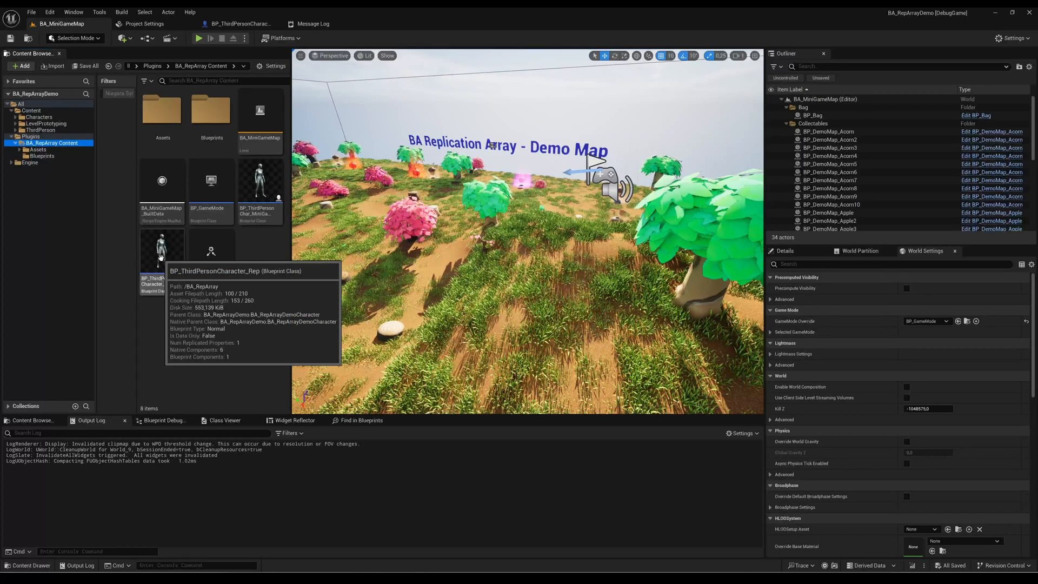
# Open BP_ThirdPersonCharacter_Rep and inspect the BAInfo variable's RepNotify replication settings.
pyautogui.doubleClick(162, 249)
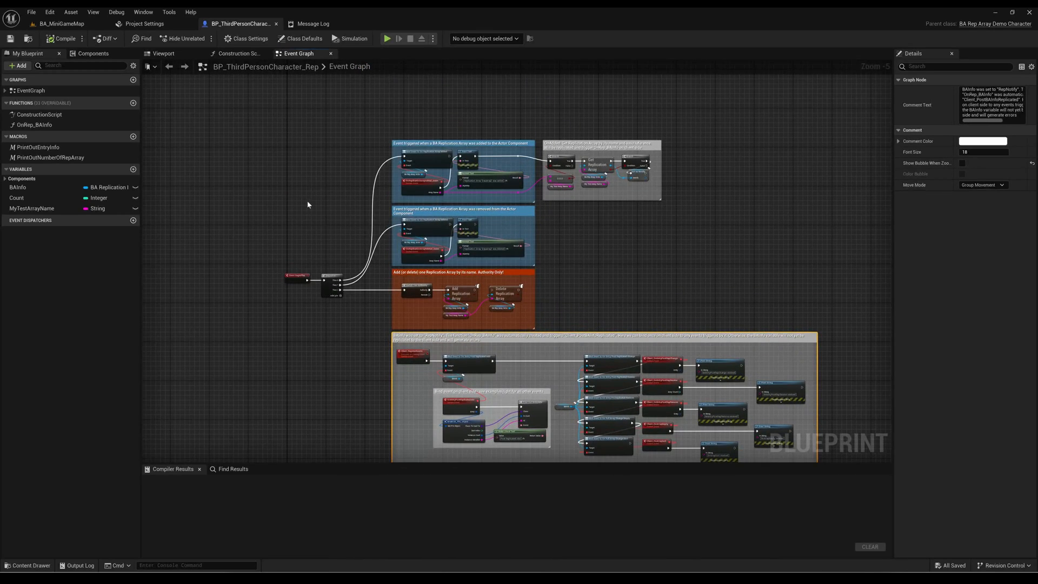
pyautogui.scroll(3)
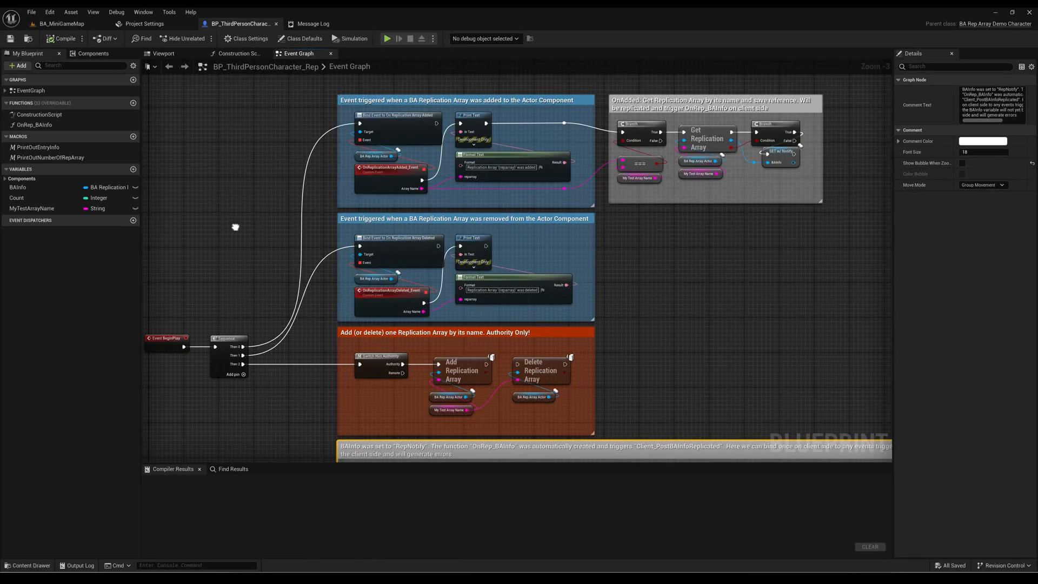
pyautogui.moveTo(250, 24)
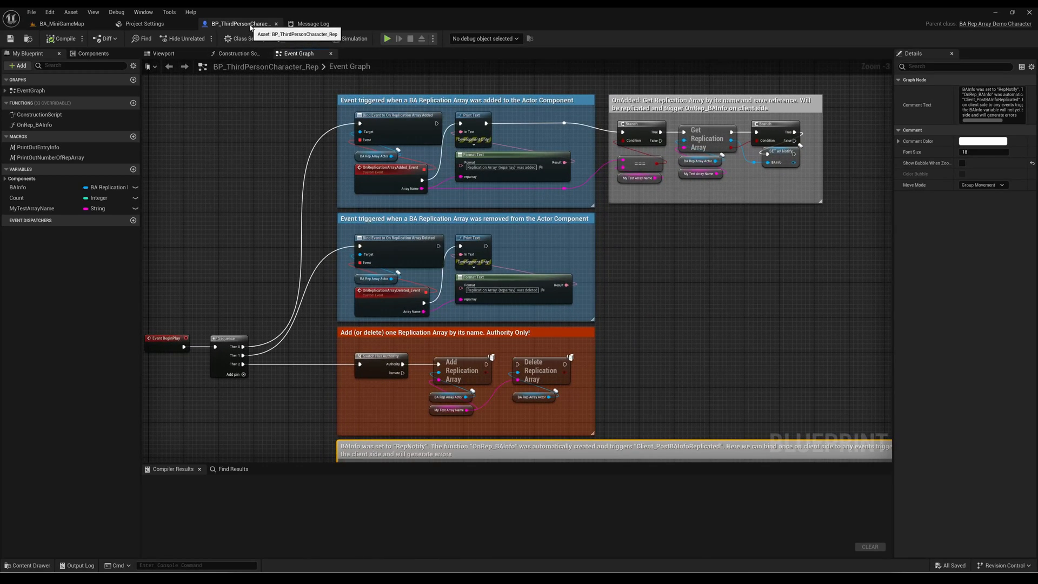
pyautogui.moveTo(442, 100)
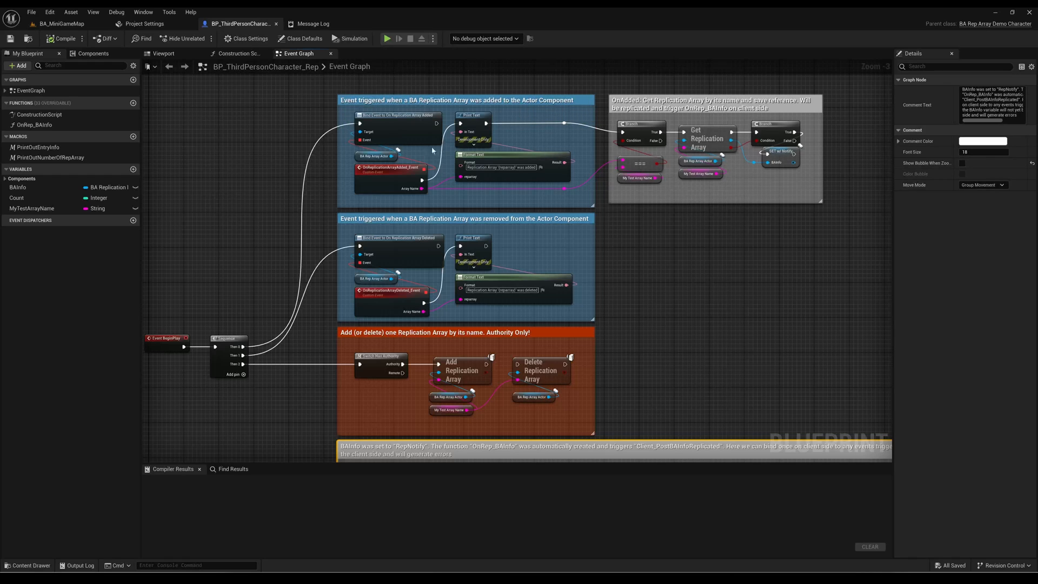
pyautogui.moveTo(442, 240)
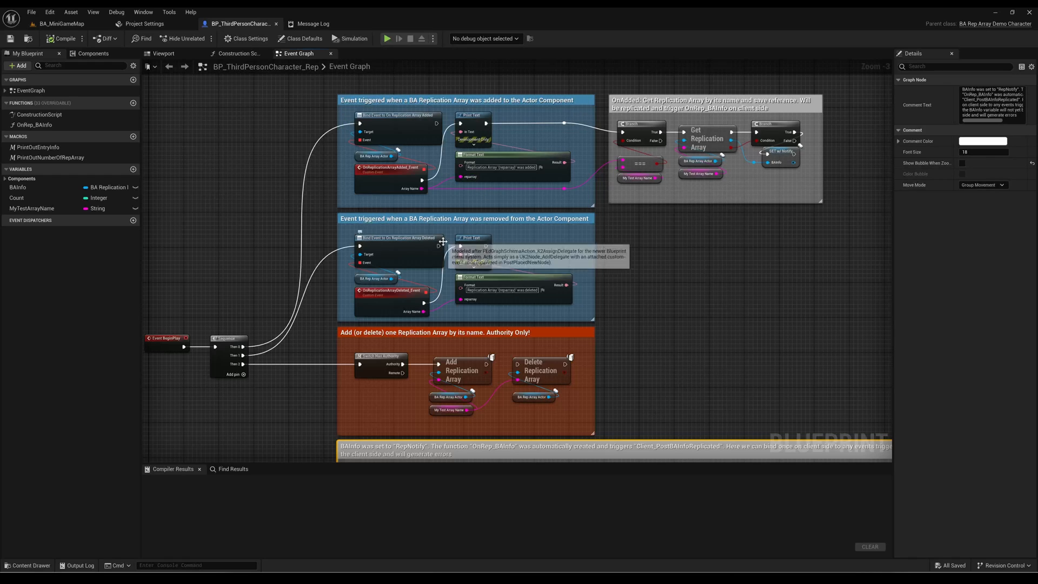
pyautogui.moveTo(752, 153)
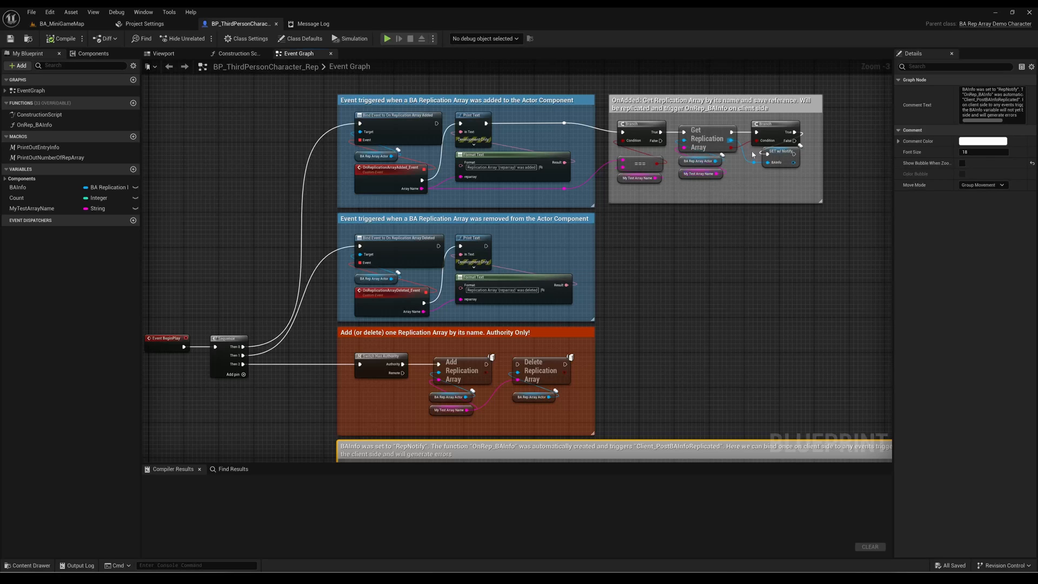
pyautogui.click(17, 187)
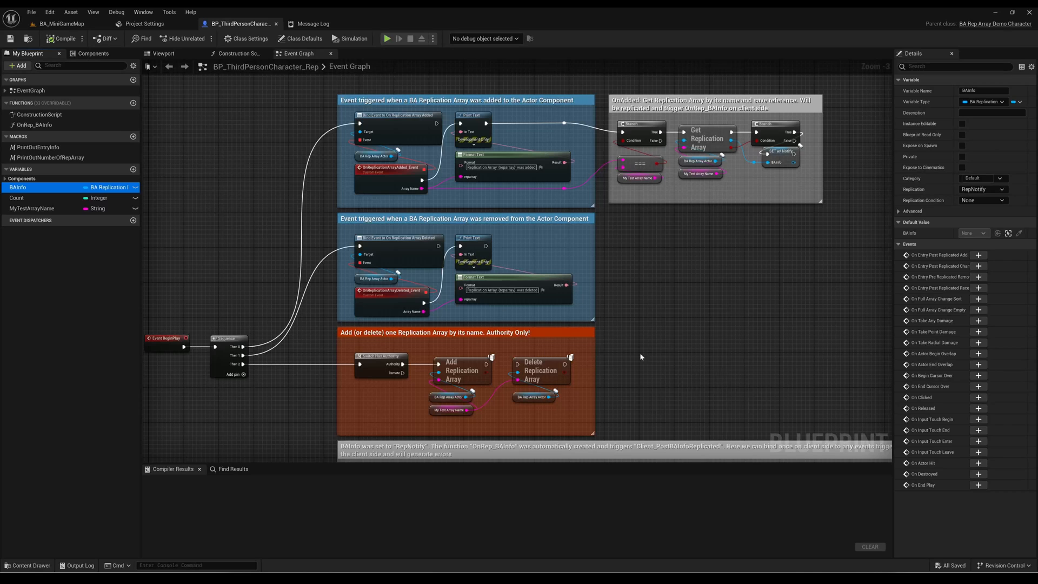
pyautogui.scroll(-3)
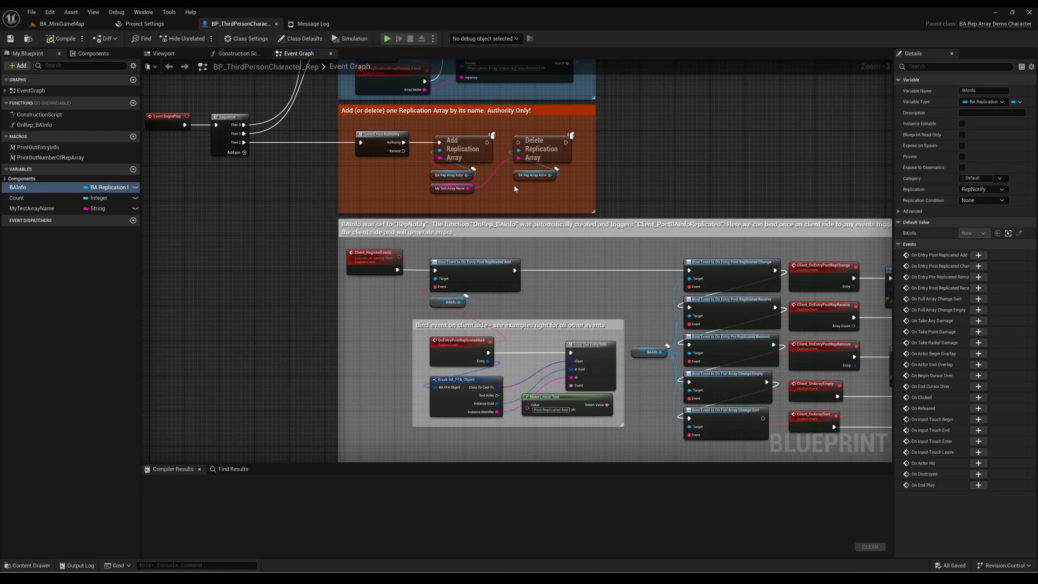
pyautogui.moveTo(646, 151)
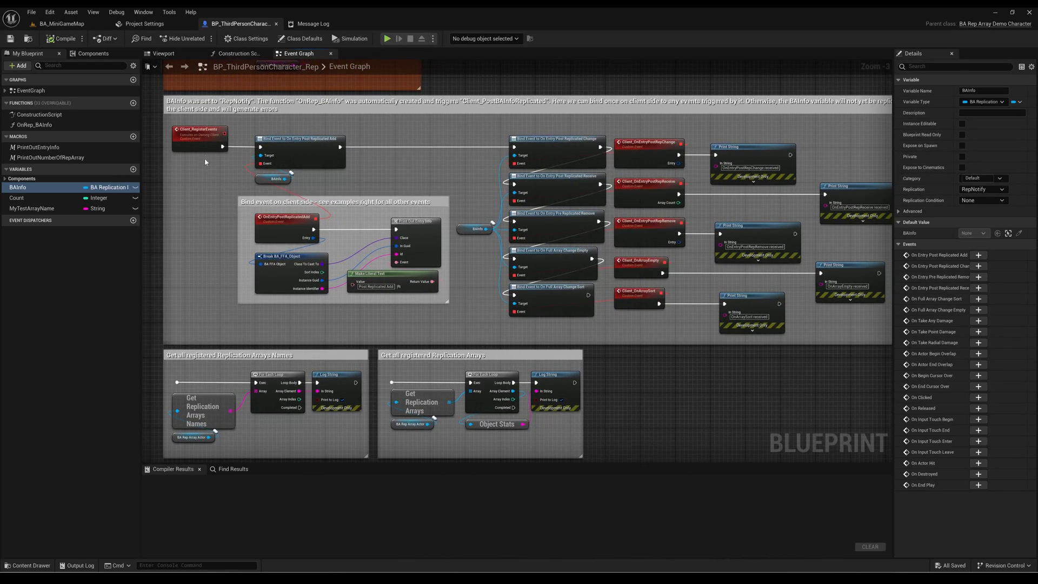
# Inspect Client_RegisterEvents, which runs on the owning client and is reliable.
pyautogui.click(200, 135)
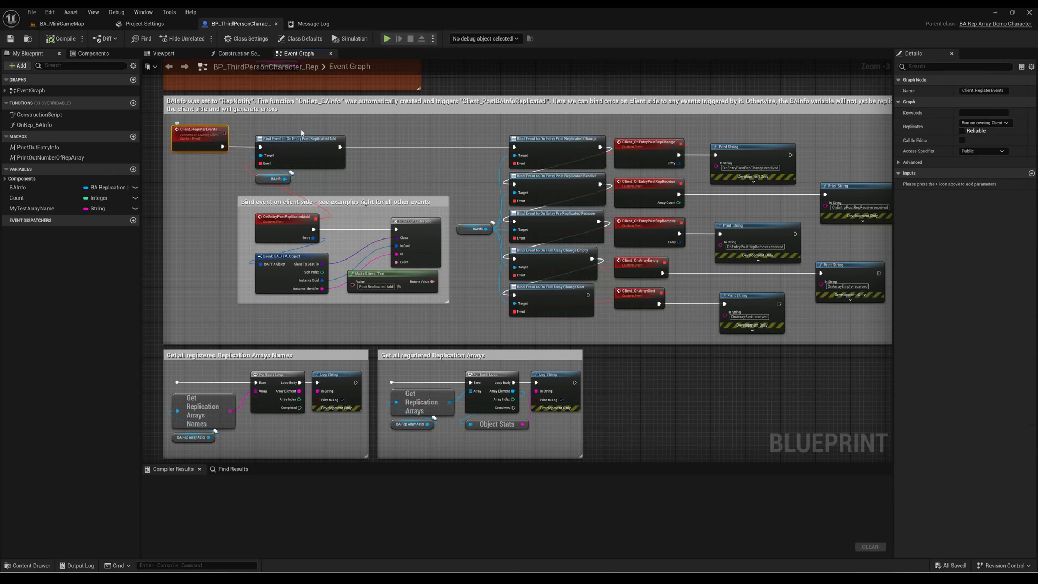
pyautogui.moveTo(668, 154)
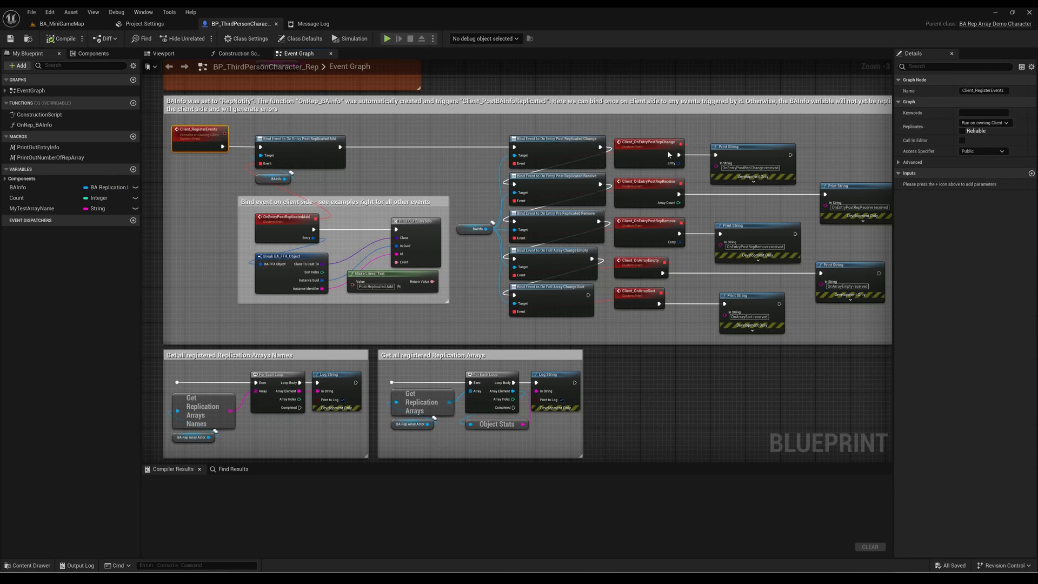
pyautogui.moveTo(390, 161)
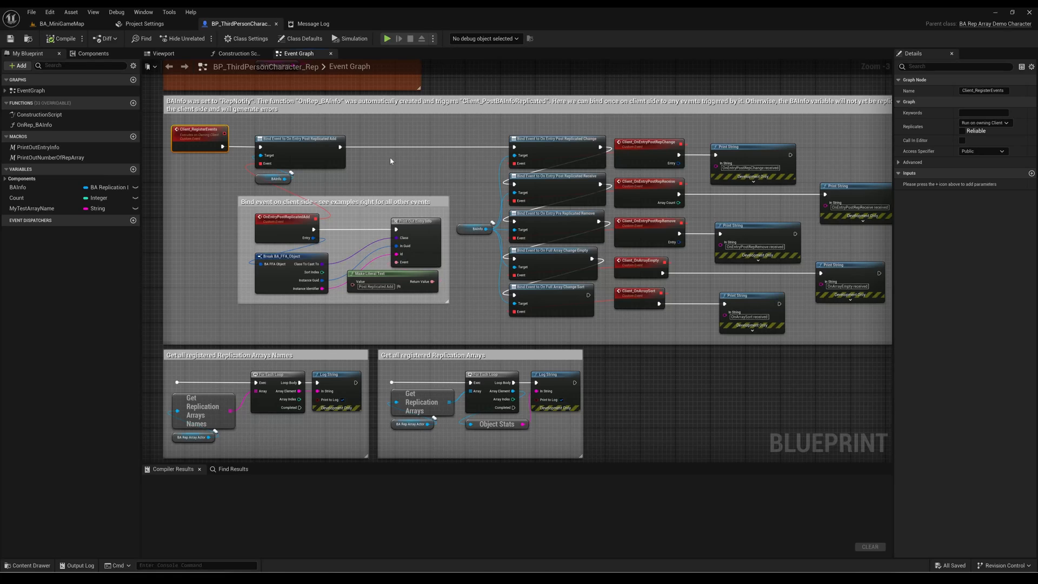
pyautogui.moveTo(586, 157)
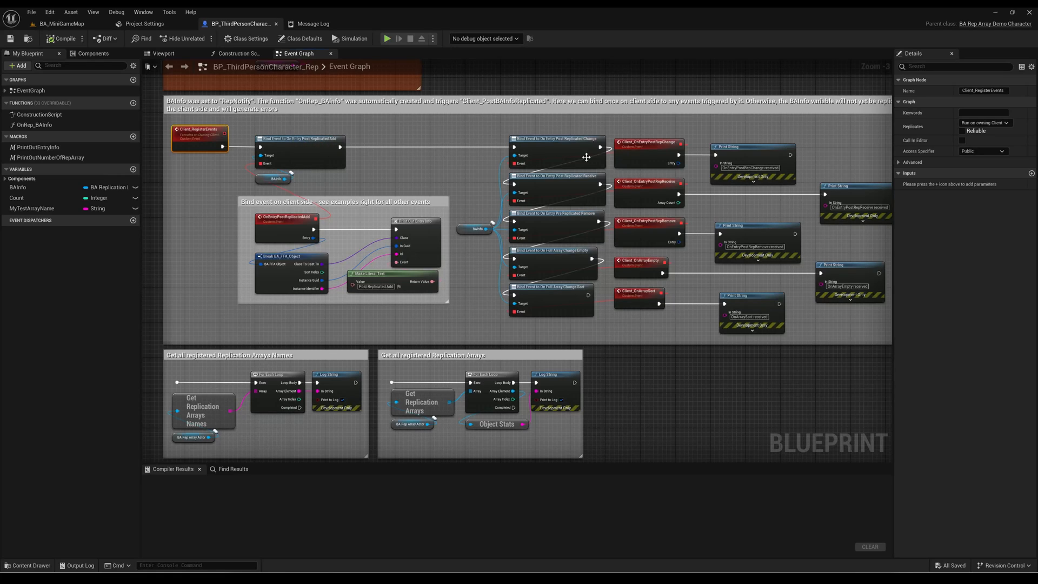
pyautogui.moveTo(593, 218)
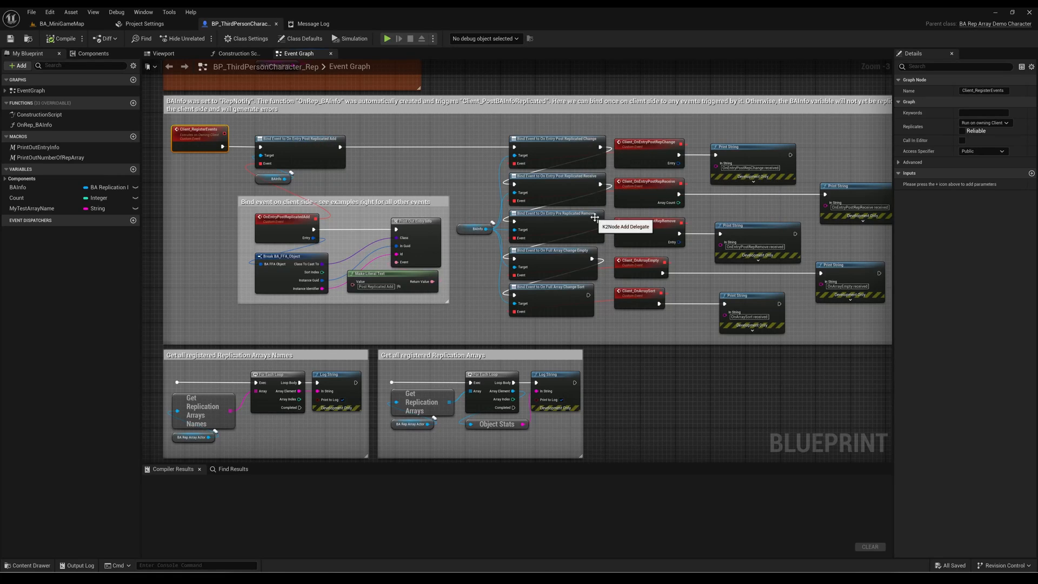
pyautogui.moveTo(282, 141)
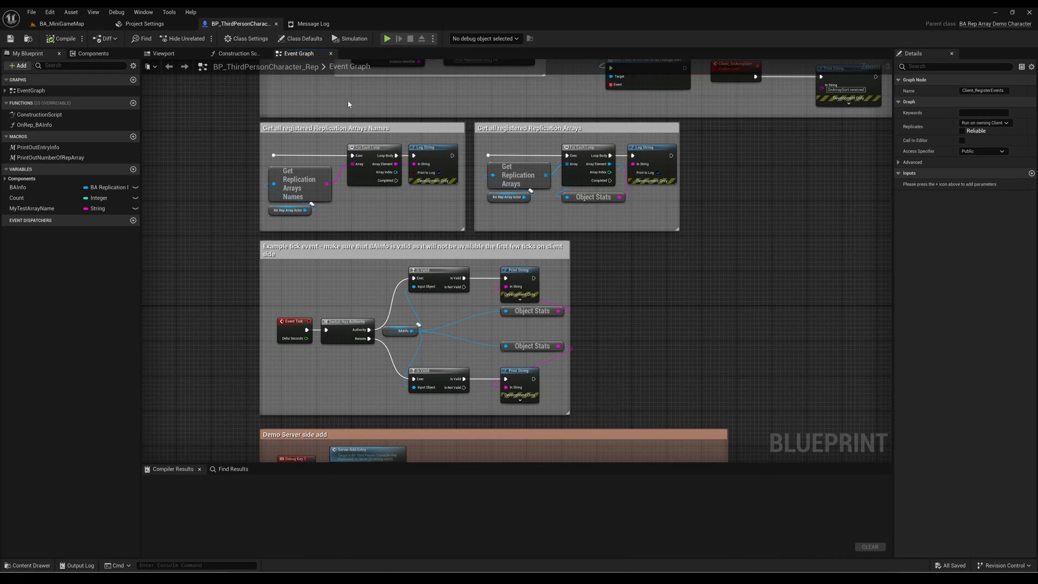
pyautogui.moveTo(498, 191)
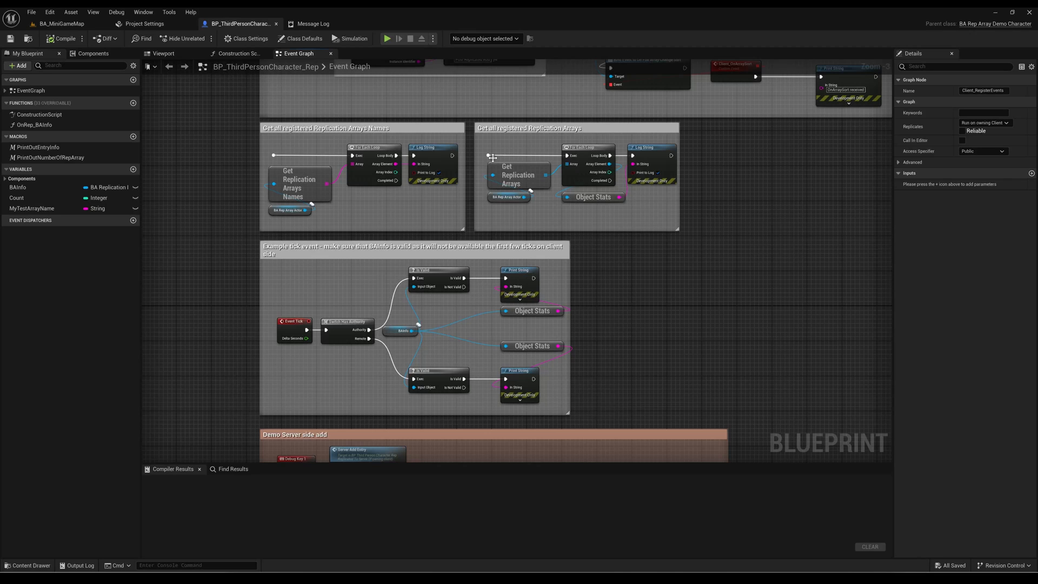
pyautogui.moveTo(335, 272)
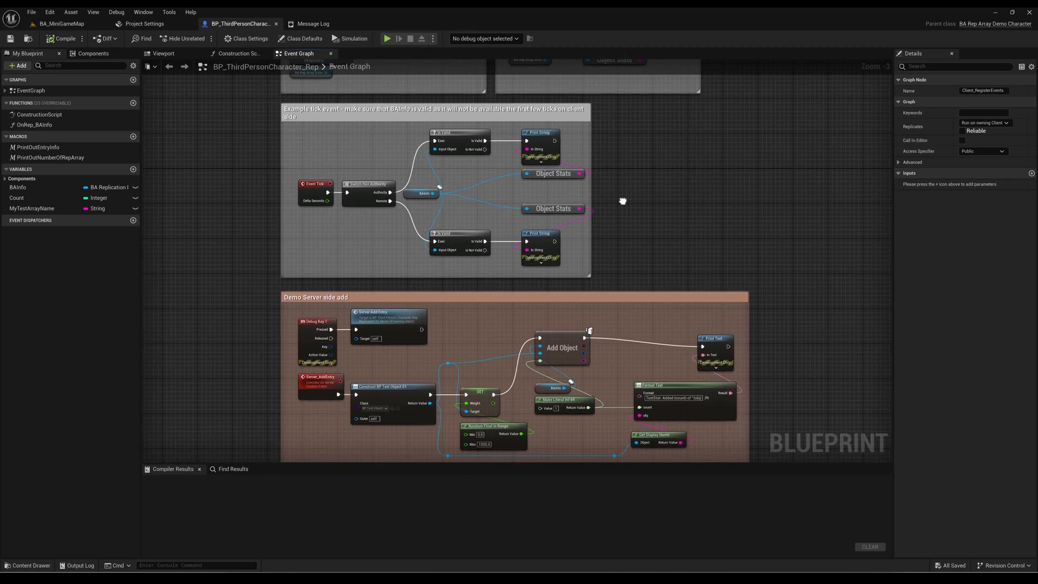
pyautogui.moveTo(381, 201)
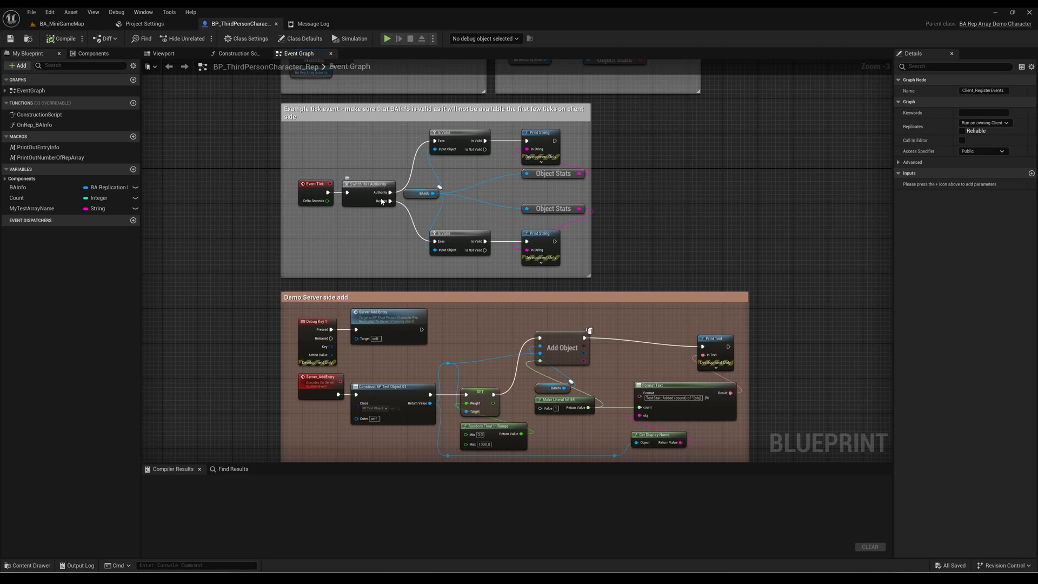
pyautogui.moveTo(522, 239)
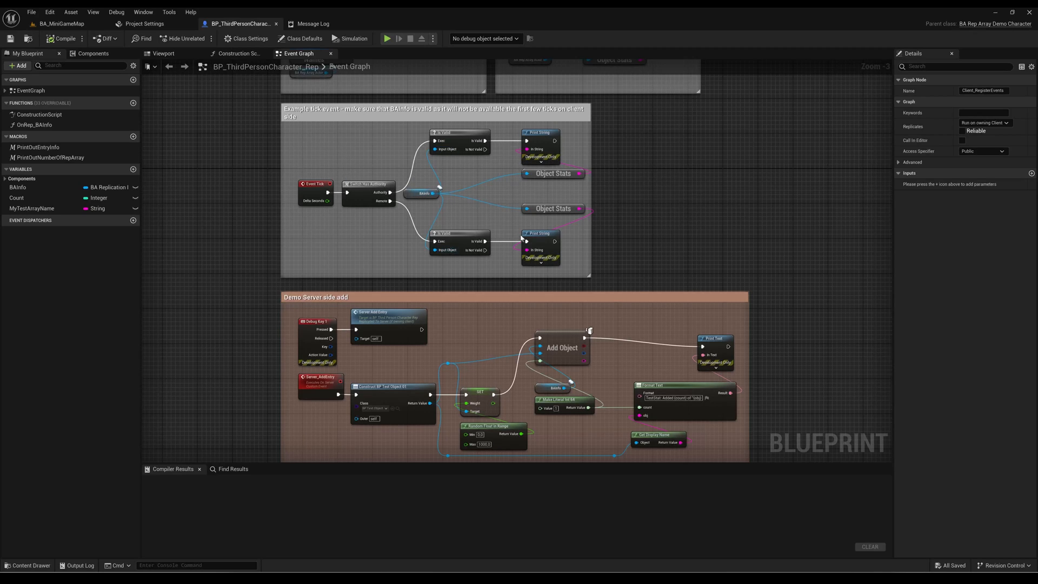
pyautogui.moveTo(530, 239)
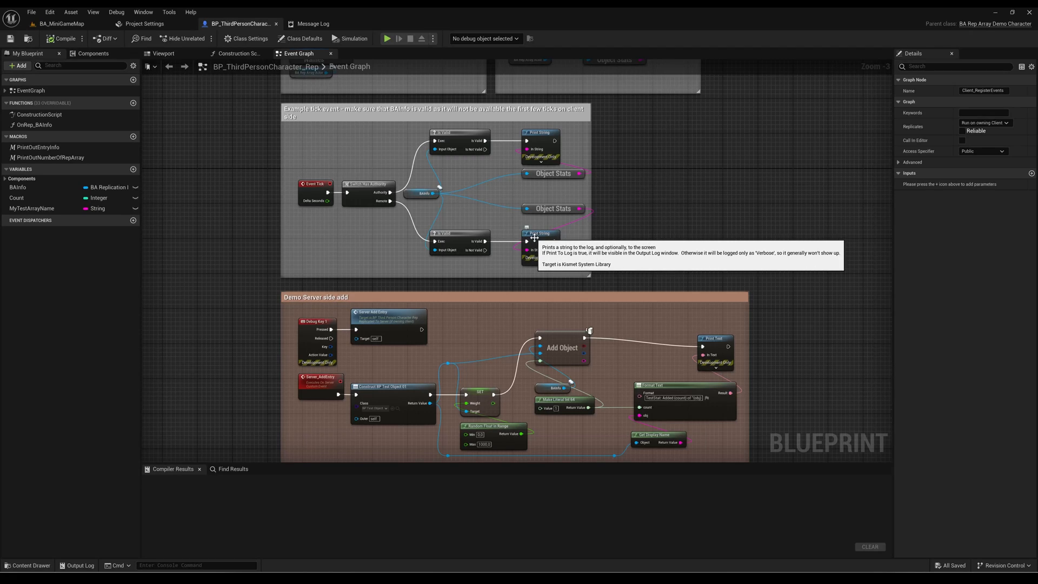
pyautogui.moveTo(482, 137)
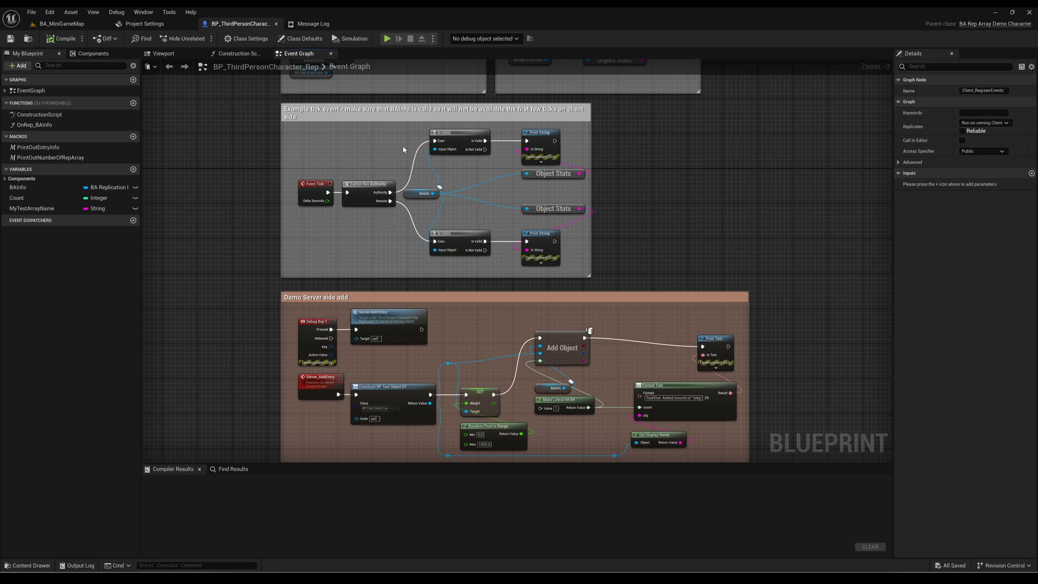
pyautogui.moveTo(73, 27)
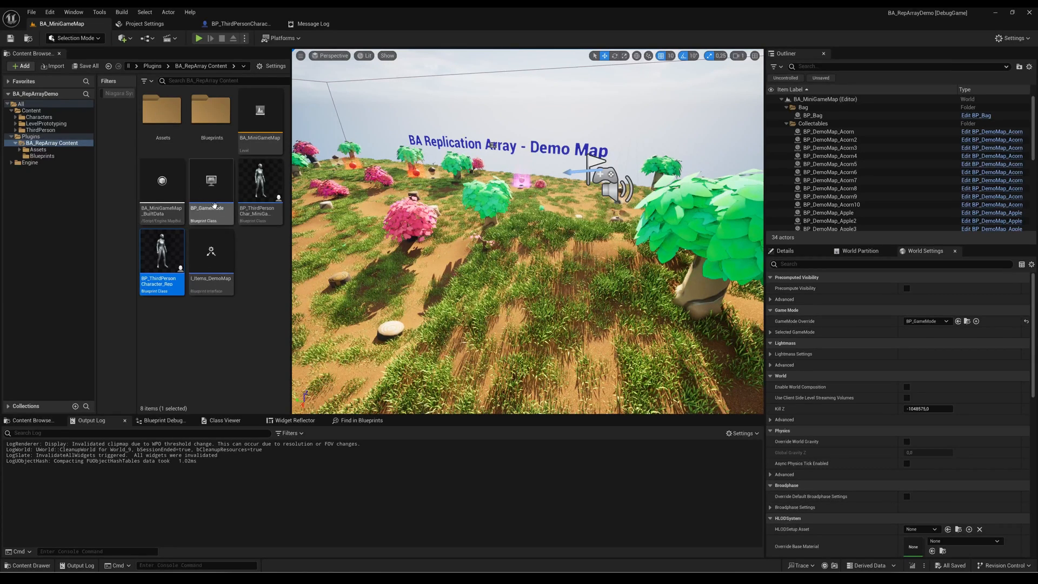
# Set BP_GameMode's Default Pawn Class to BP_ThirdPersonCharacter_Rep, then play-test and stop.
pyautogui.doubleClick(210, 180)
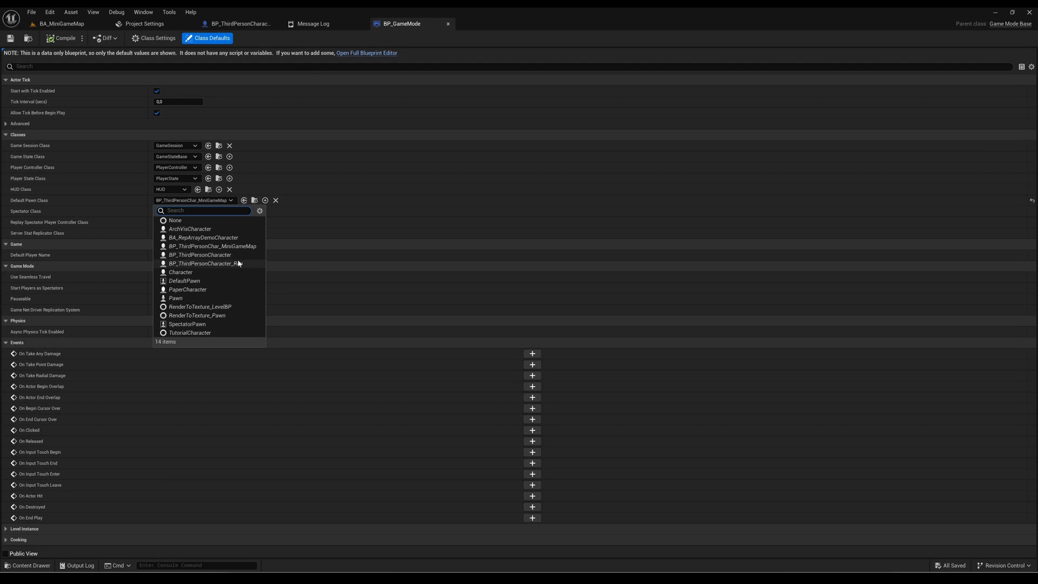
pyautogui.click(209, 262)
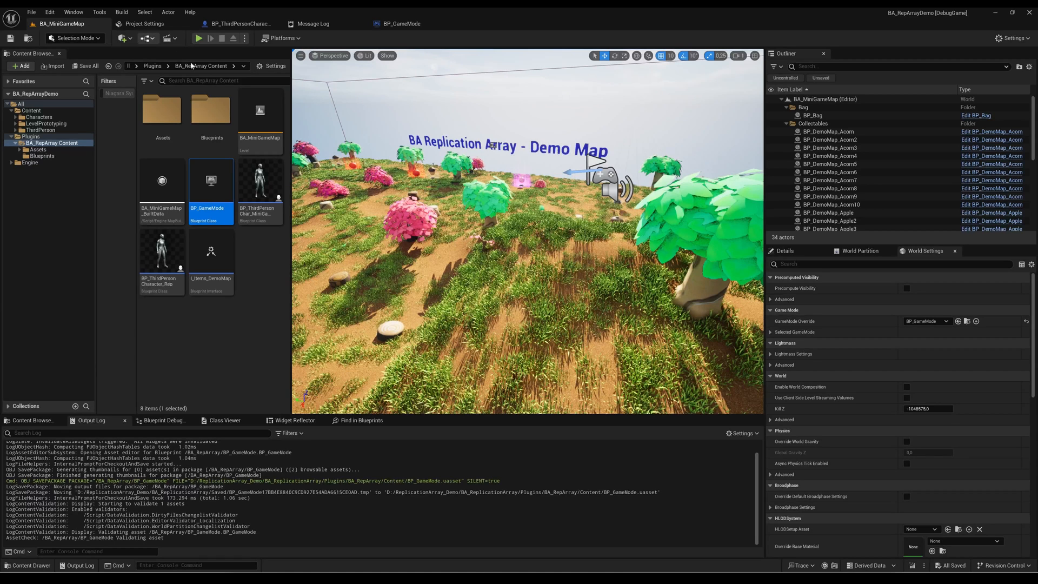
pyautogui.click(202, 38)
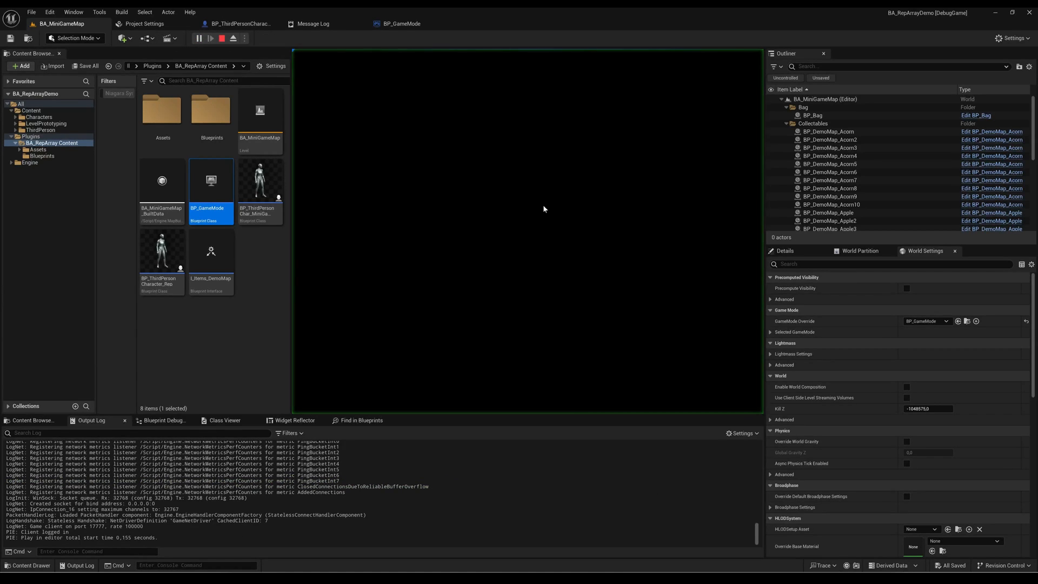
pyautogui.click(210, 38)
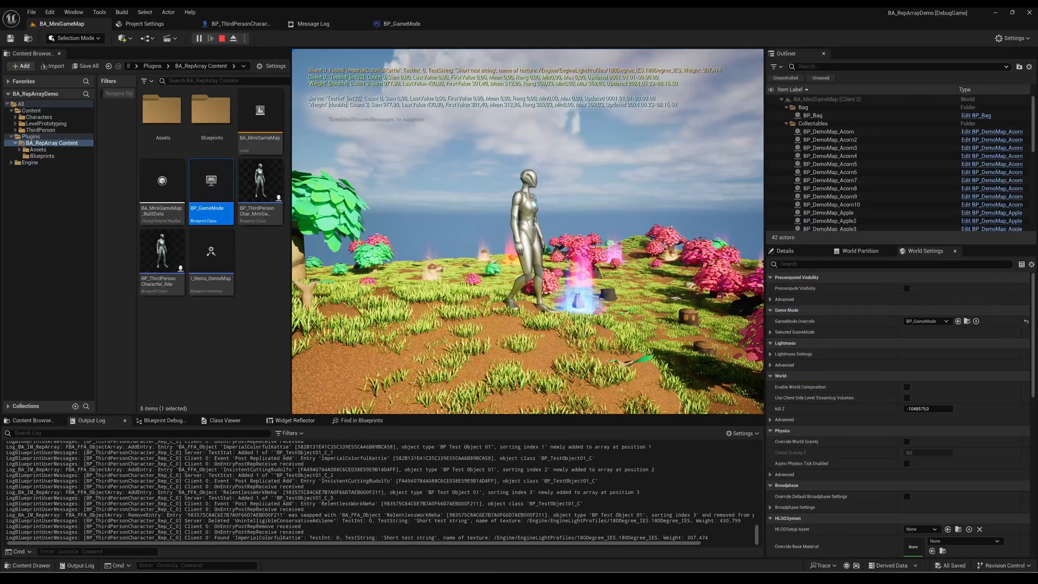
pyautogui.click(221, 38)
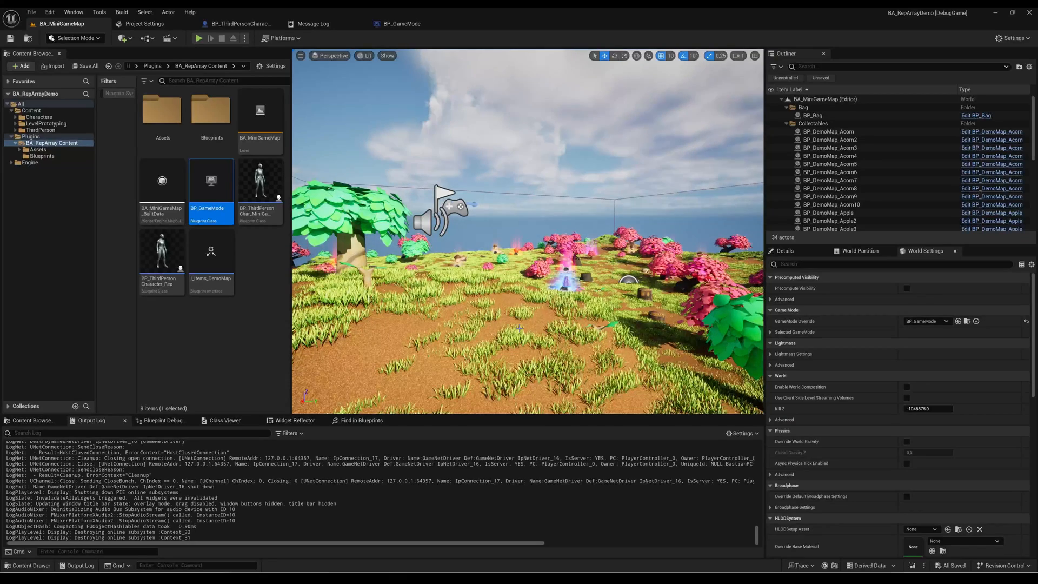
pyautogui.moveTo(210, 180)
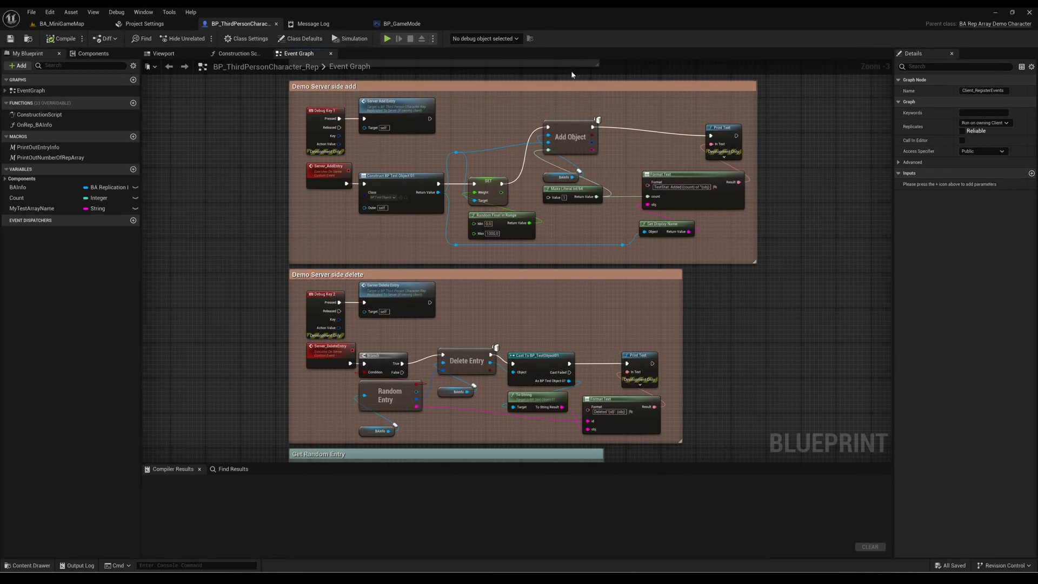
# Scroll through the add-objects, sorting, empty-array, array-count and get-all-objects debug-key sections.
pyautogui.scroll(-3)
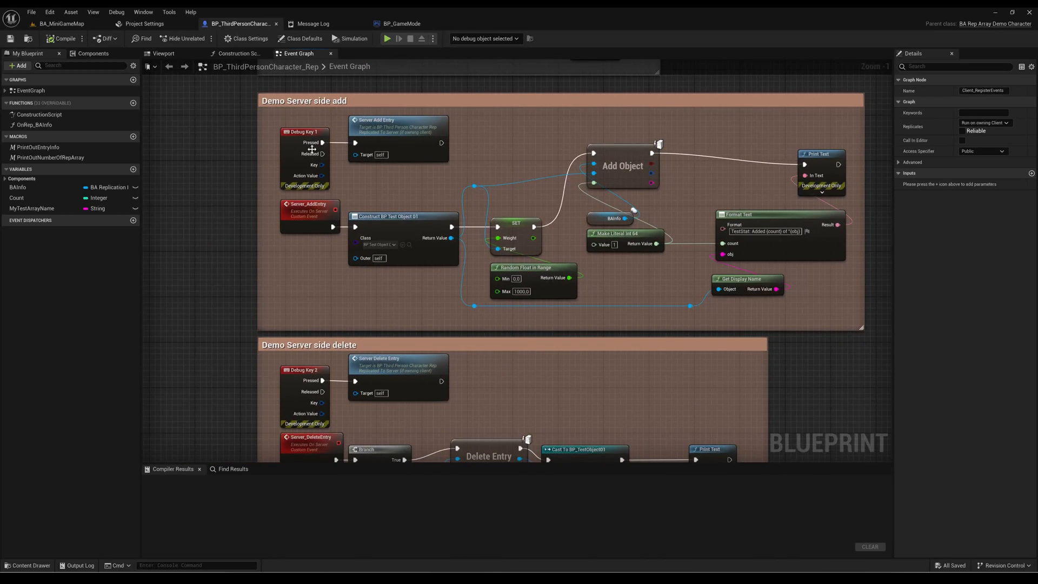
pyautogui.moveTo(373, 227)
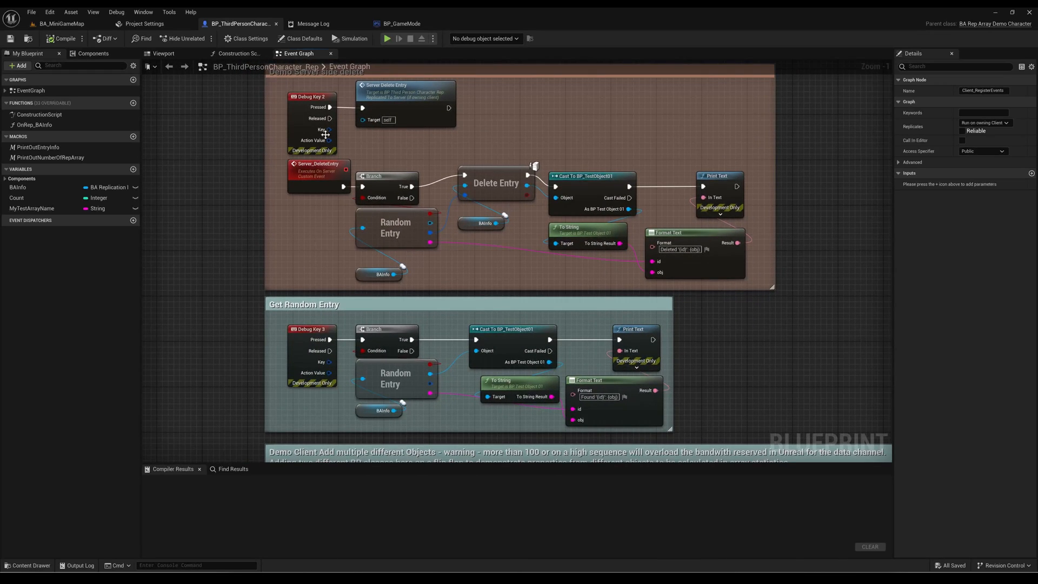
pyautogui.moveTo(245, 315)
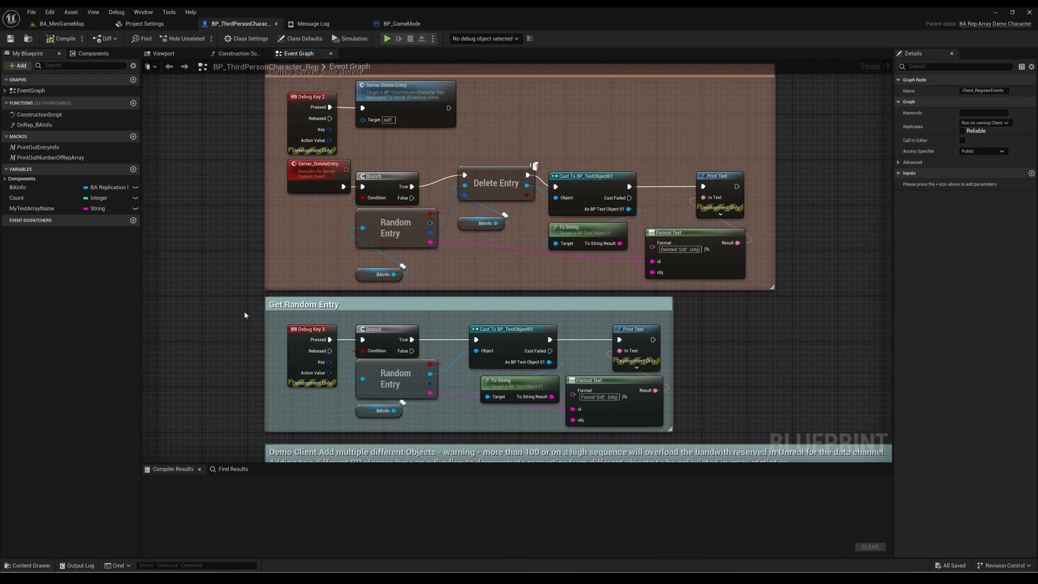
pyautogui.scroll(-3)
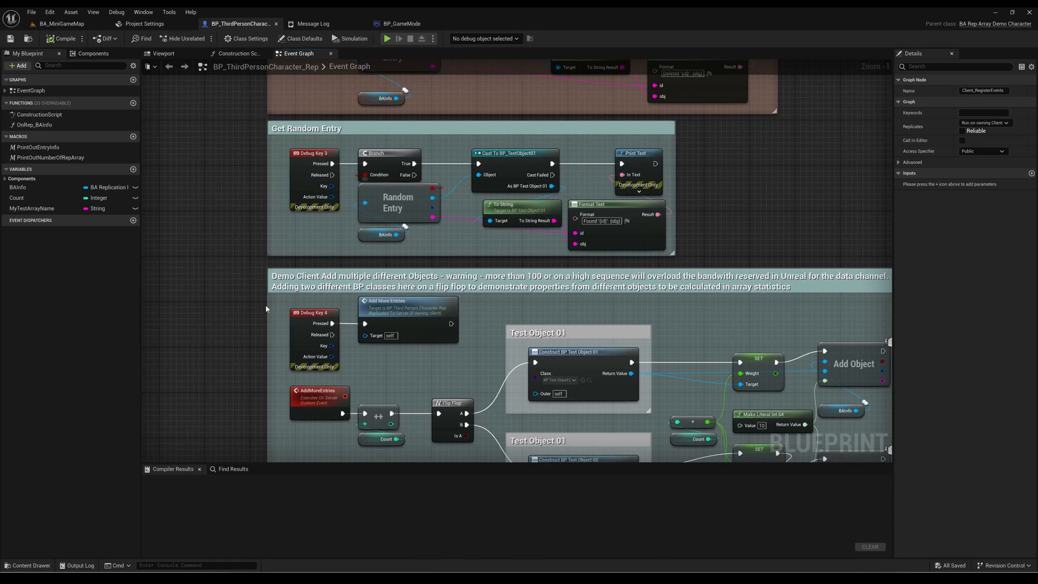
pyautogui.scroll(-3)
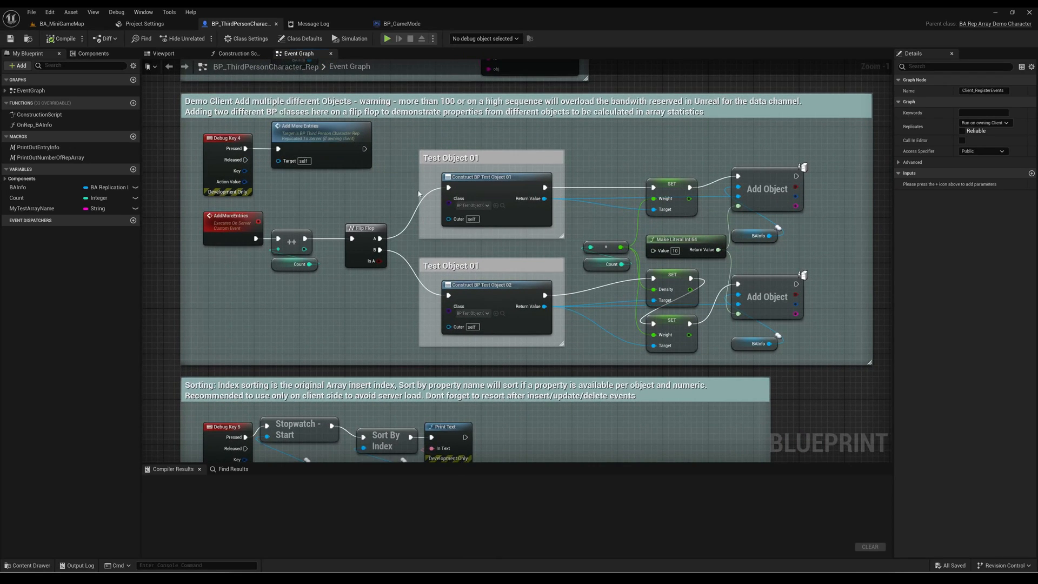
pyautogui.moveTo(649, 252)
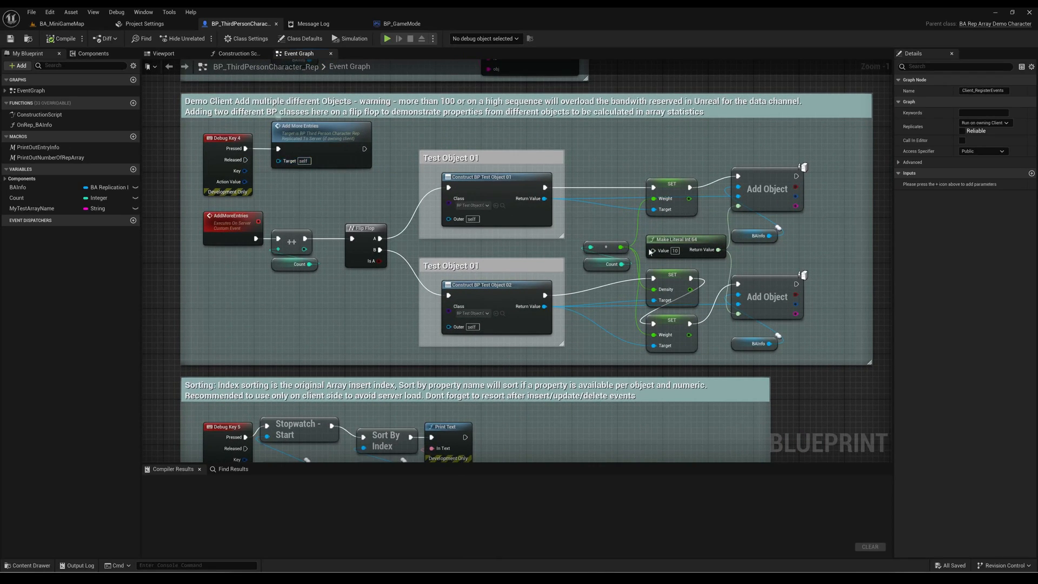
pyautogui.moveTo(286, 167)
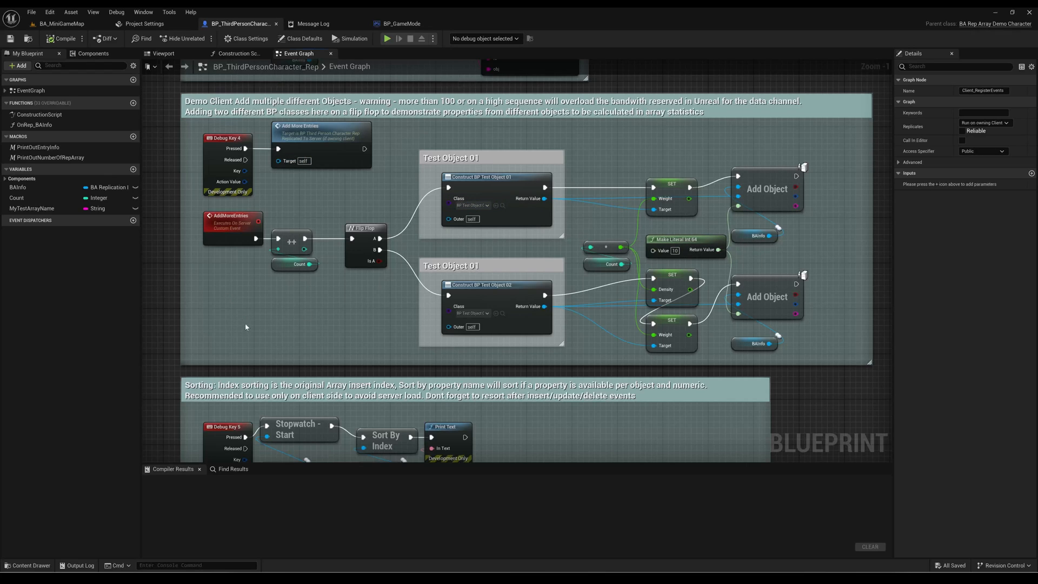
pyautogui.scroll(-3)
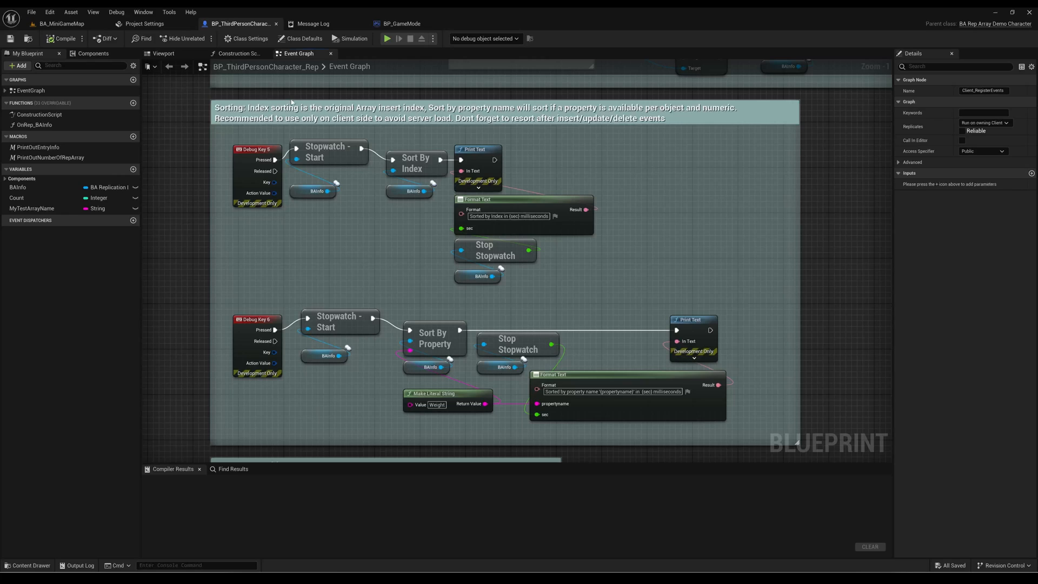
pyautogui.moveTo(451, 180)
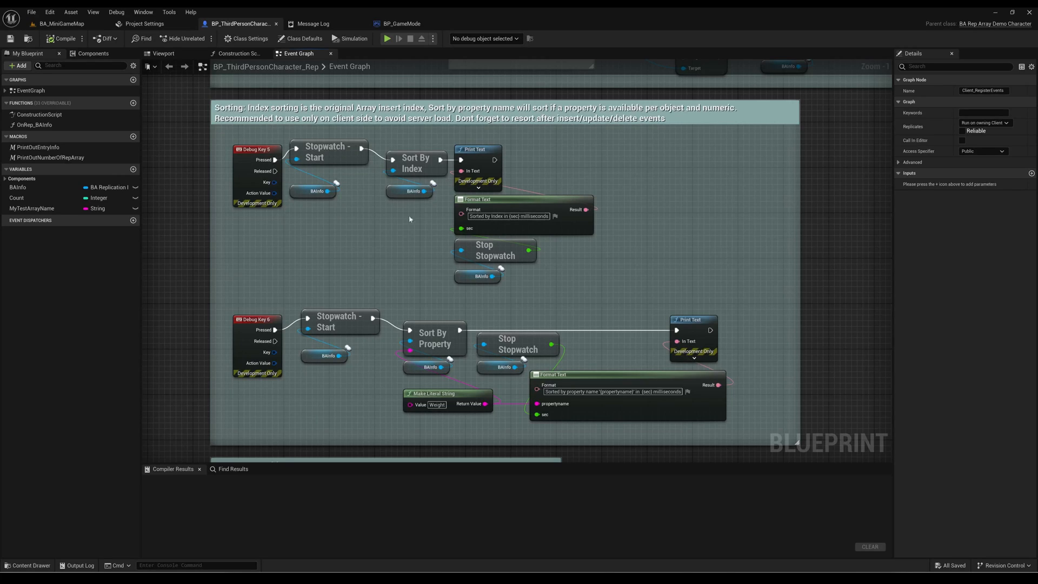
pyautogui.scroll(-3)
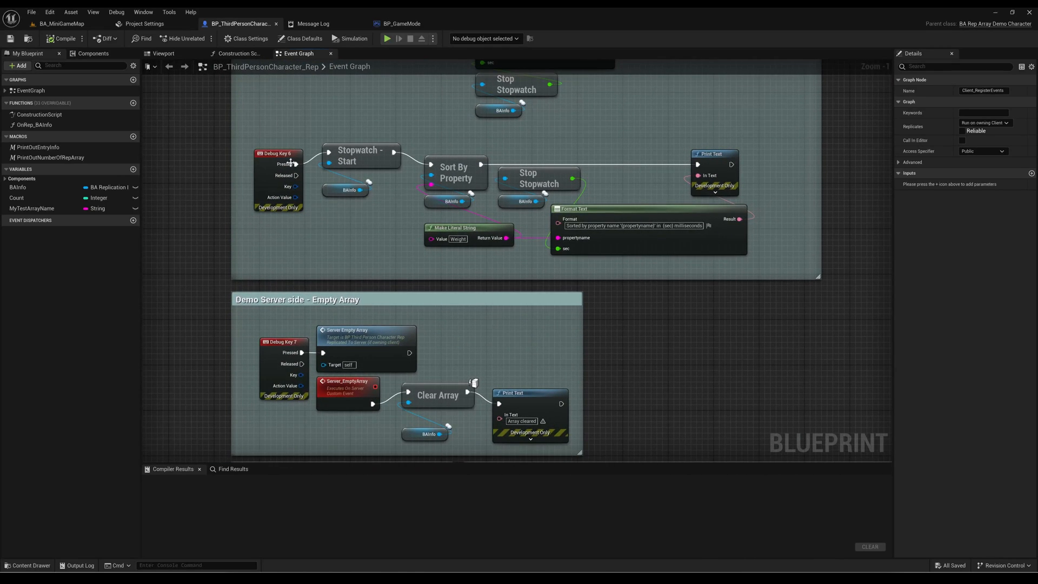
pyautogui.moveTo(453, 175)
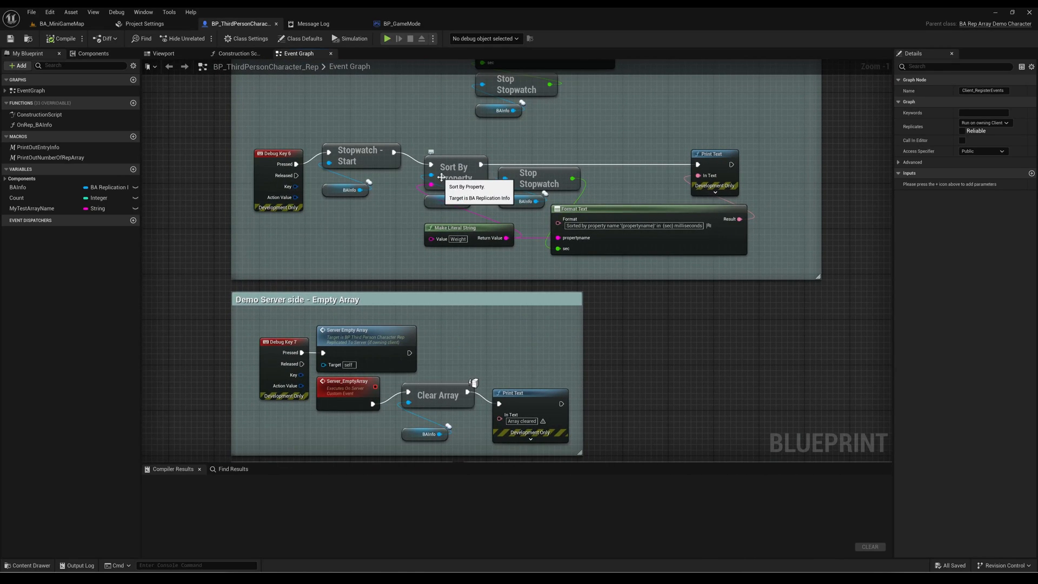
pyautogui.scroll(-3)
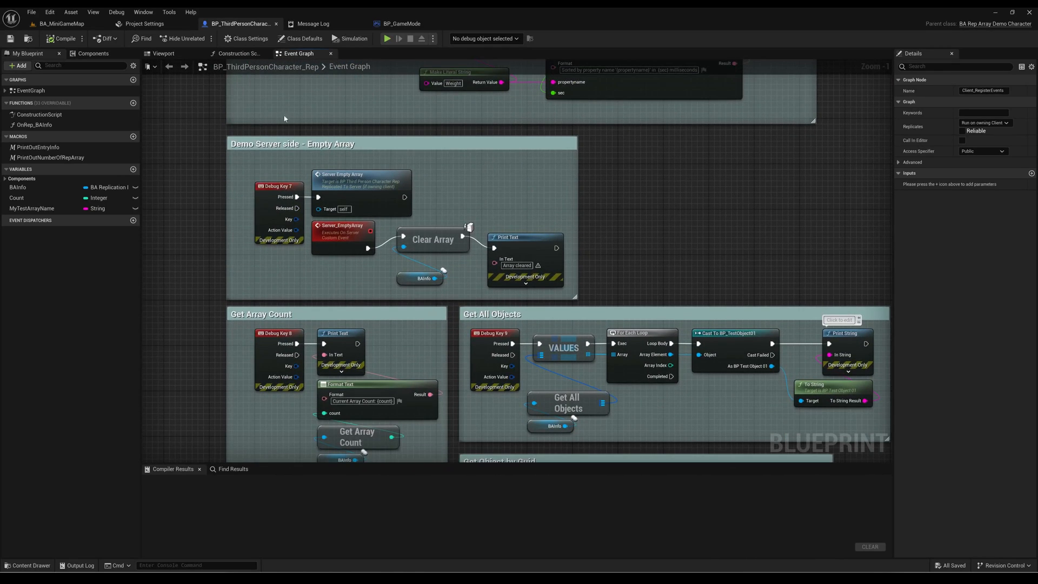
pyautogui.moveTo(241, 324)
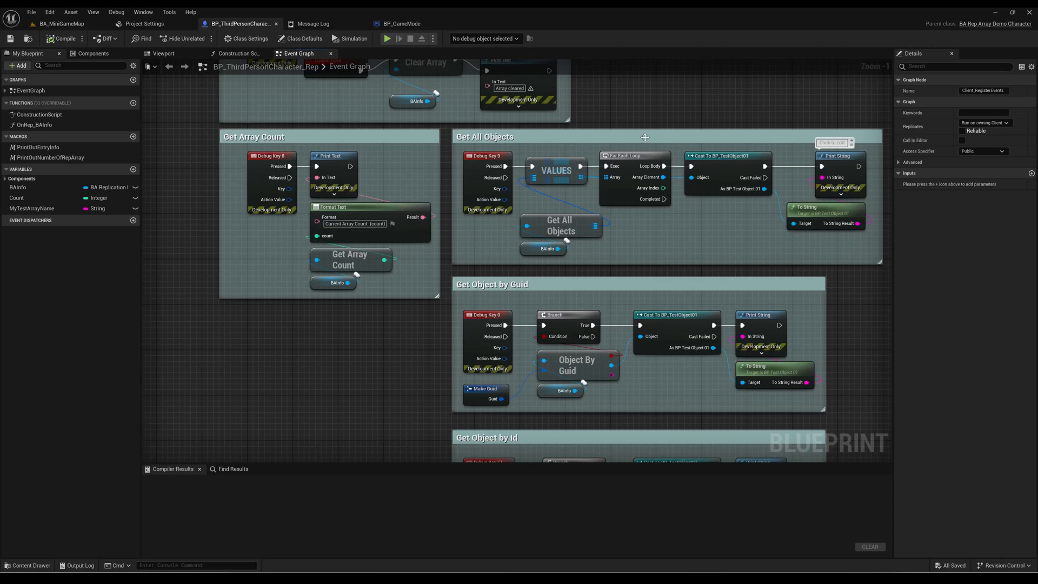
pyautogui.moveTo(472, 389)
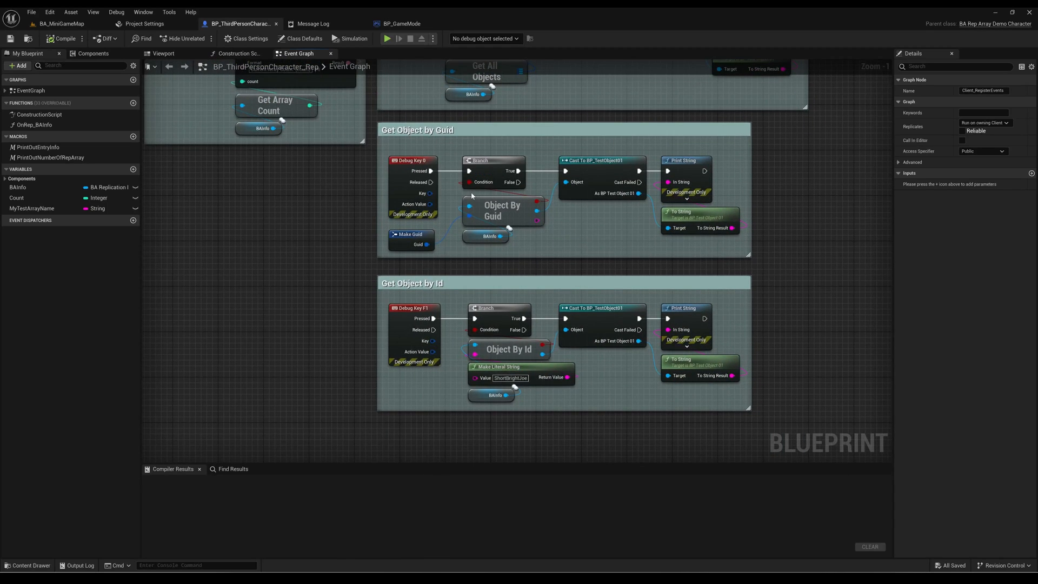
pyautogui.moveTo(530, 309)
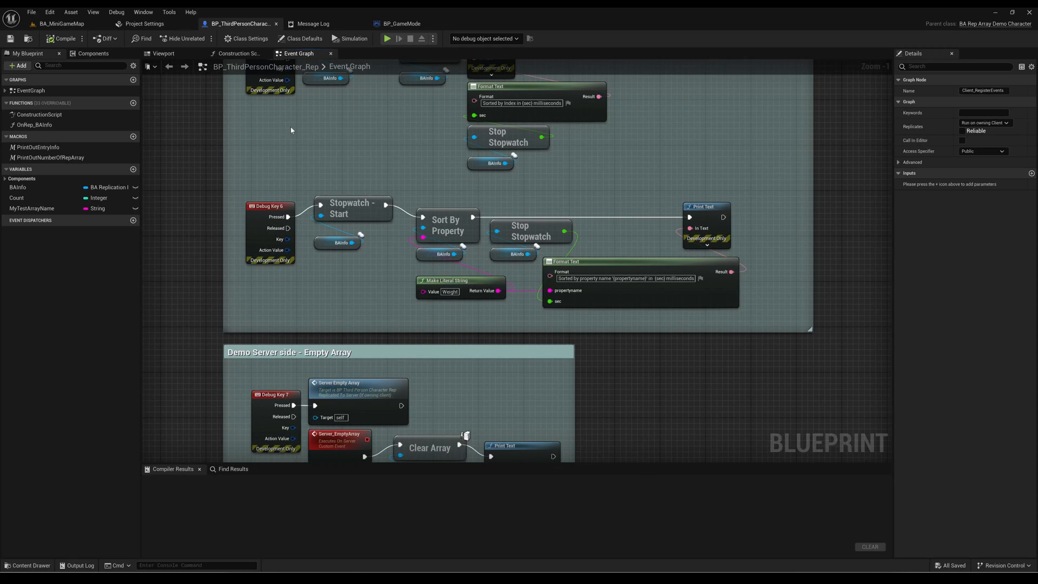
pyautogui.moveTo(388, 38)
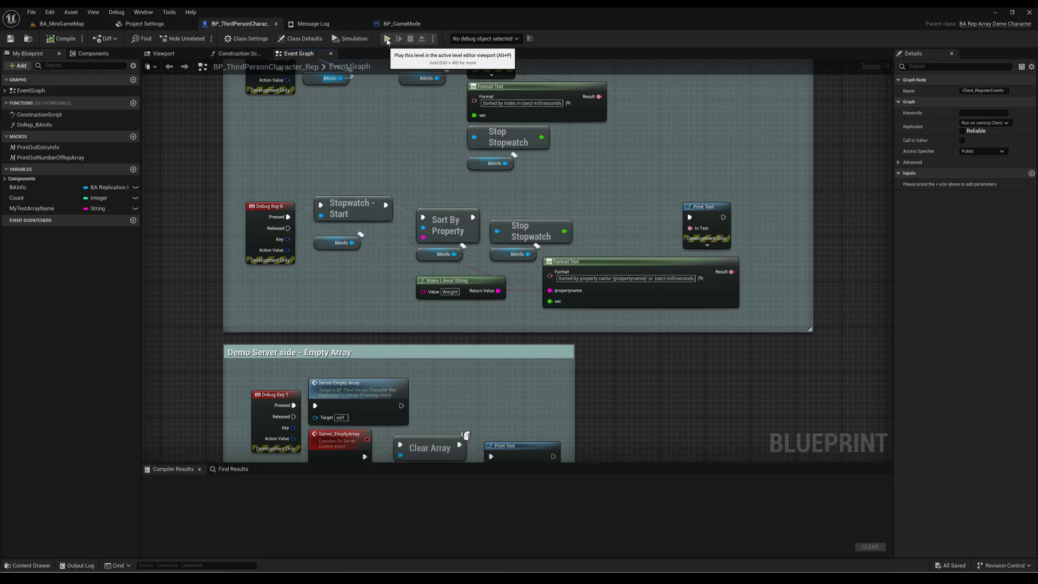
# Play-test the debug key events, resuming after each pause to print array stats, then stop.
pyautogui.click(389, 38)
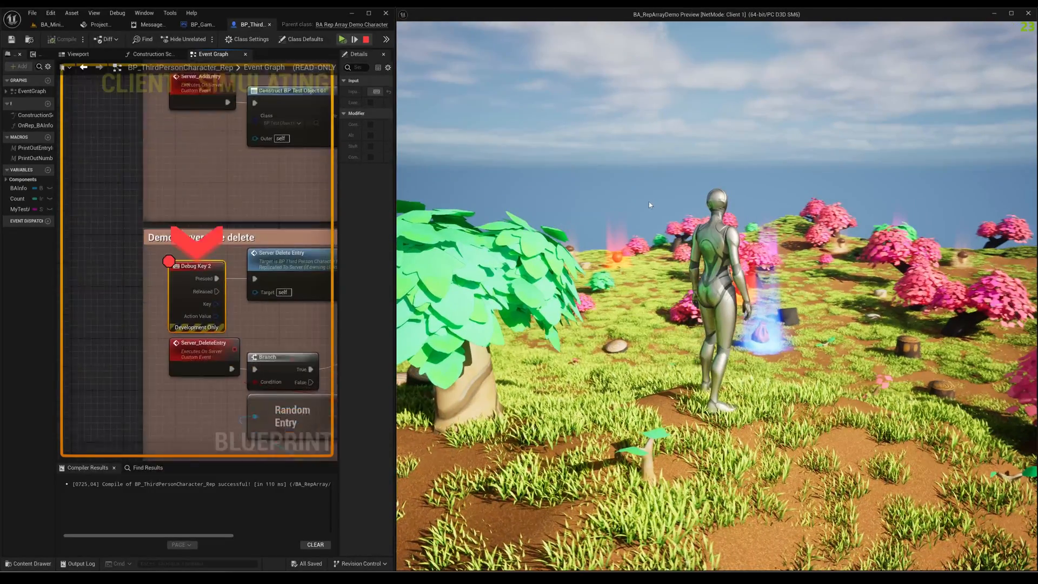
pyautogui.scroll(-3)
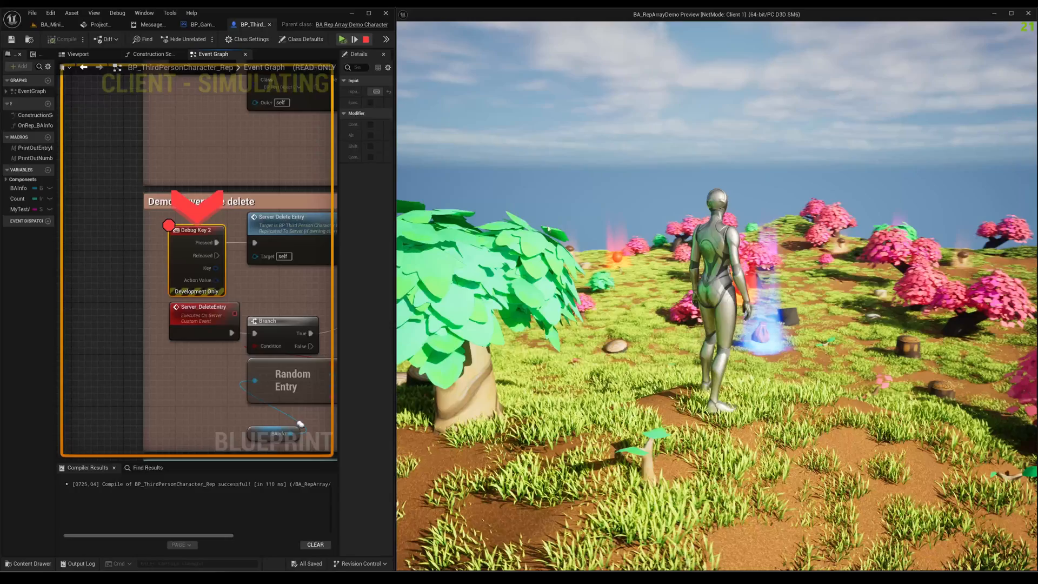
pyautogui.moveTo(342, 39)
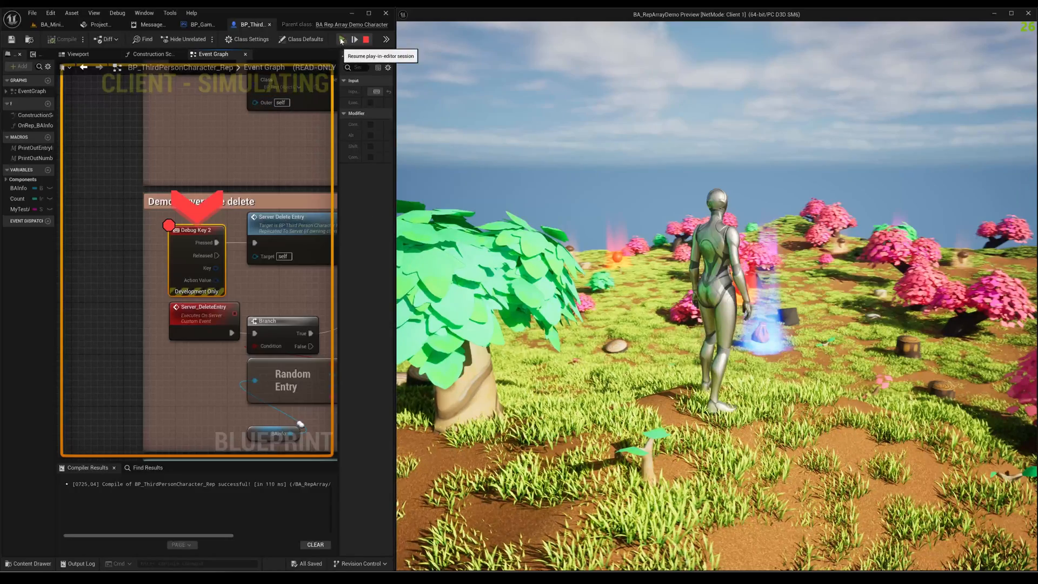
pyautogui.click(342, 39)
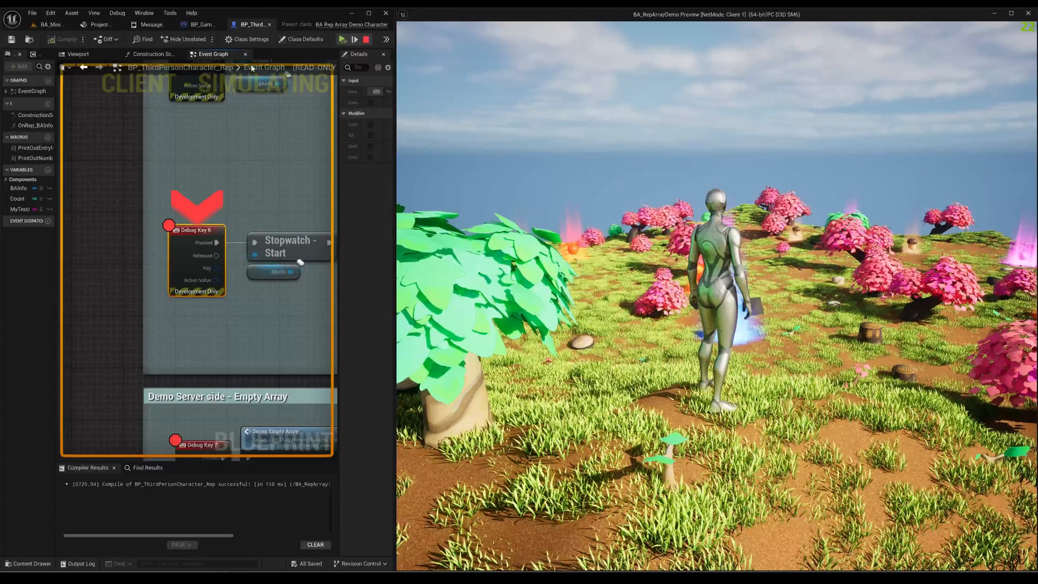
pyautogui.moveTo(275, 220)
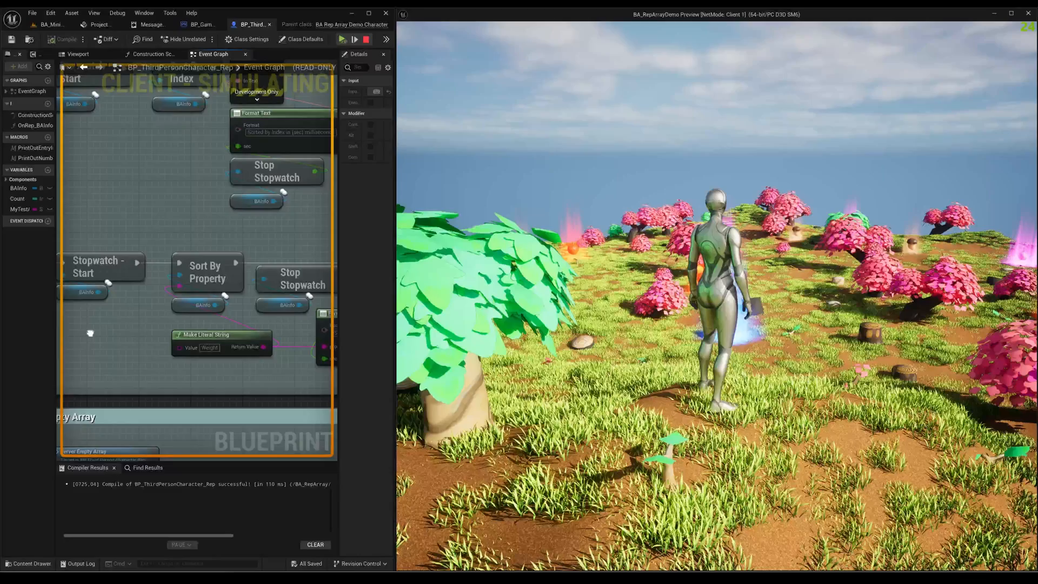
pyautogui.moveTo(343, 39)
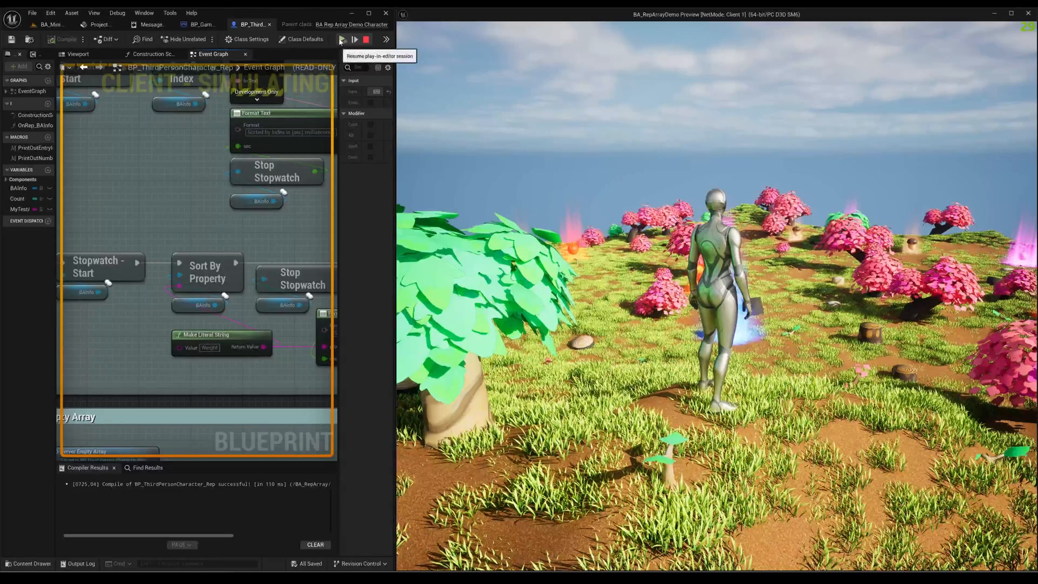
pyautogui.click(342, 38)
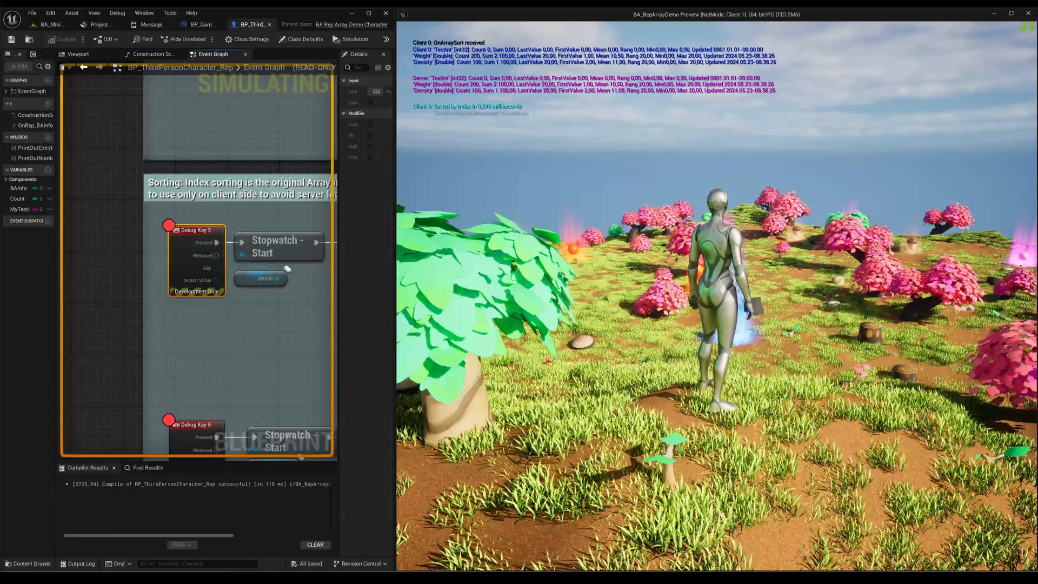
pyautogui.scroll(-3)
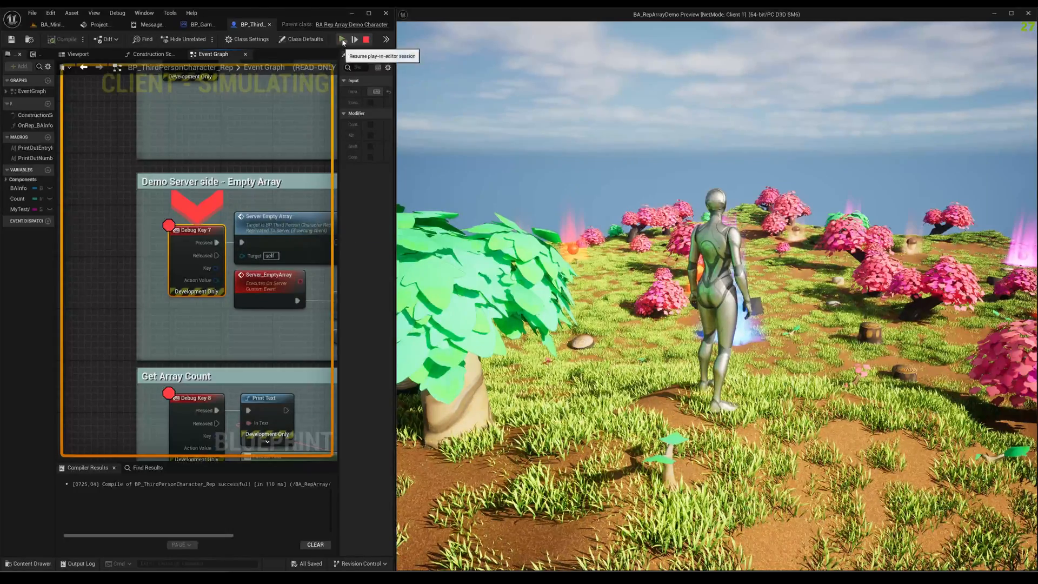
pyautogui.click(342, 39)
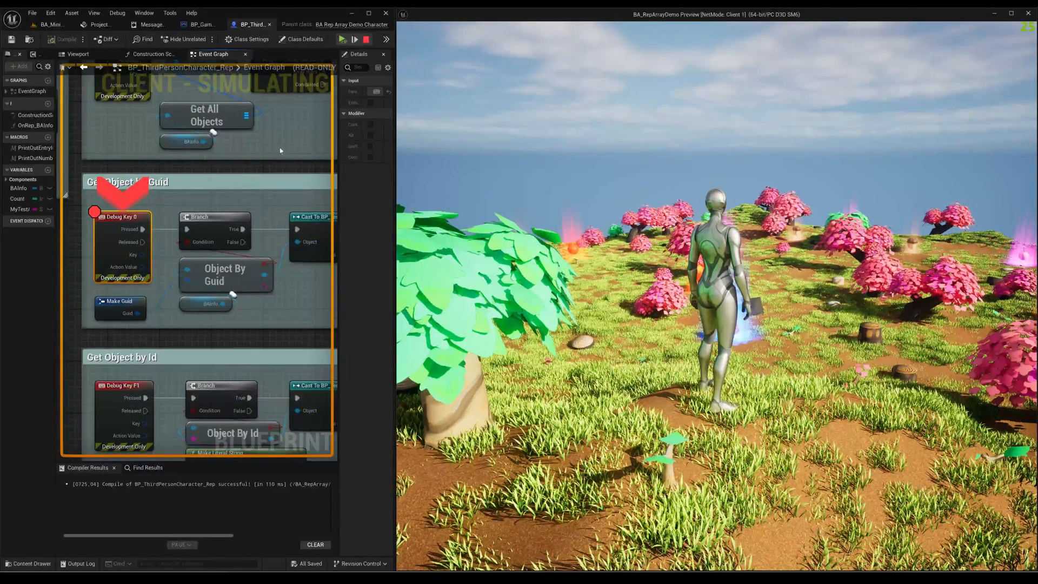
pyautogui.click(354, 39)
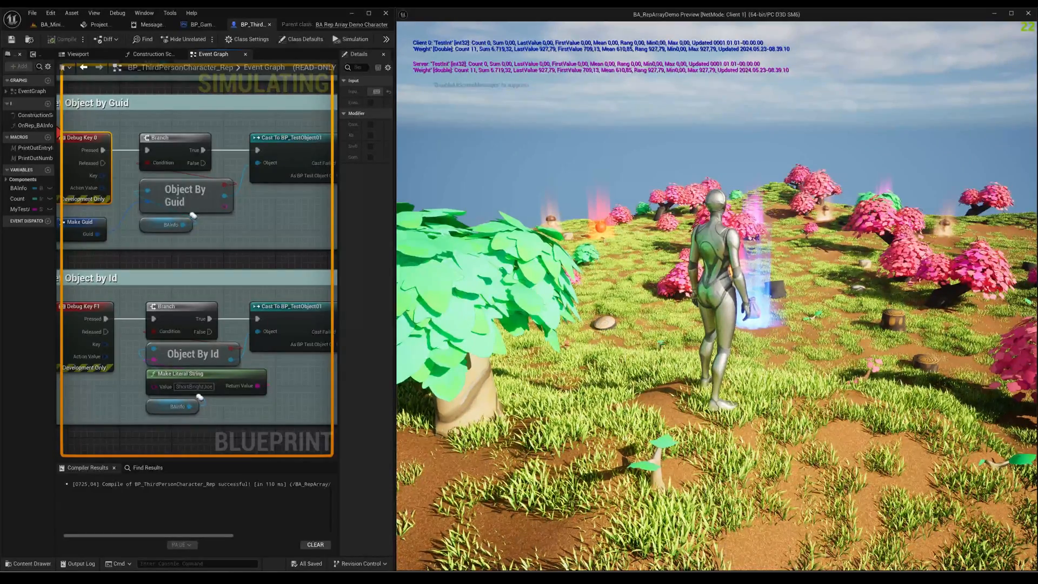
pyautogui.click(353, 38)
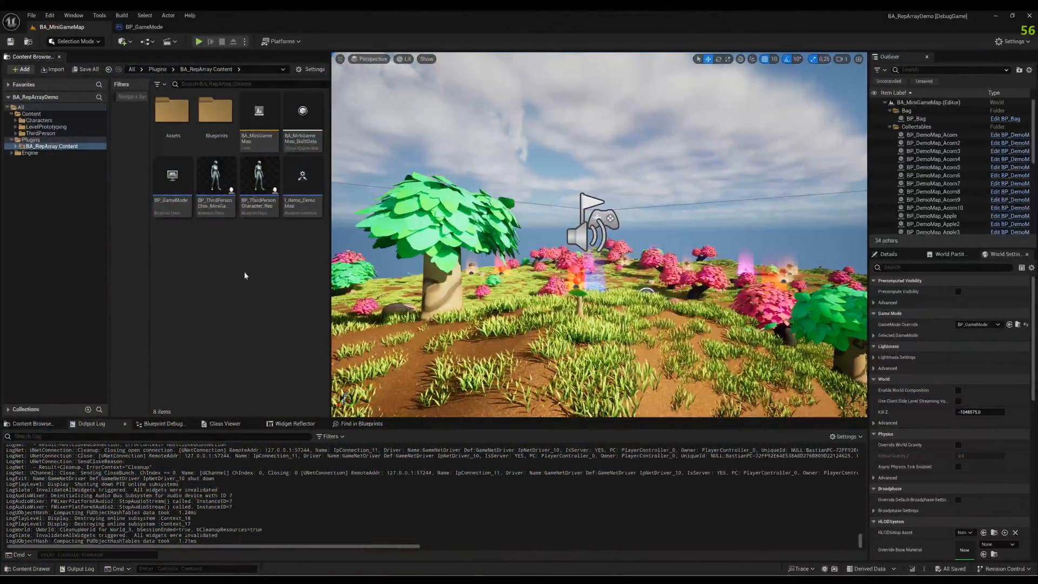
# Open BP_ThirdPersonChar_MiniGameMap from the Content Browser to view its event graph.
pyautogui.click(143, 26)
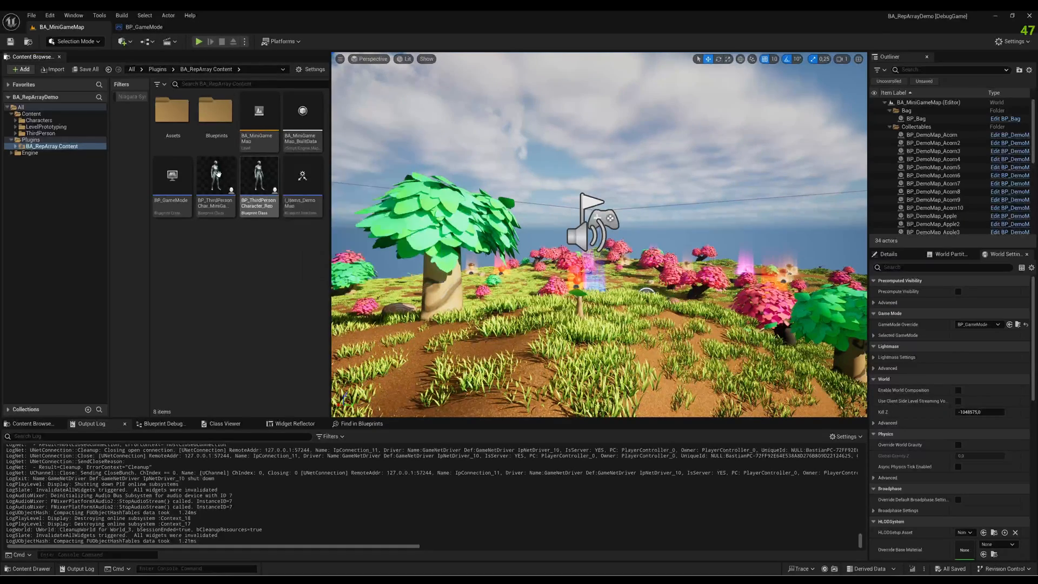
pyautogui.doubleClick(214, 175)
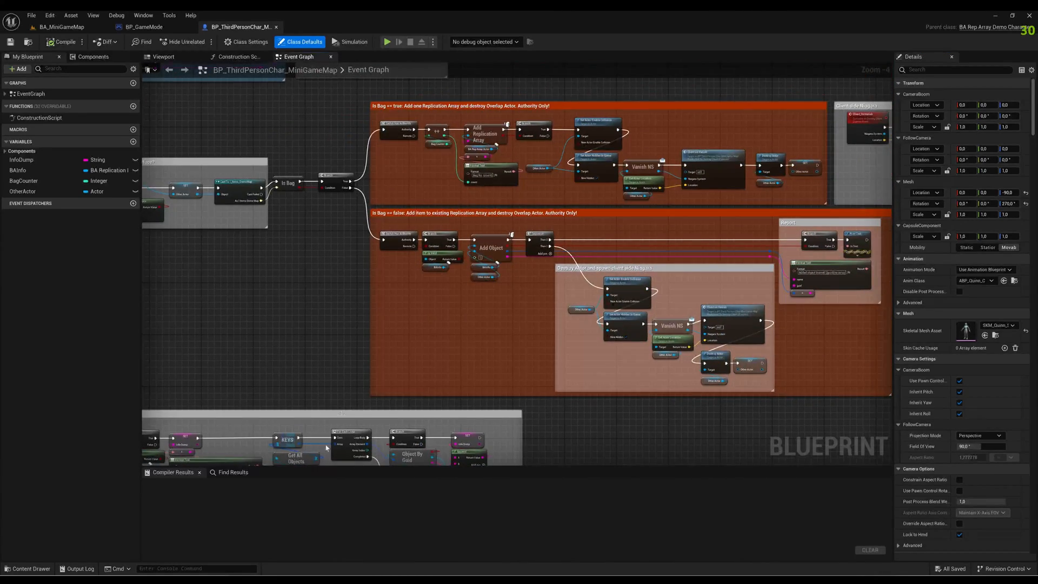
# Inspect the OnReplicationArrayAdded bind node and the BAInfo variable's replication settings.
pyautogui.scroll(-3)
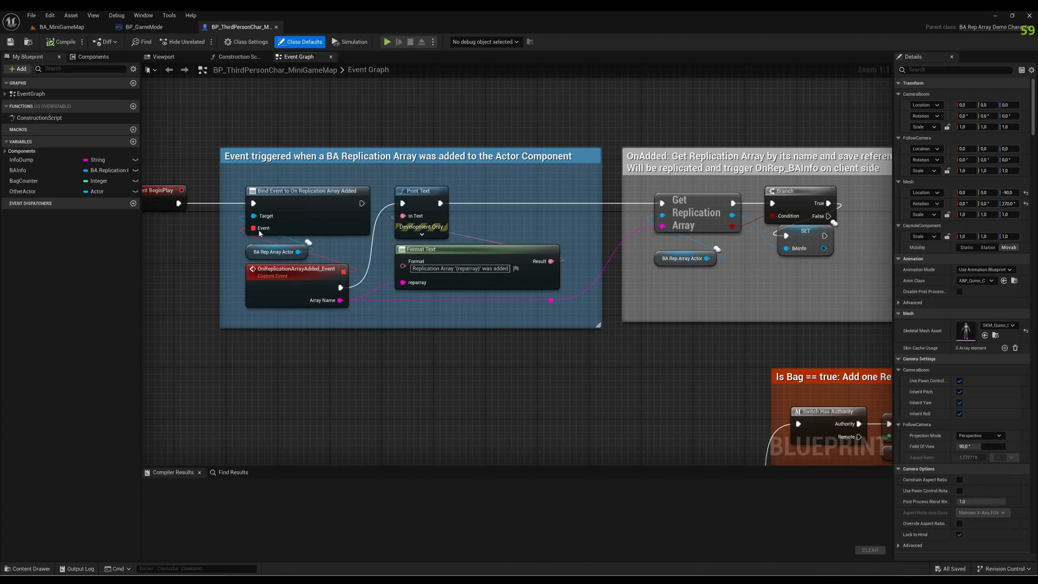
pyautogui.moveTo(387, 186)
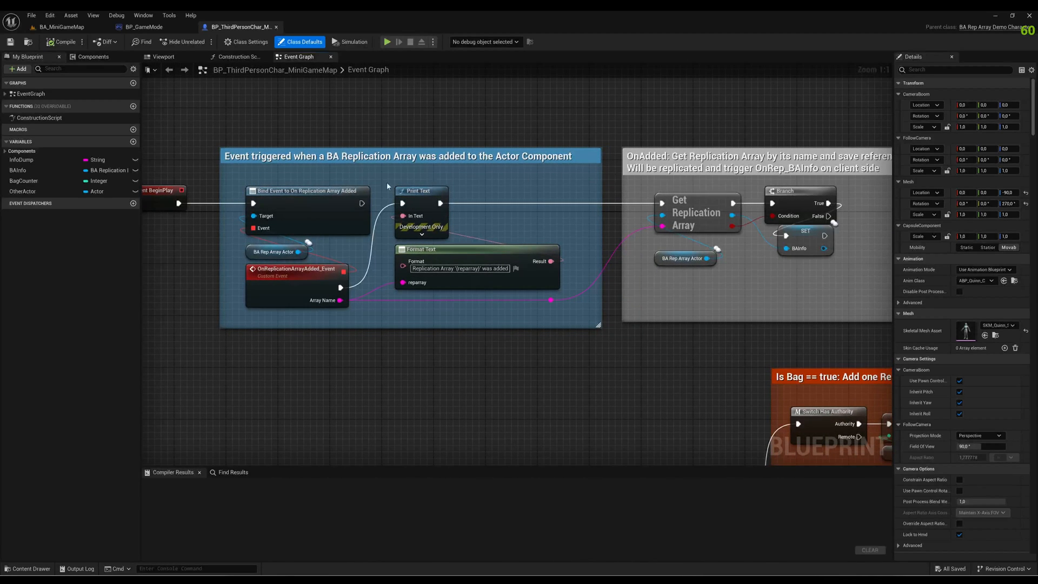
pyautogui.moveTo(304, 191)
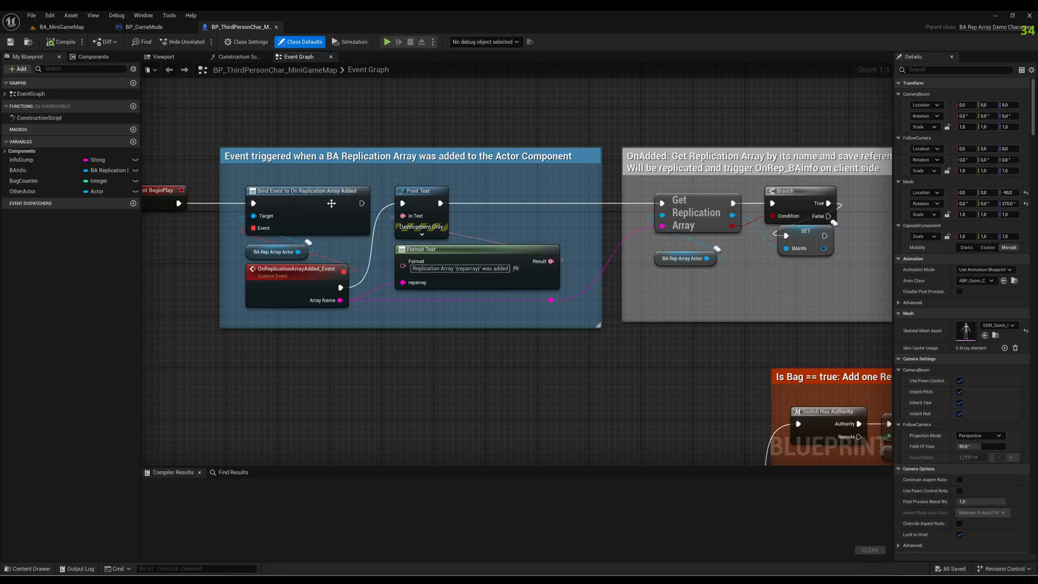
pyautogui.click(296, 271)
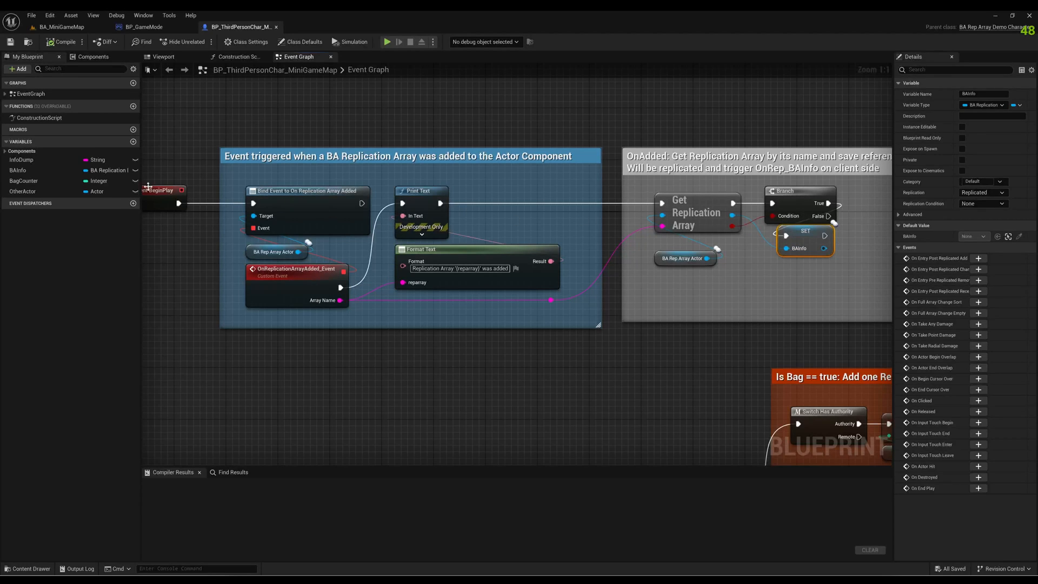
pyautogui.click(17, 171)
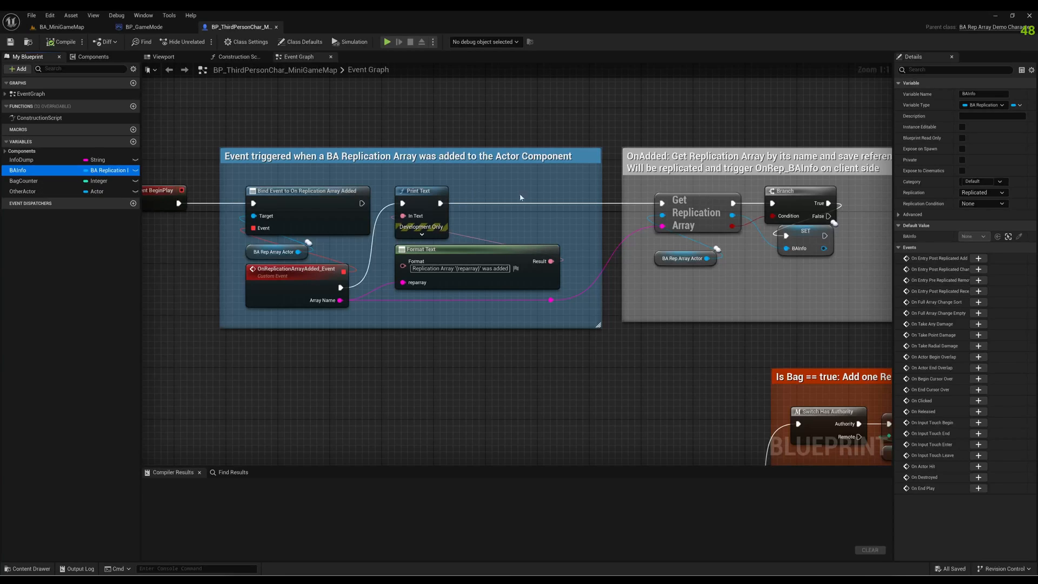
pyautogui.moveTo(686, 365)
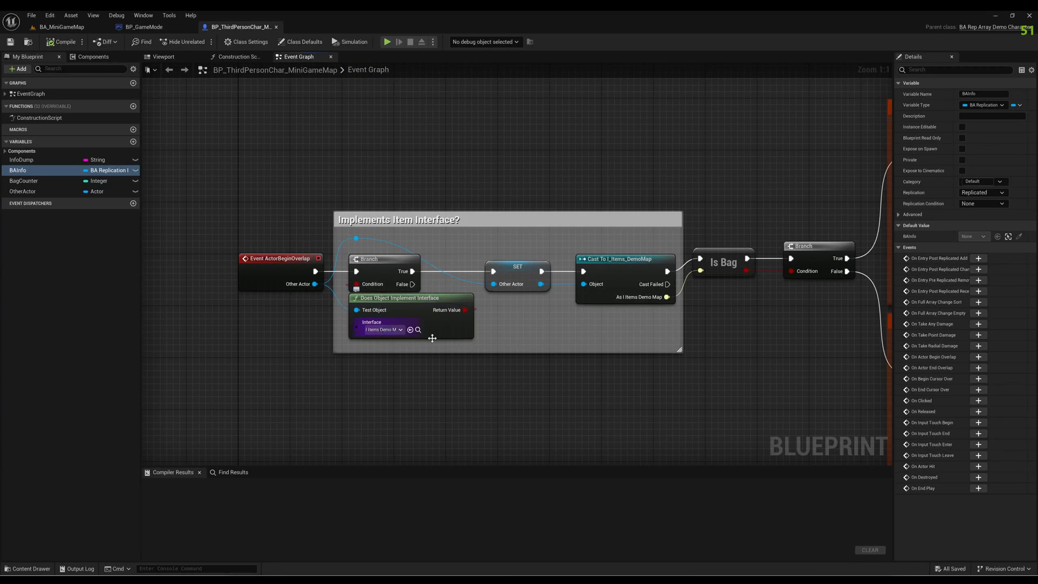
pyautogui.moveTo(417, 329)
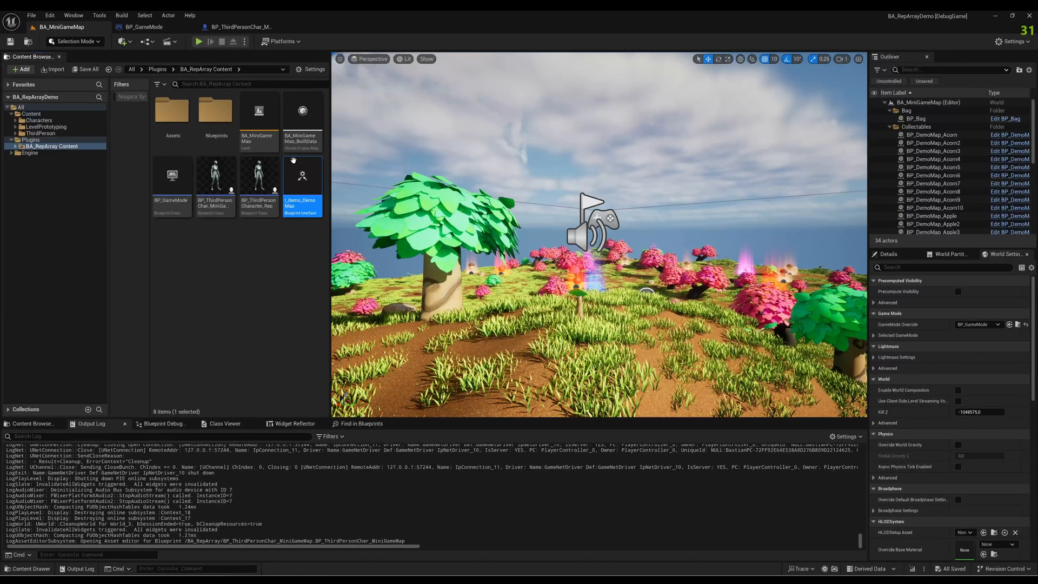
# Set BP_GameMode's Default Pawn Class to BP_ThirdPersonChar_MiniGameMap and save it.
pyautogui.doubleClick(301, 179)
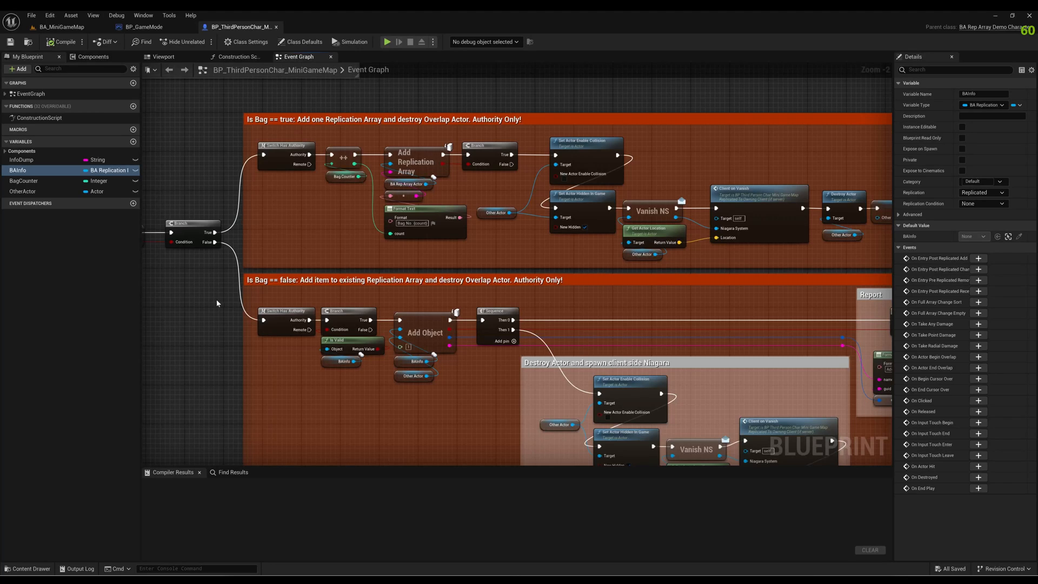
pyautogui.scroll(-3)
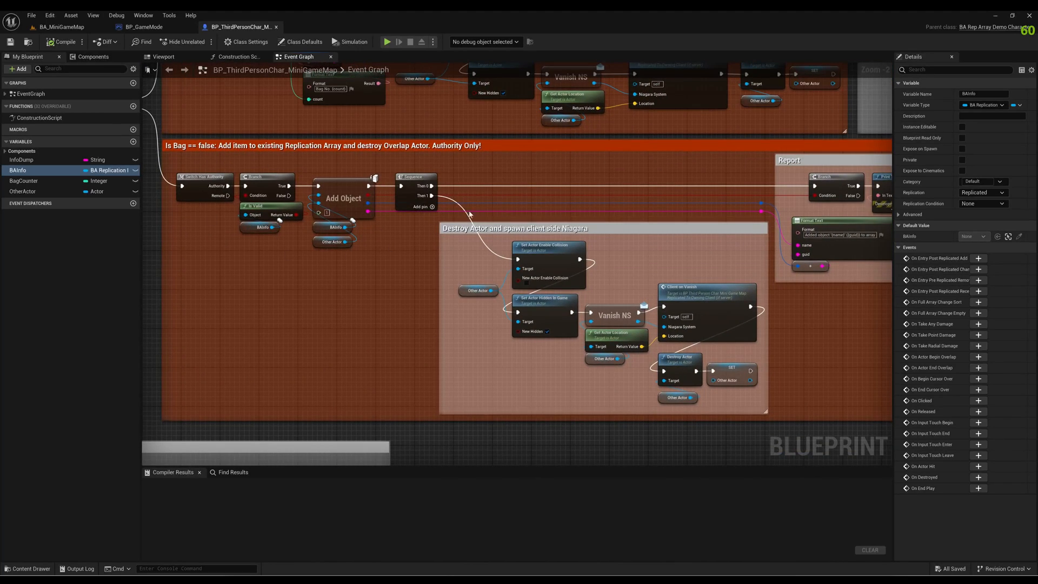
pyautogui.moveTo(478, 251)
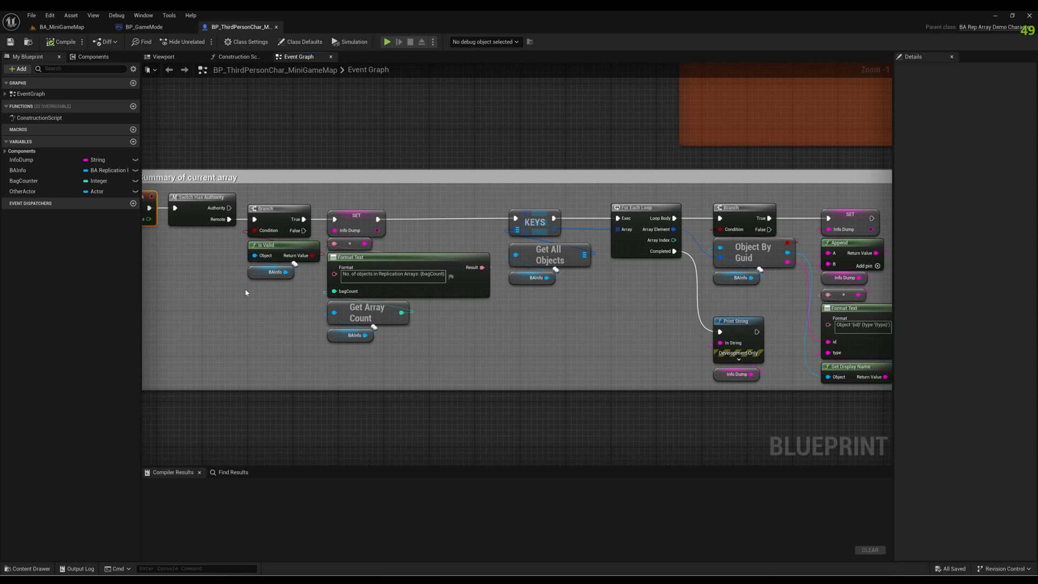
pyautogui.moveTo(230, 219)
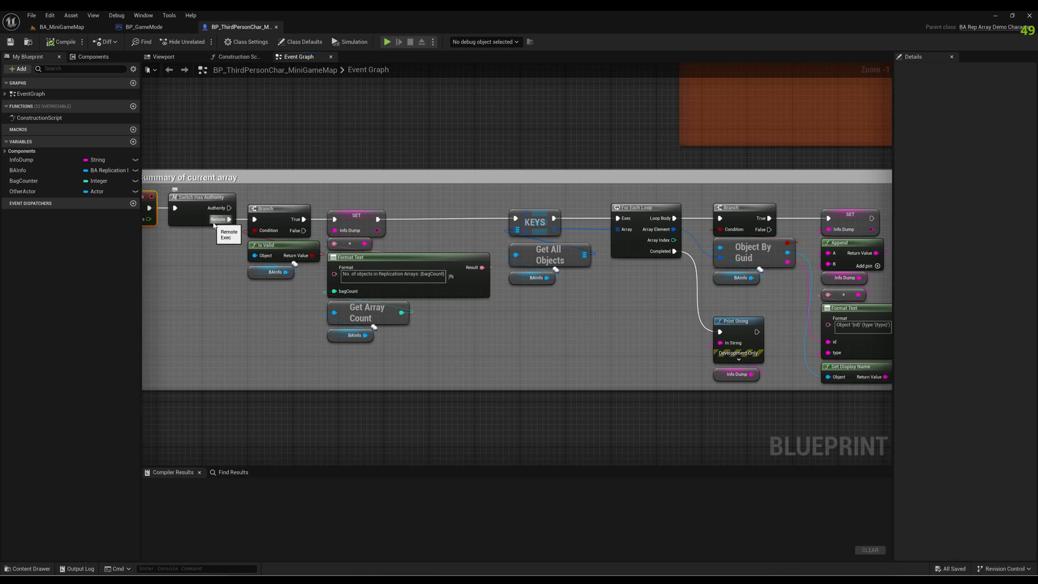
pyautogui.moveTo(536, 225)
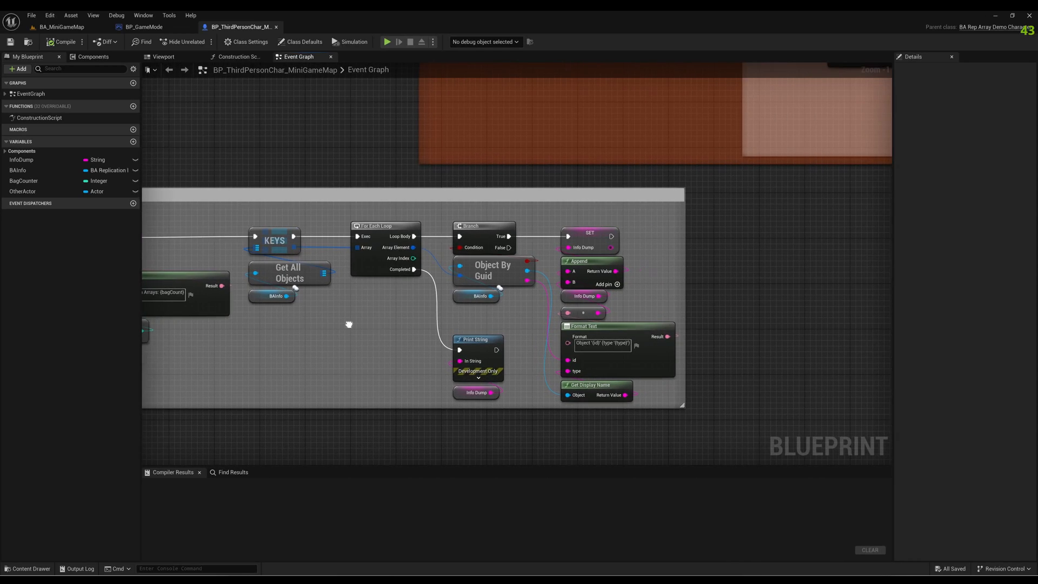
pyautogui.moveTo(306, 280)
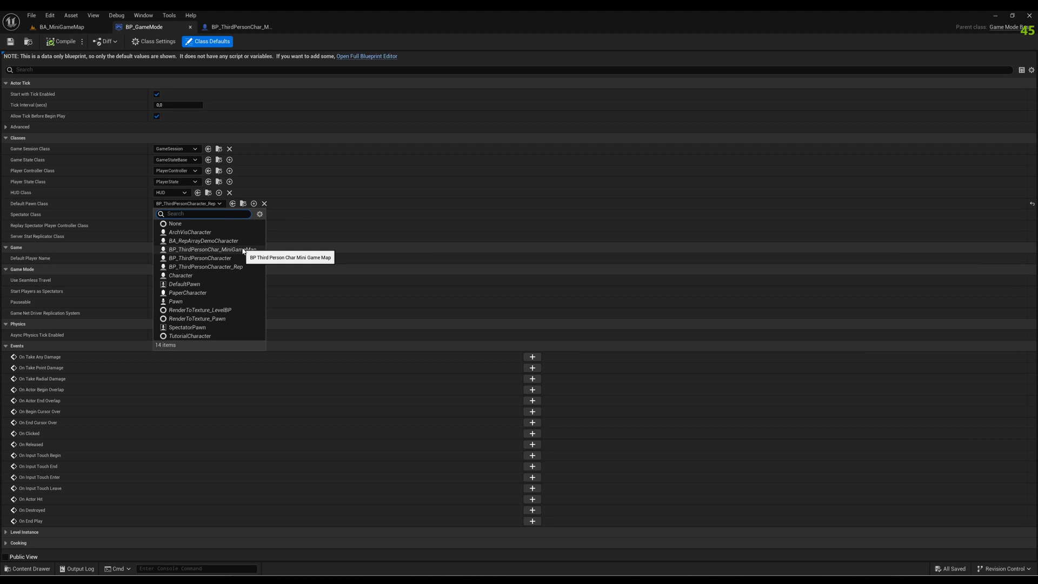
pyautogui.click(211, 250)
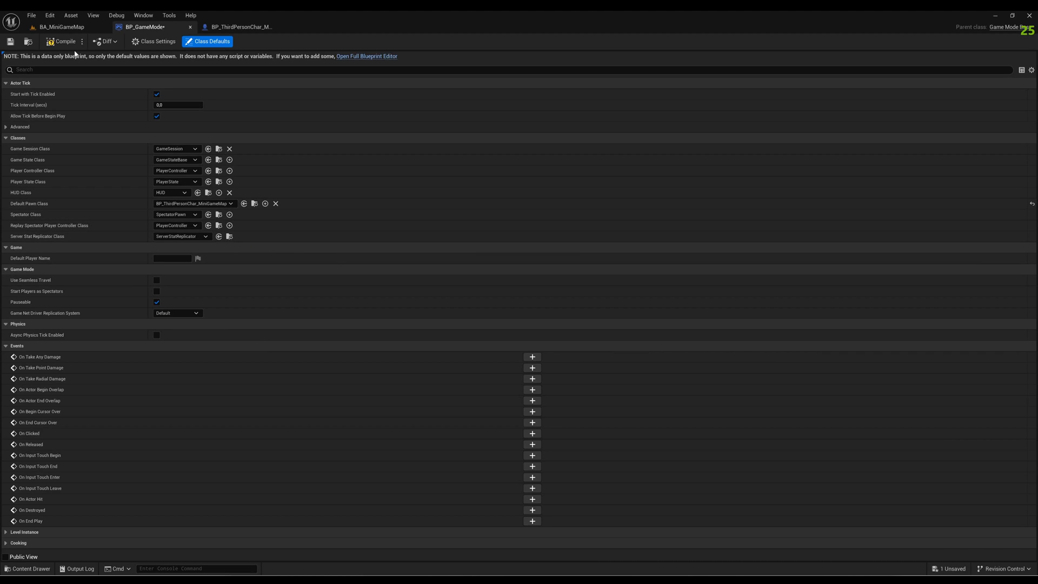
pyautogui.click(64, 42)
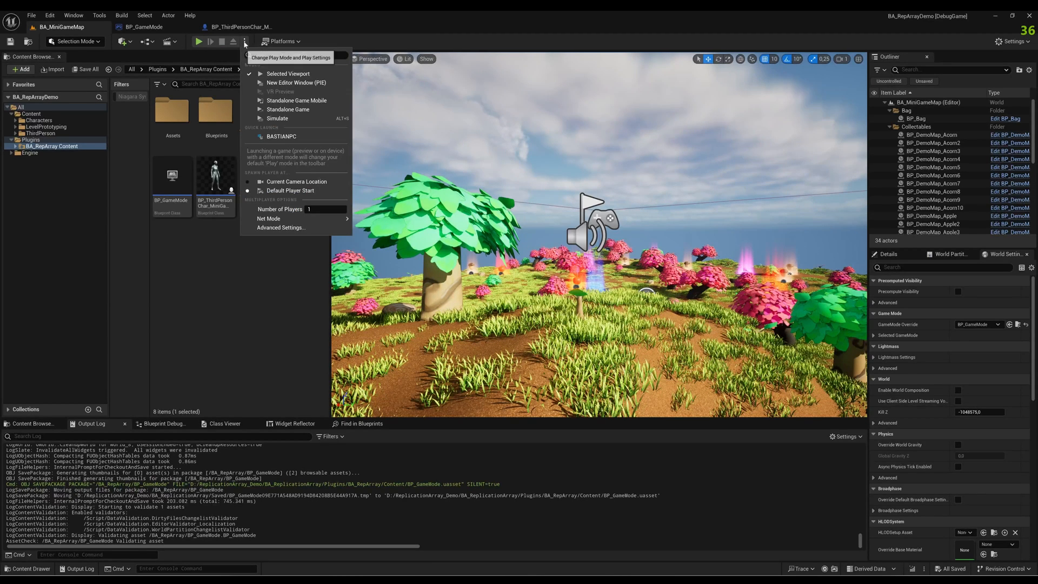
# Dismiss the Play Settings dropdown and start a Play session in the mini-game level.
pyautogui.click(268, 219)
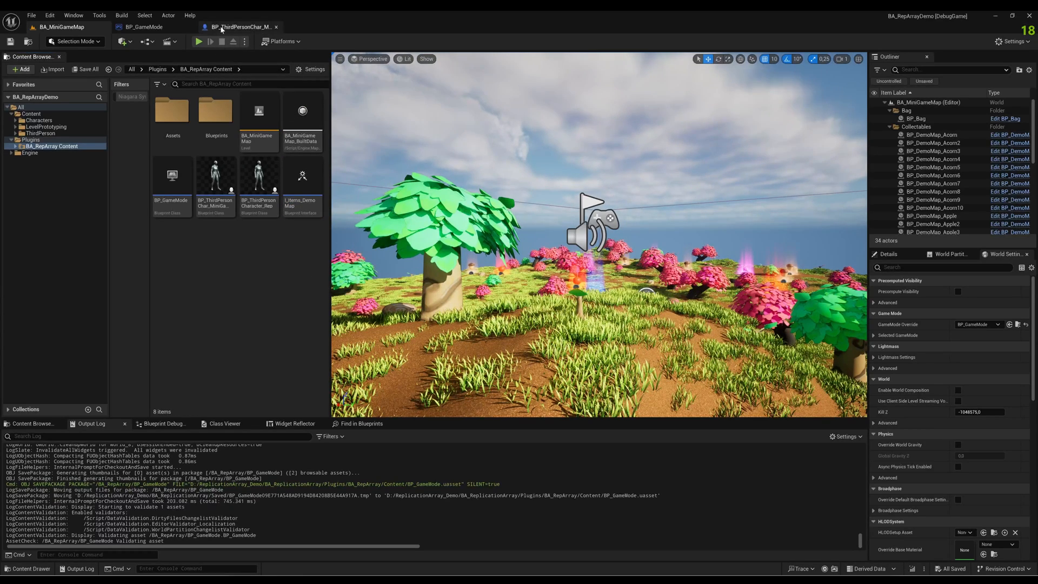
pyautogui.click(198, 41)
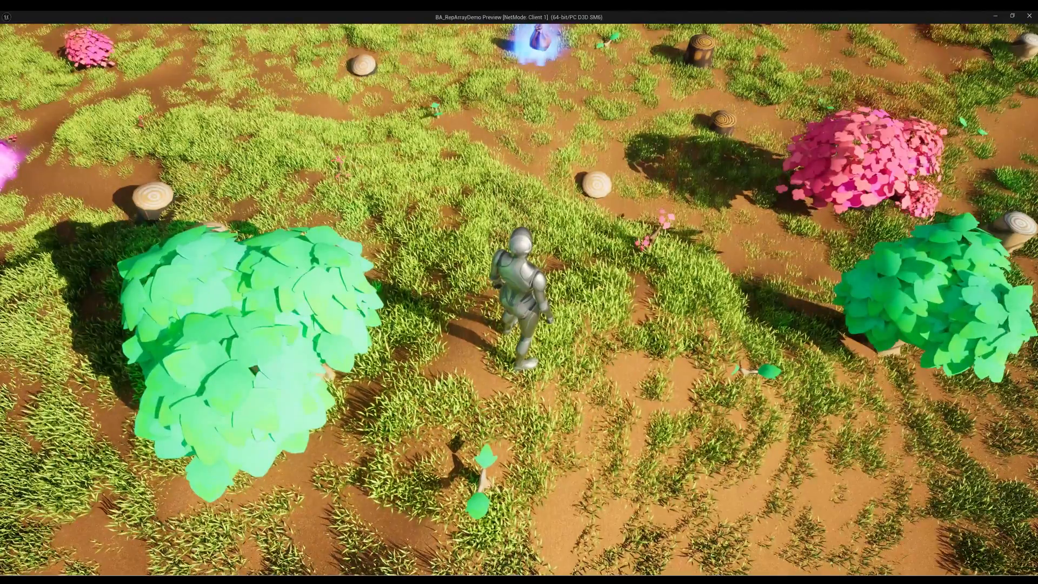